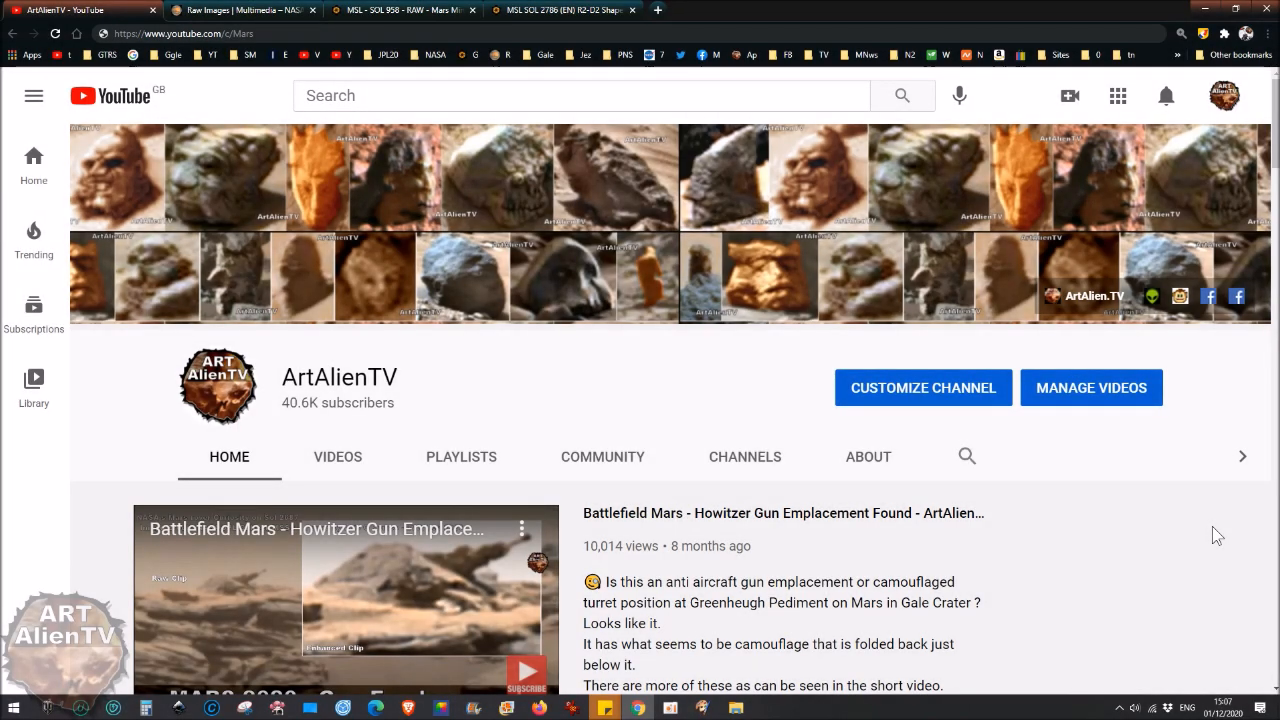
{"action": "mouse_move", "coordinate": [904, 318]}
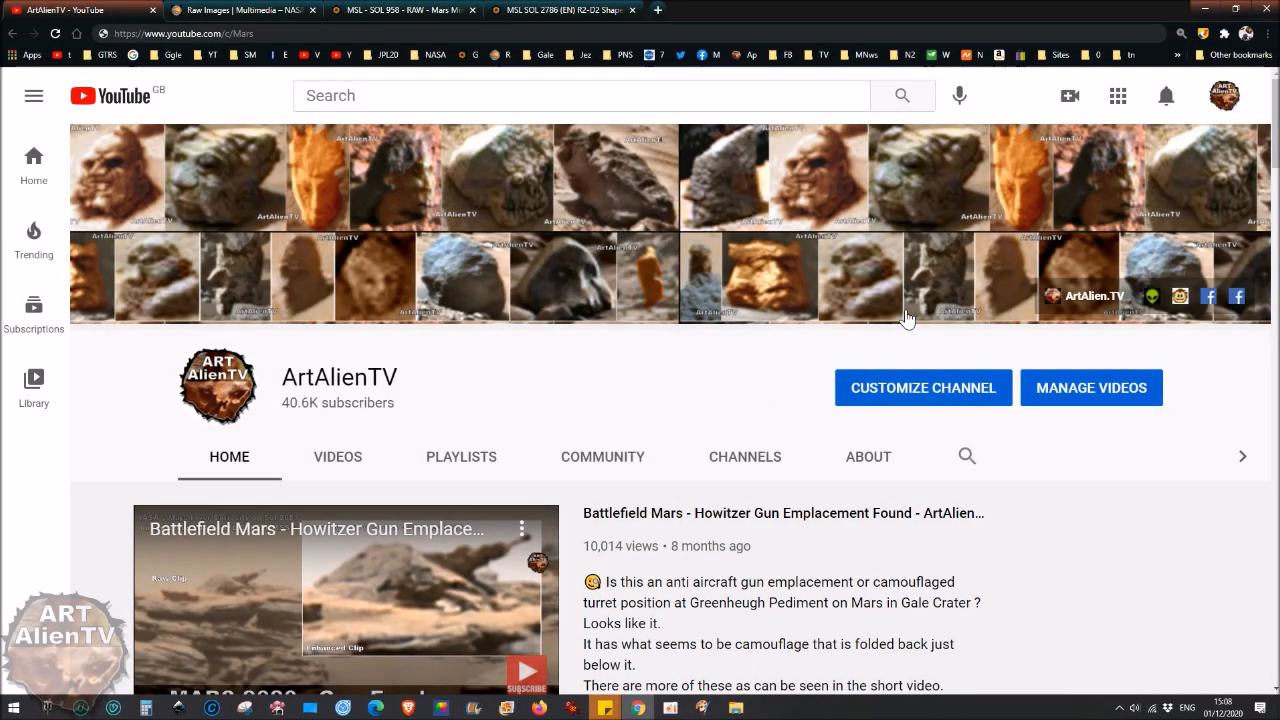
{"action": "mouse_move", "coordinate": [680, 322]}
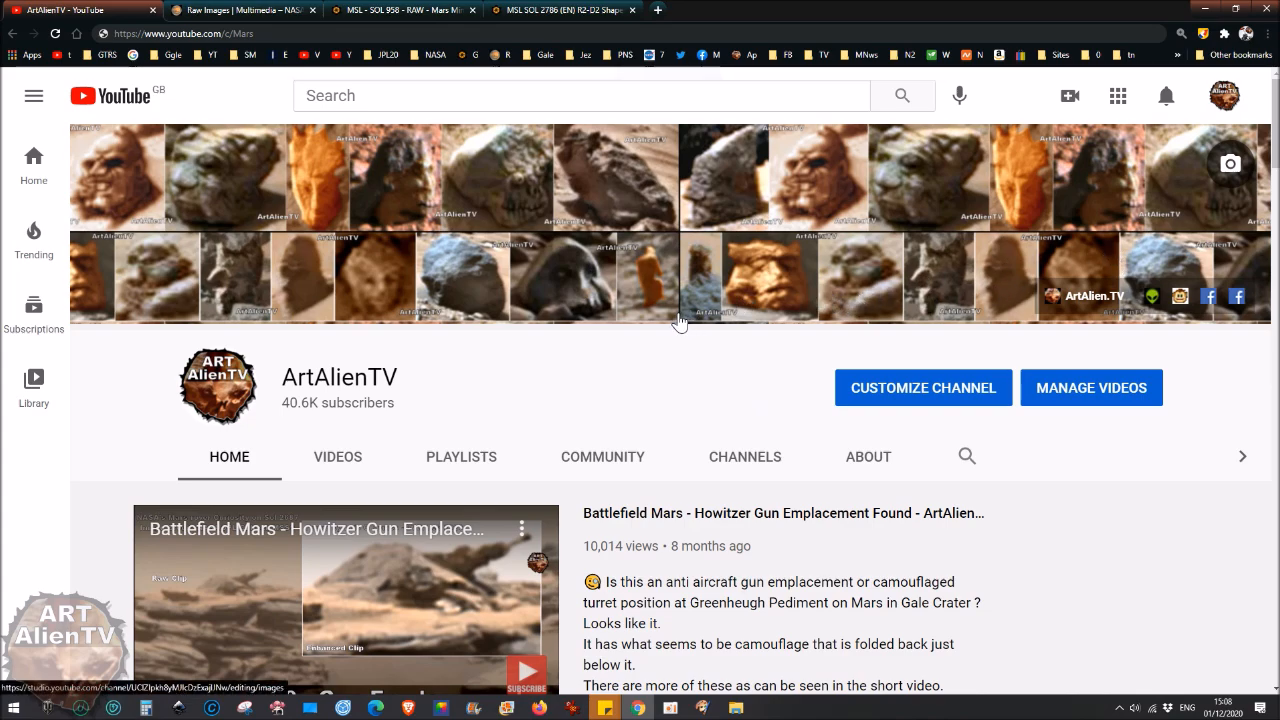
{"action": "mouse_move", "coordinate": [256, 50]}
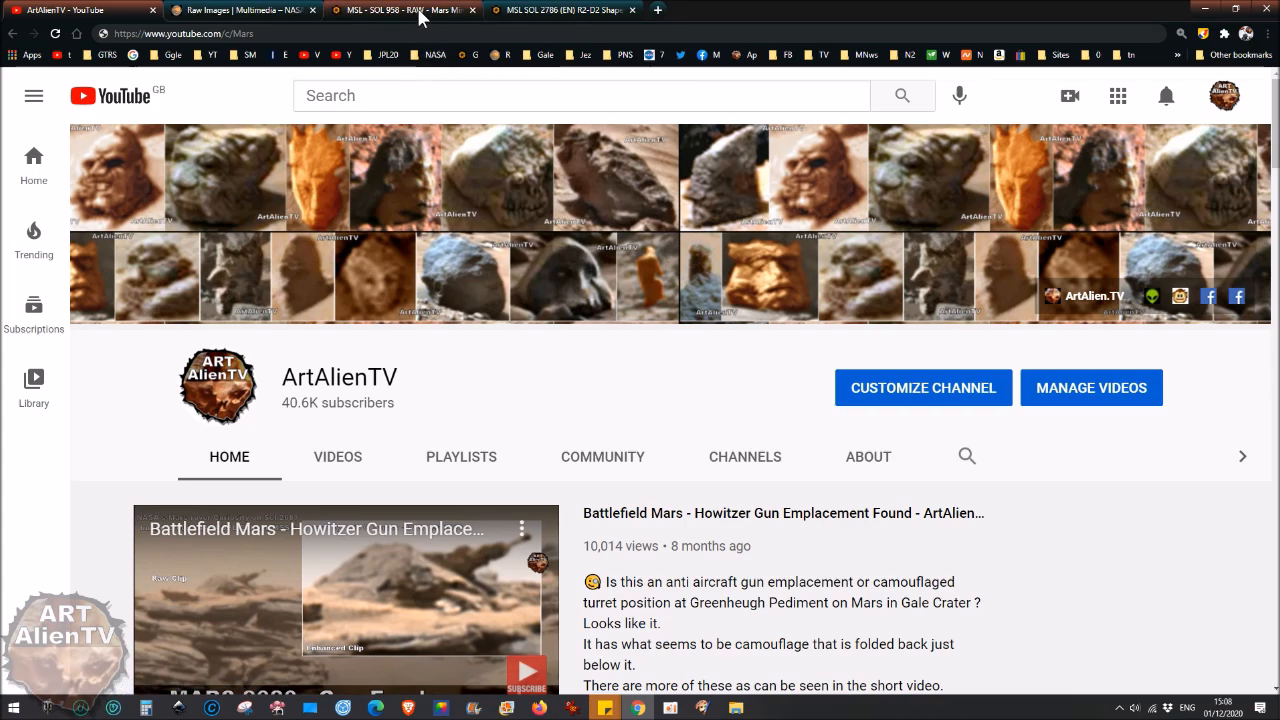
Show the full MSL SOL 2786 R2-D2 panorama, zoomed out and panned toward the object.
{"action": "left_click", "coordinate": [560, 10]}
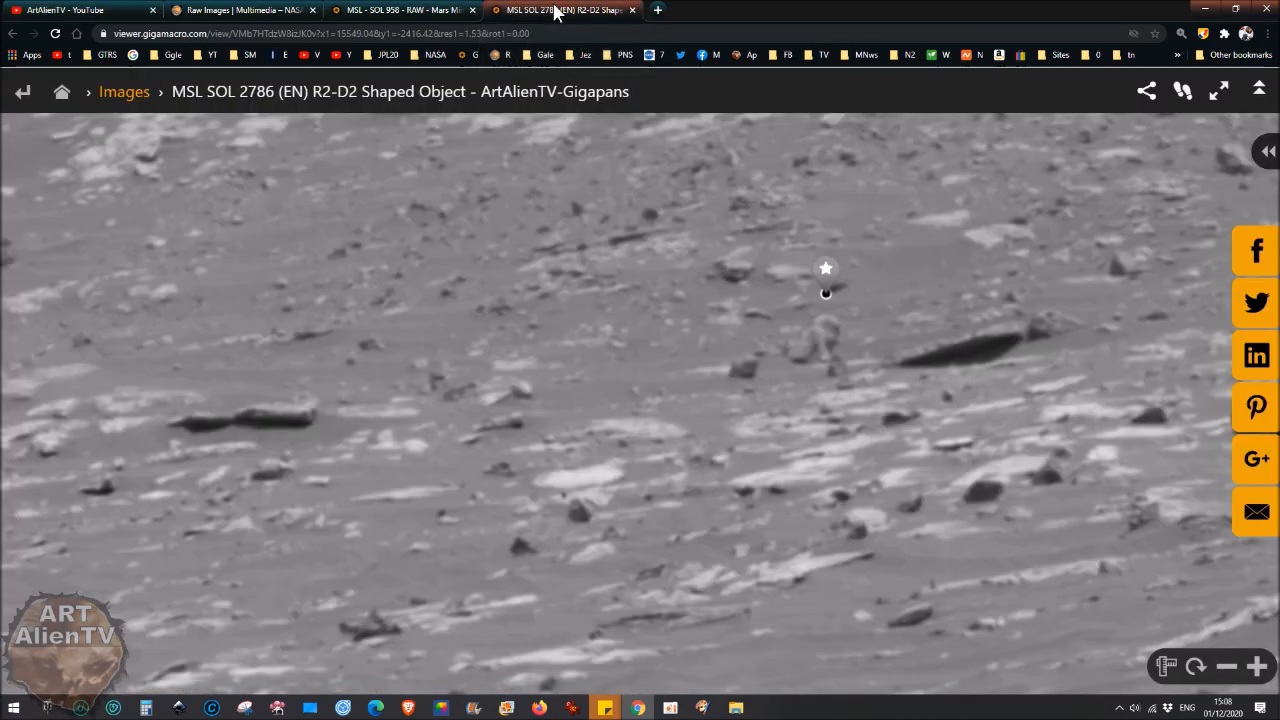
{"action": "mouse_move", "coordinate": [594, 336]}
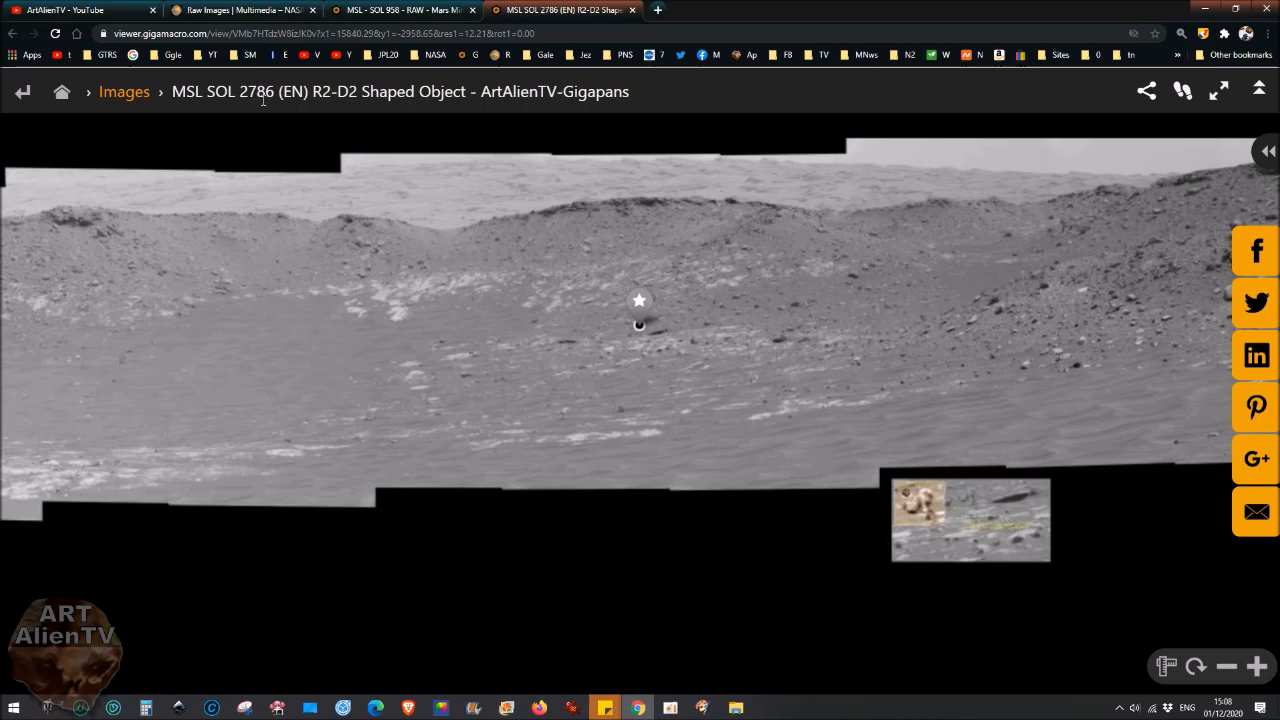
{"action": "mouse_move", "coordinate": [1212, 168]}
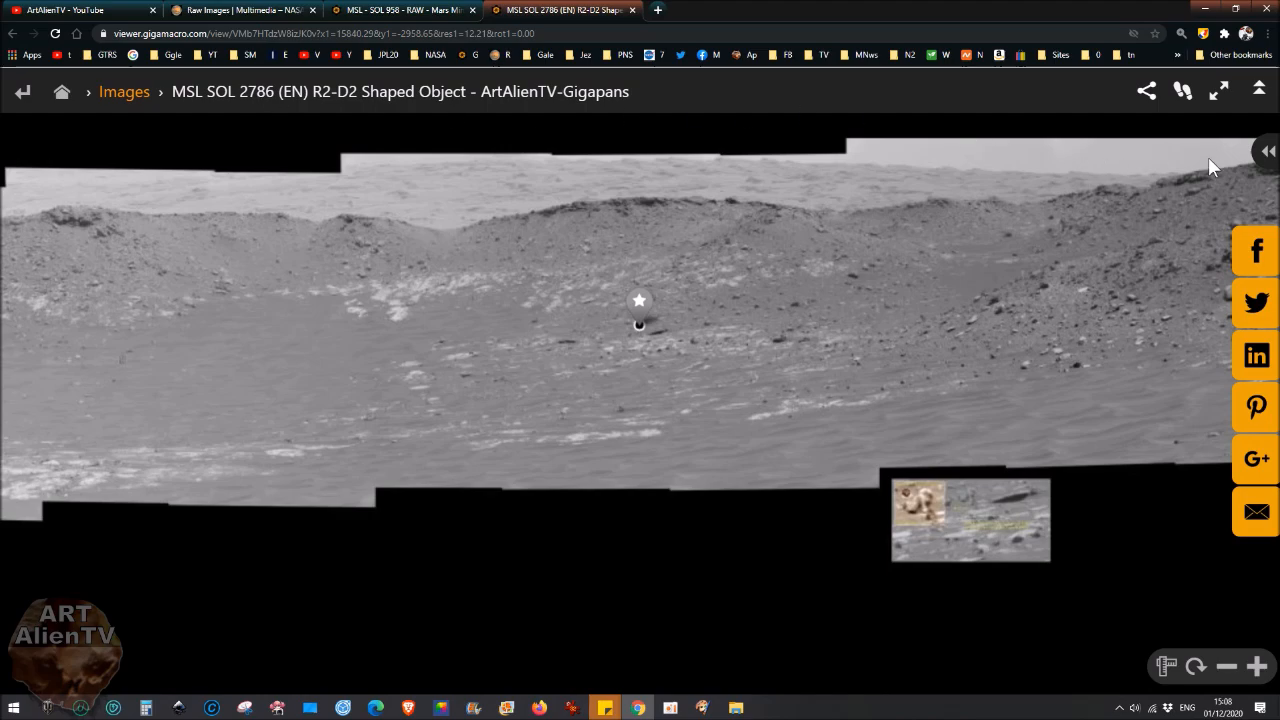
{"action": "left_click", "coordinate": [1268, 152]}
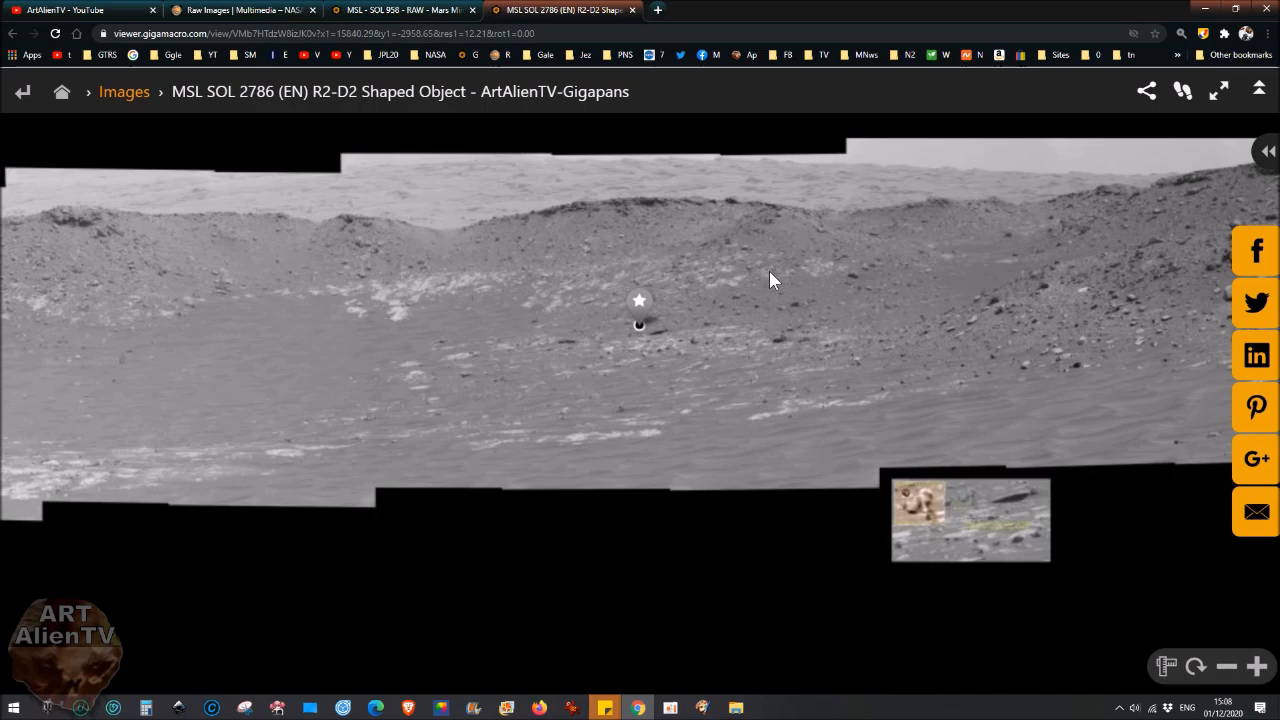
{"action": "left_click_drag", "start_coordinate": [770, 280], "coordinate": [704, 356]}
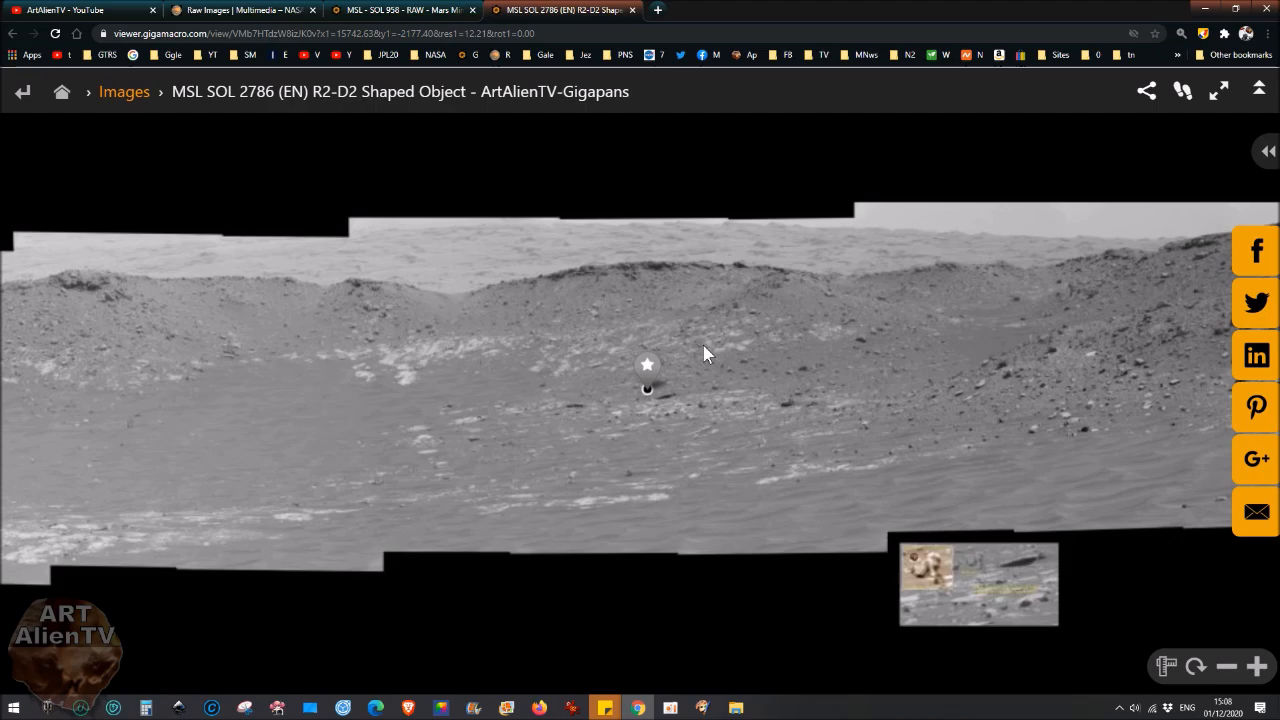
{"action": "mouse_move", "coordinate": [752, 356]}
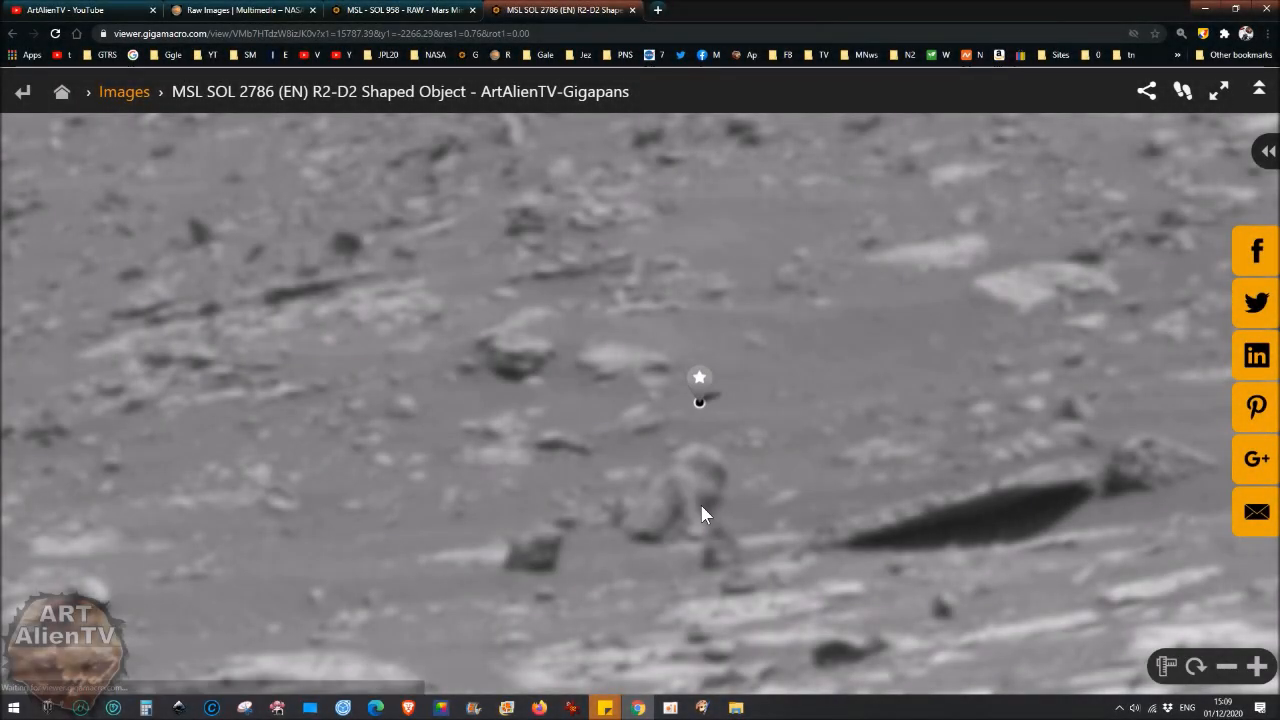
{"action": "mouse_move", "coordinate": [704, 502]}
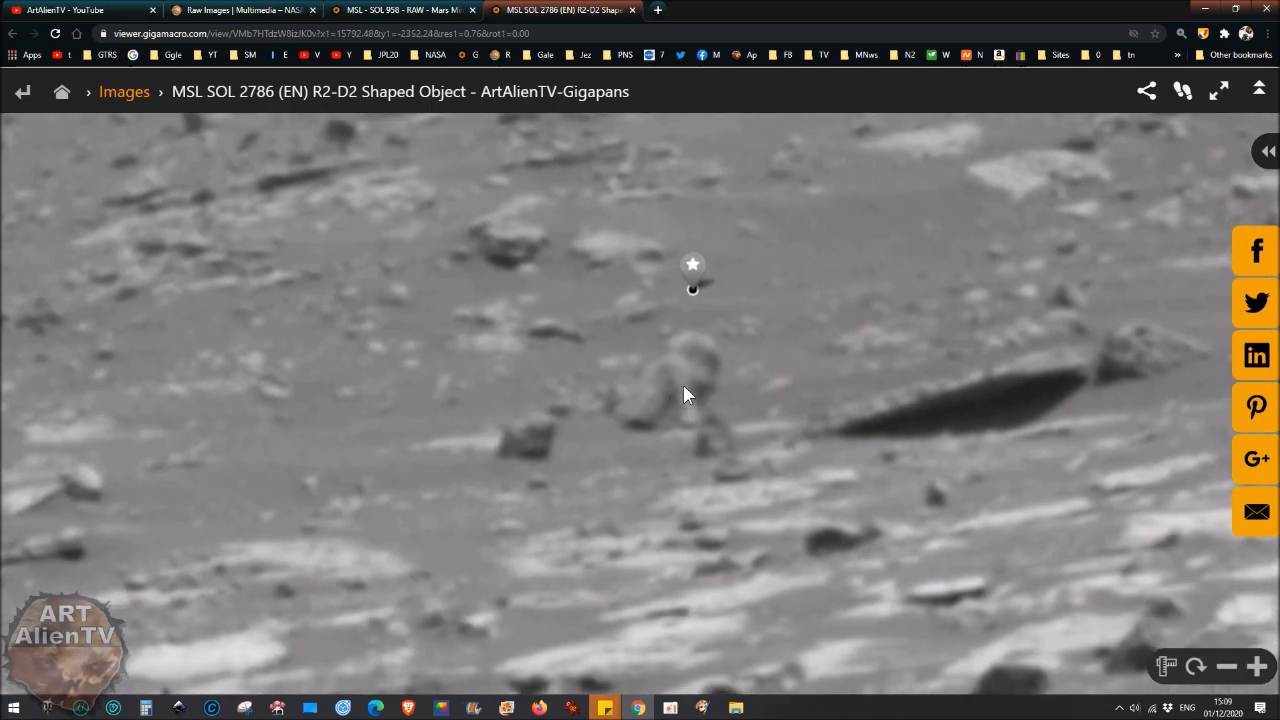
{"action": "mouse_move", "coordinate": [648, 442]}
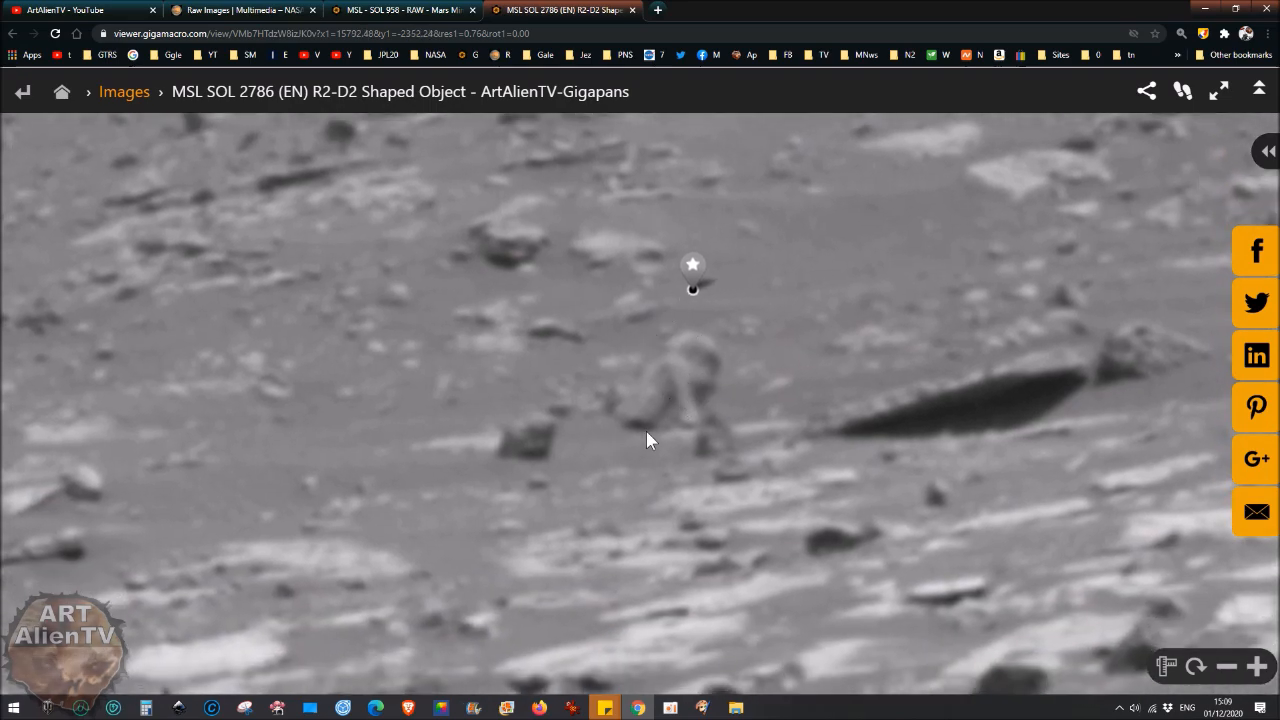
{"action": "mouse_move", "coordinate": [1136, 82]}
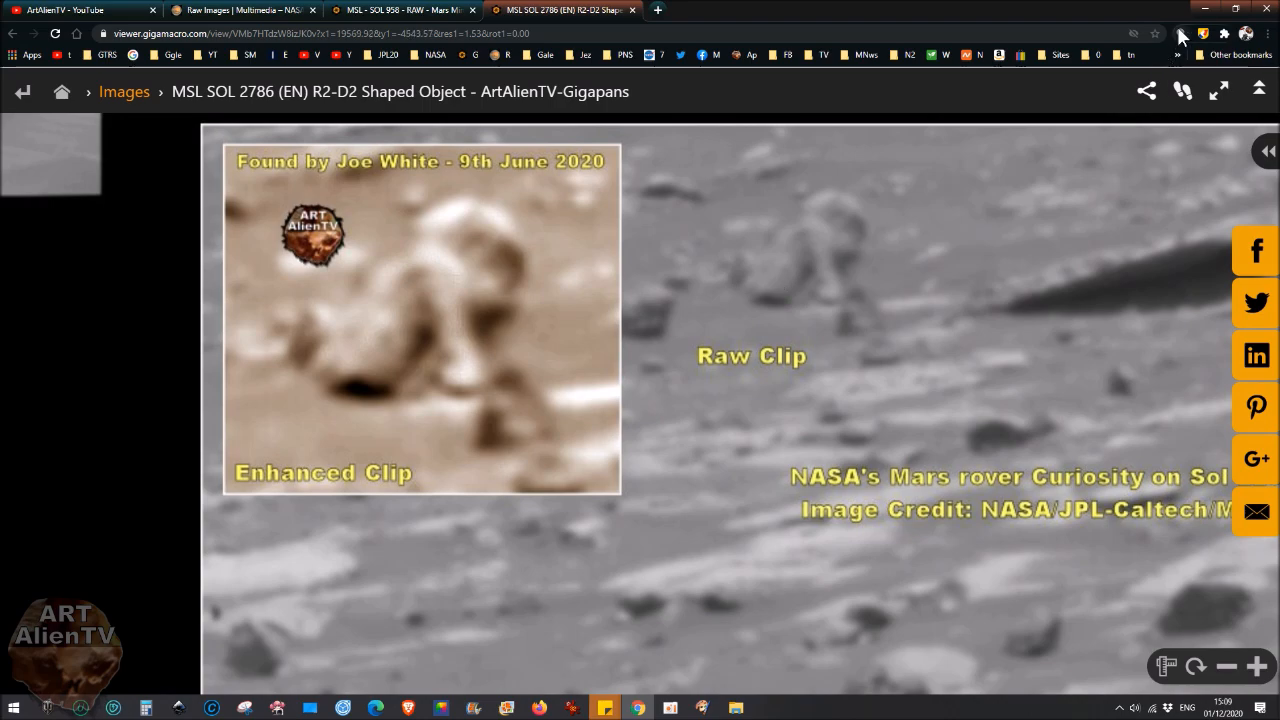
{"action": "mouse_move", "coordinate": [820, 224]}
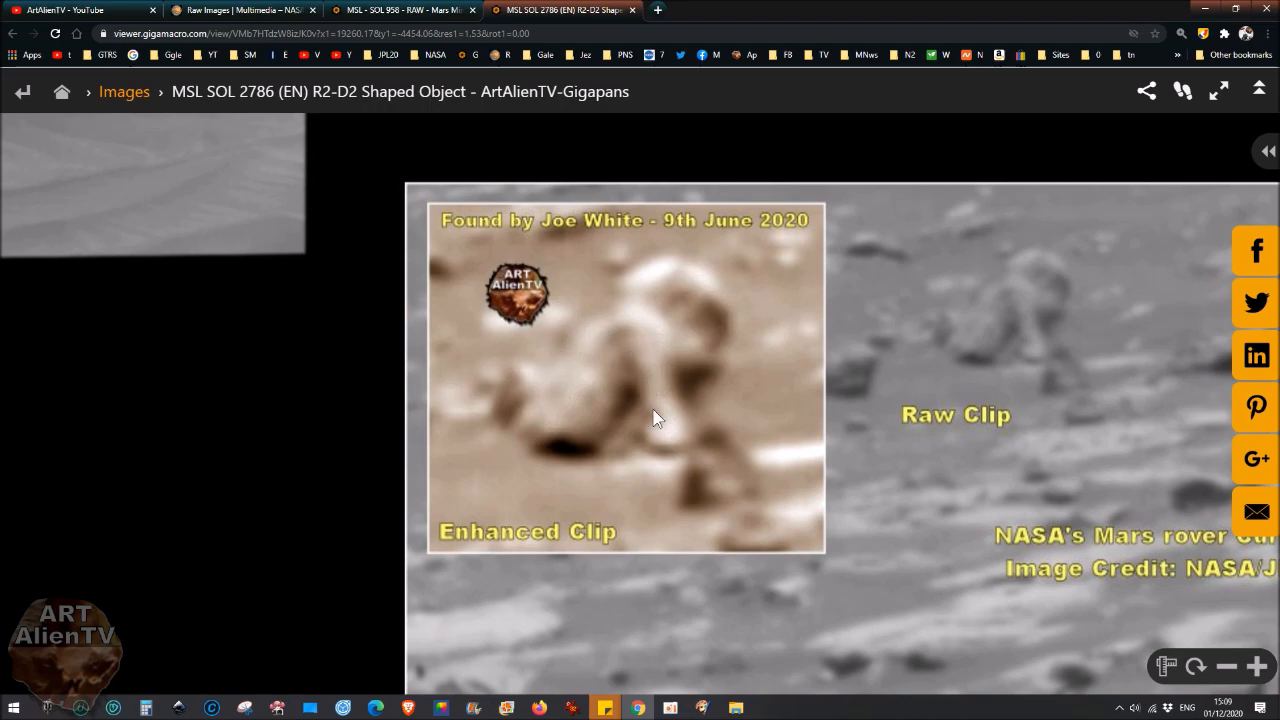
{"action": "mouse_move", "coordinate": [662, 448]}
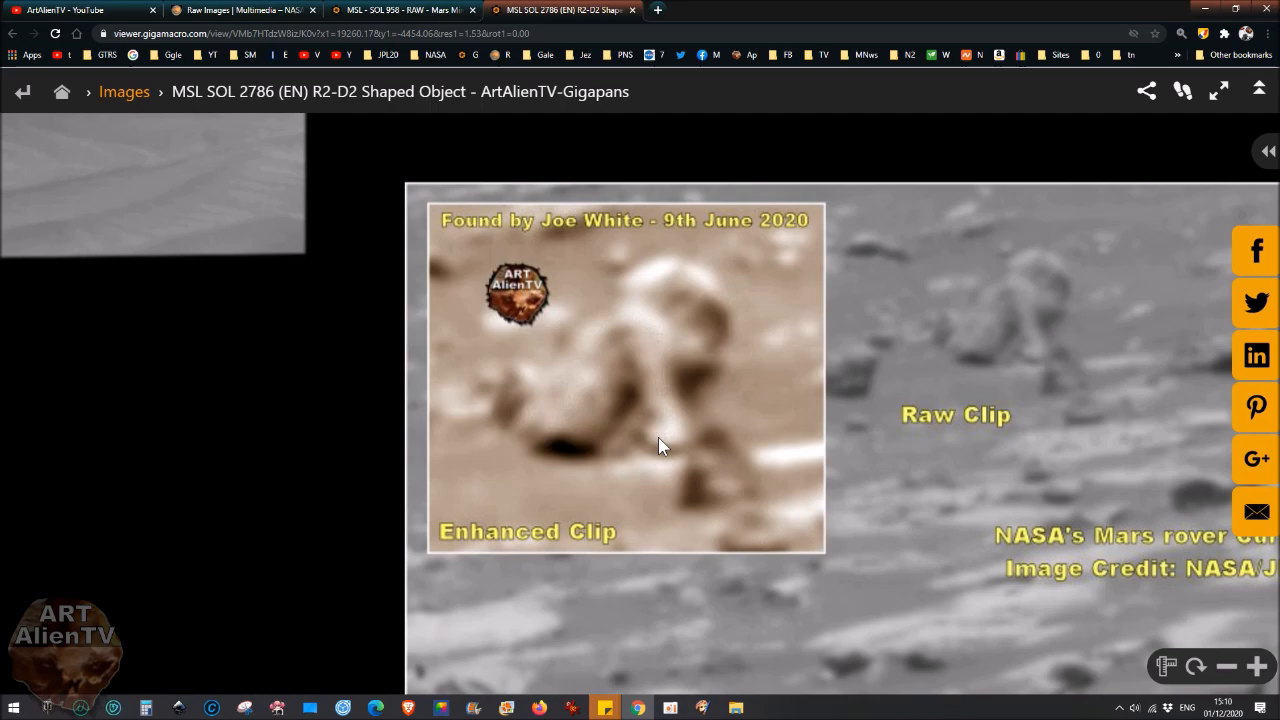
{"action": "mouse_move", "coordinate": [622, 418]}
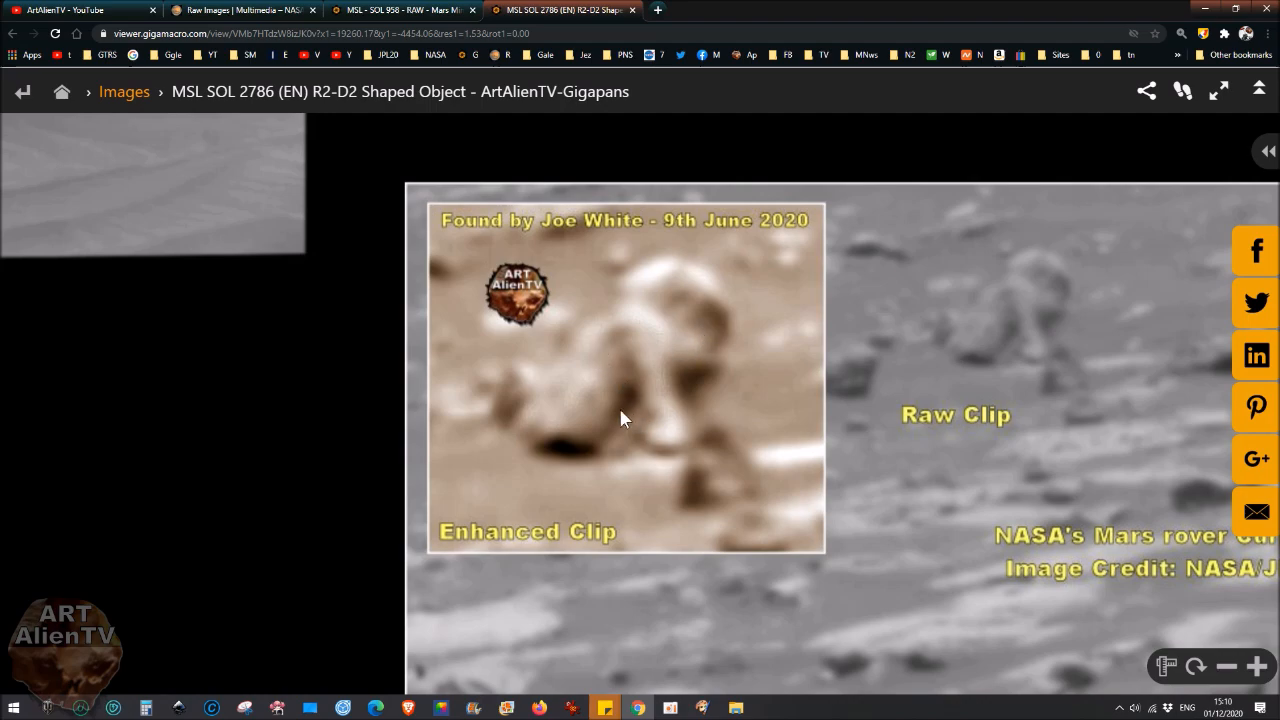
{"action": "mouse_move", "coordinate": [576, 684]}
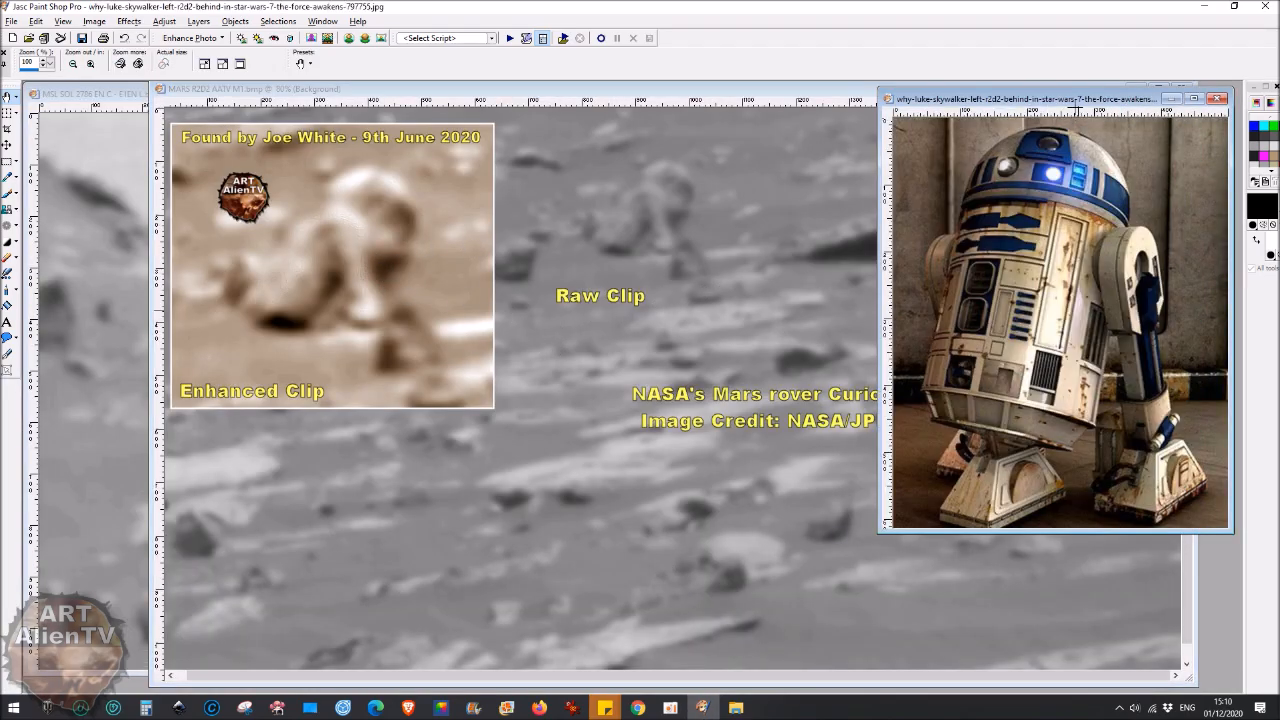
{"action": "left_click_drag", "start_coordinate": [1056, 98], "coordinate": [944, 104]}
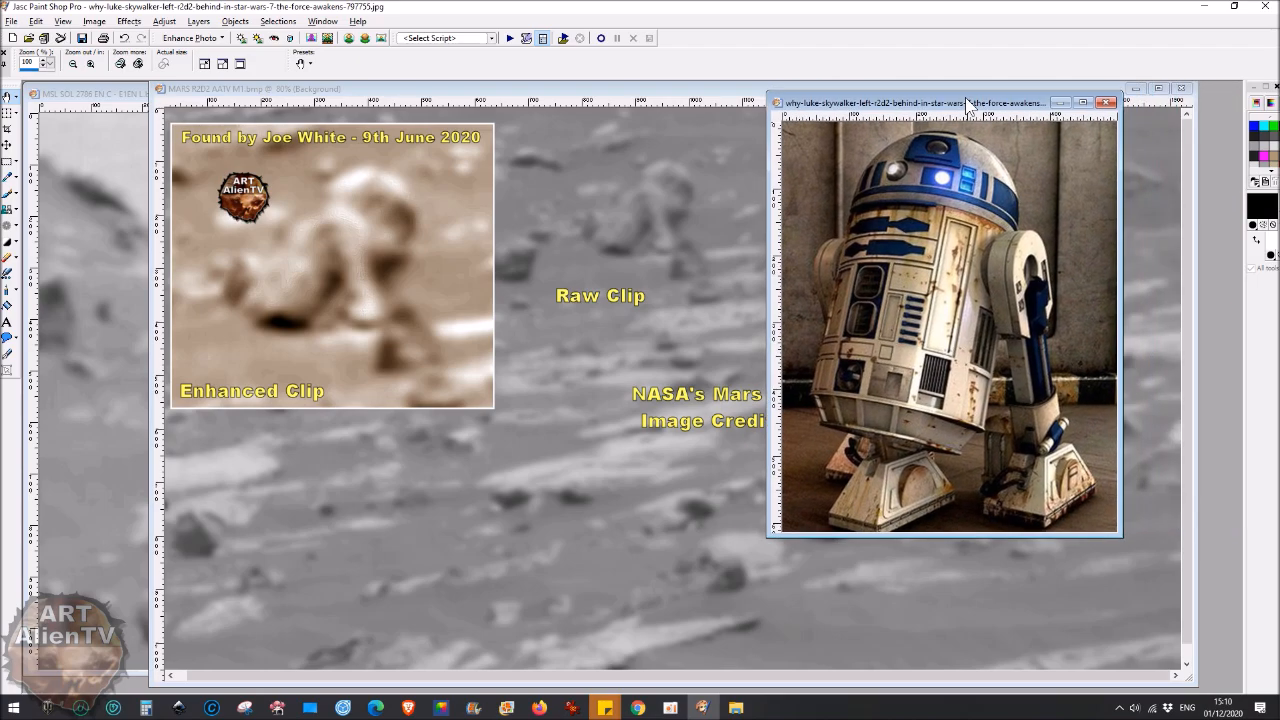
{"action": "mouse_move", "coordinate": [318, 252]}
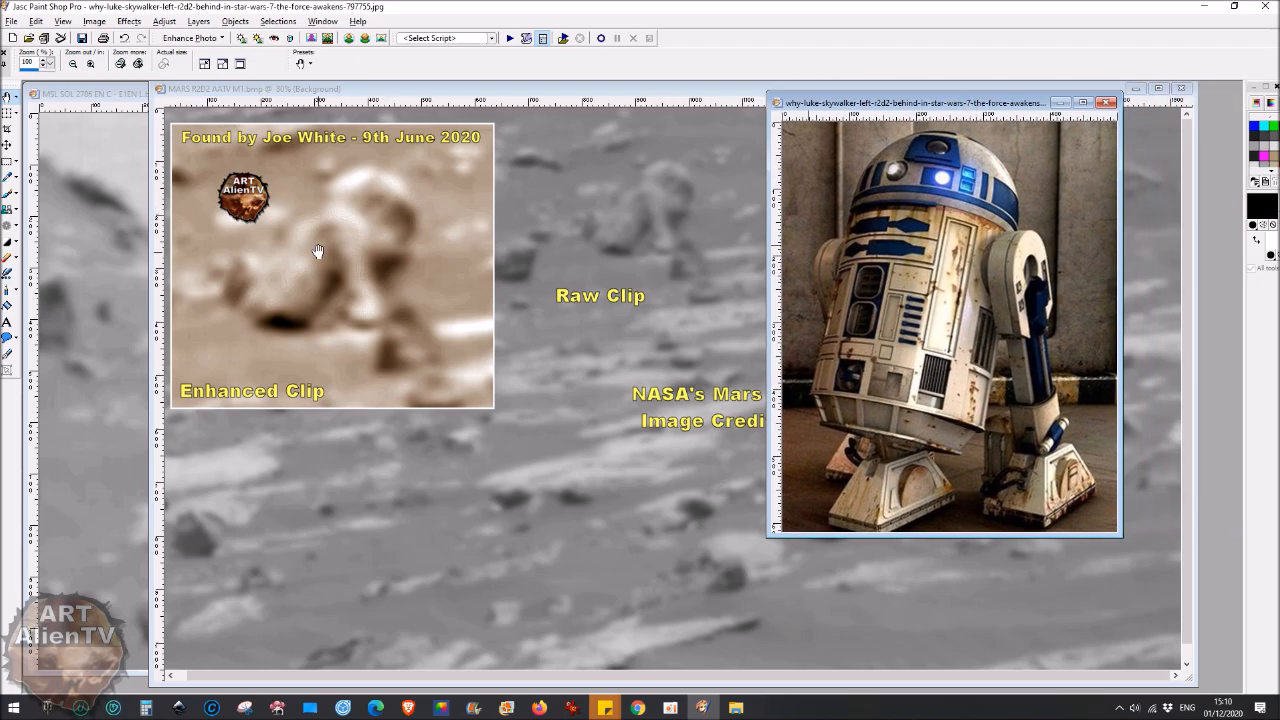
{"action": "mouse_move", "coordinate": [1016, 304]}
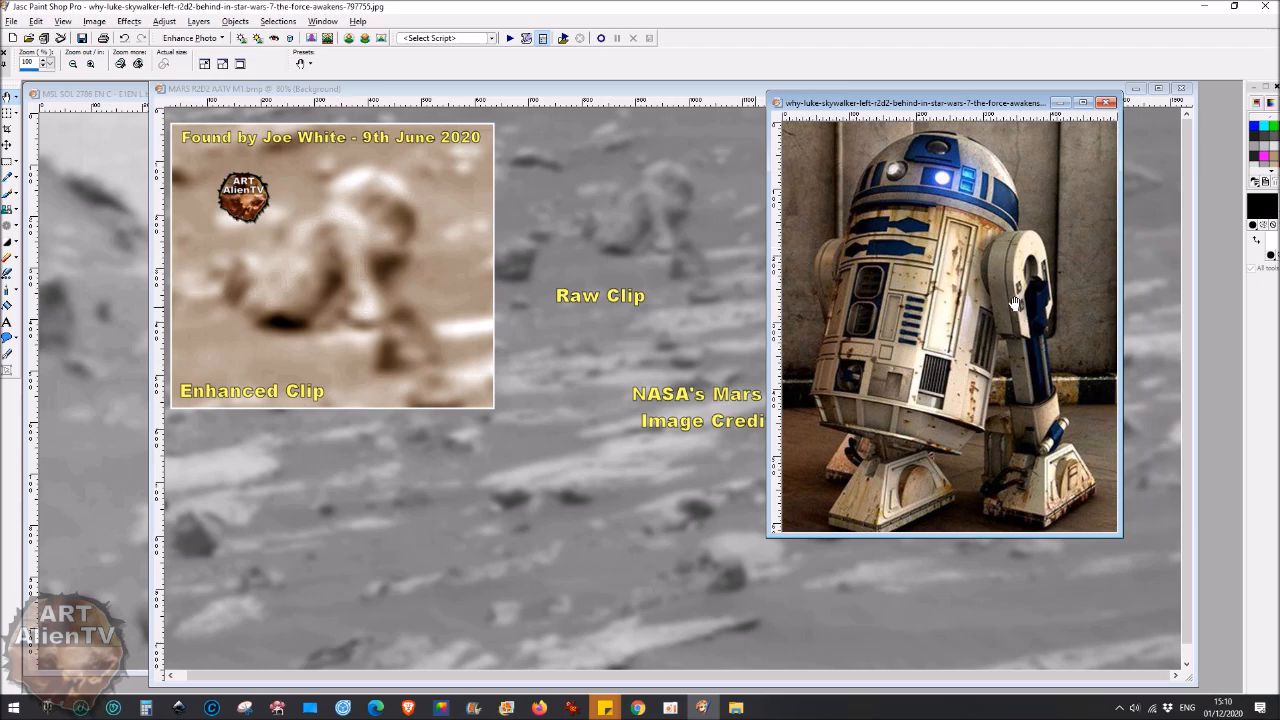
{"action": "mouse_move", "coordinate": [356, 266]}
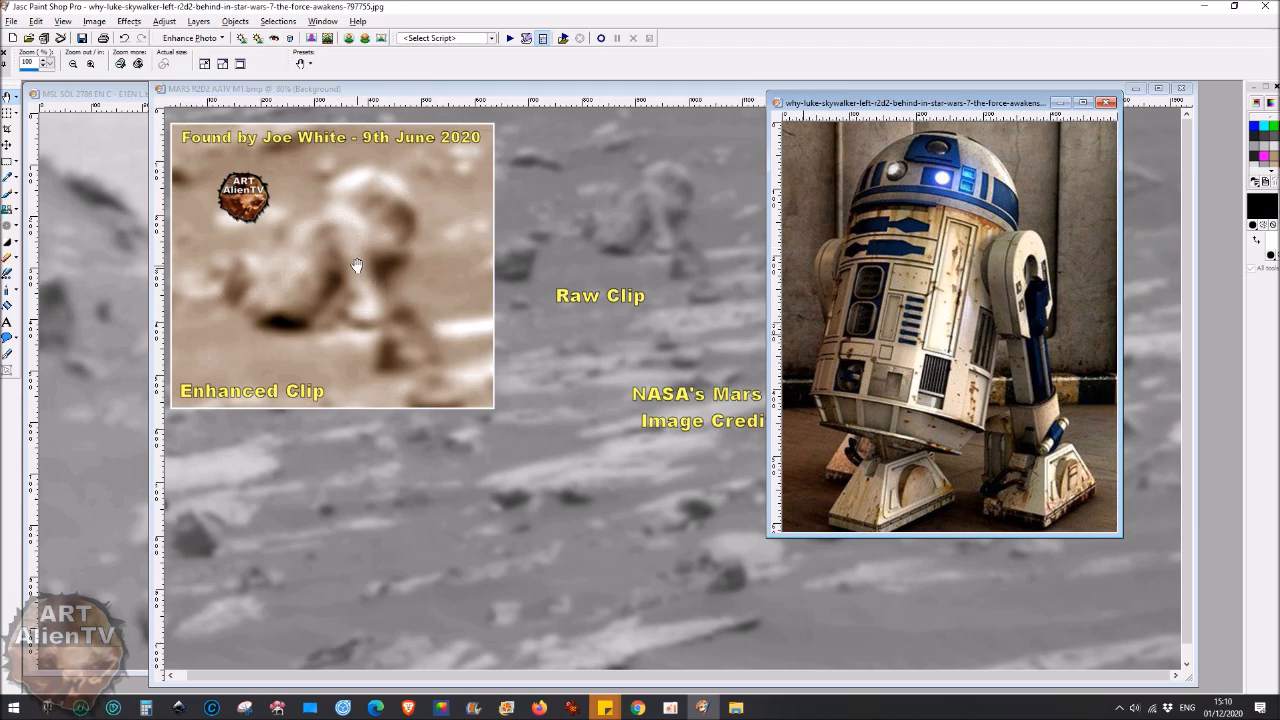
{"action": "mouse_move", "coordinate": [360, 260]}
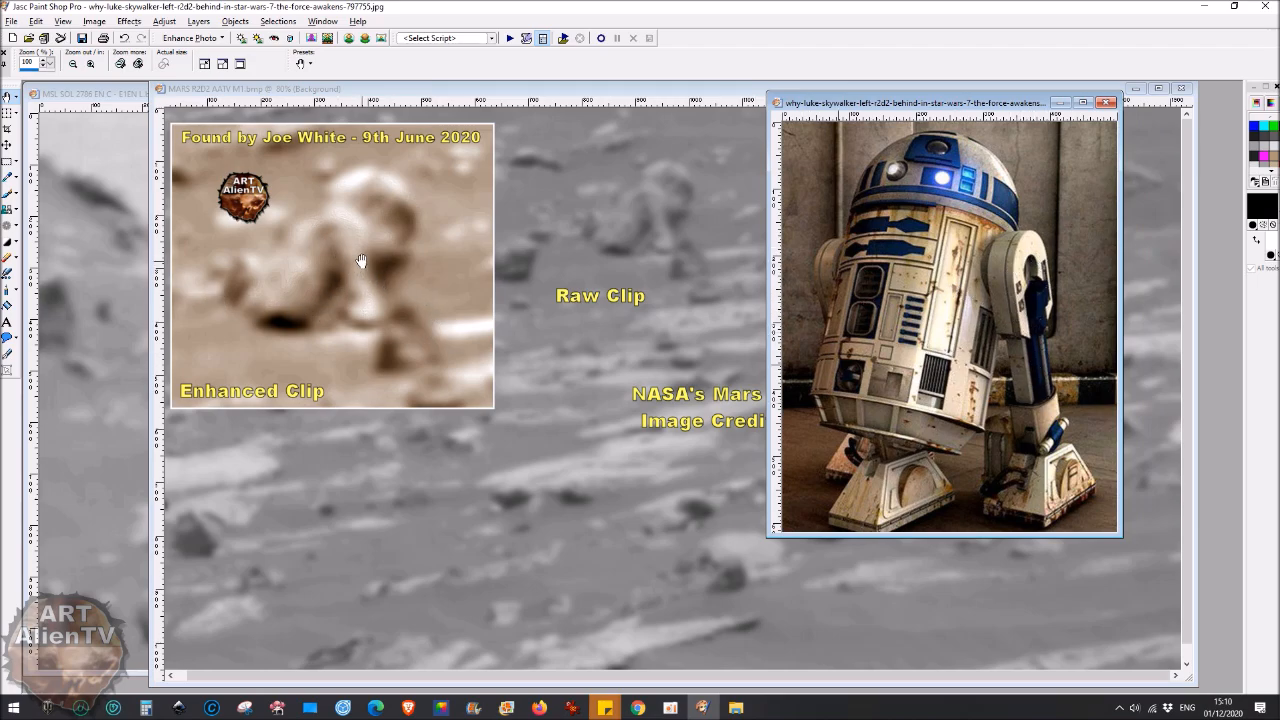
{"action": "mouse_move", "coordinate": [386, 338]}
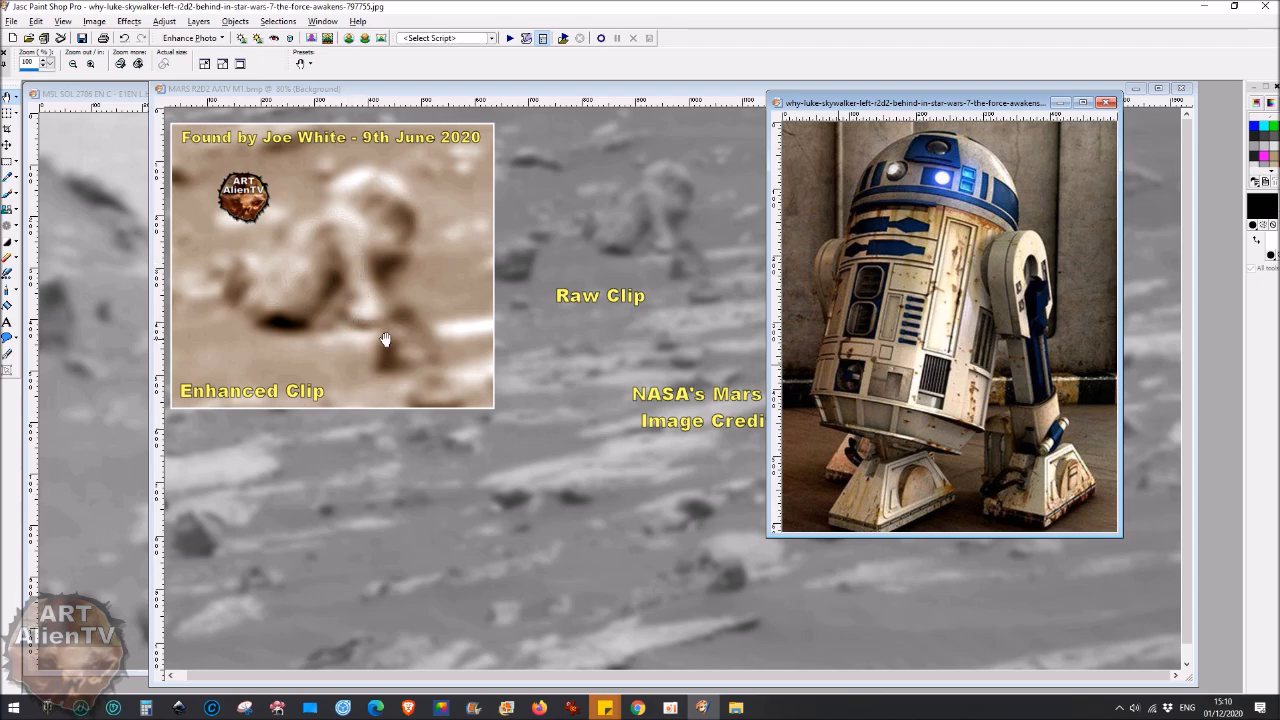
{"action": "mouse_move", "coordinate": [420, 360]}
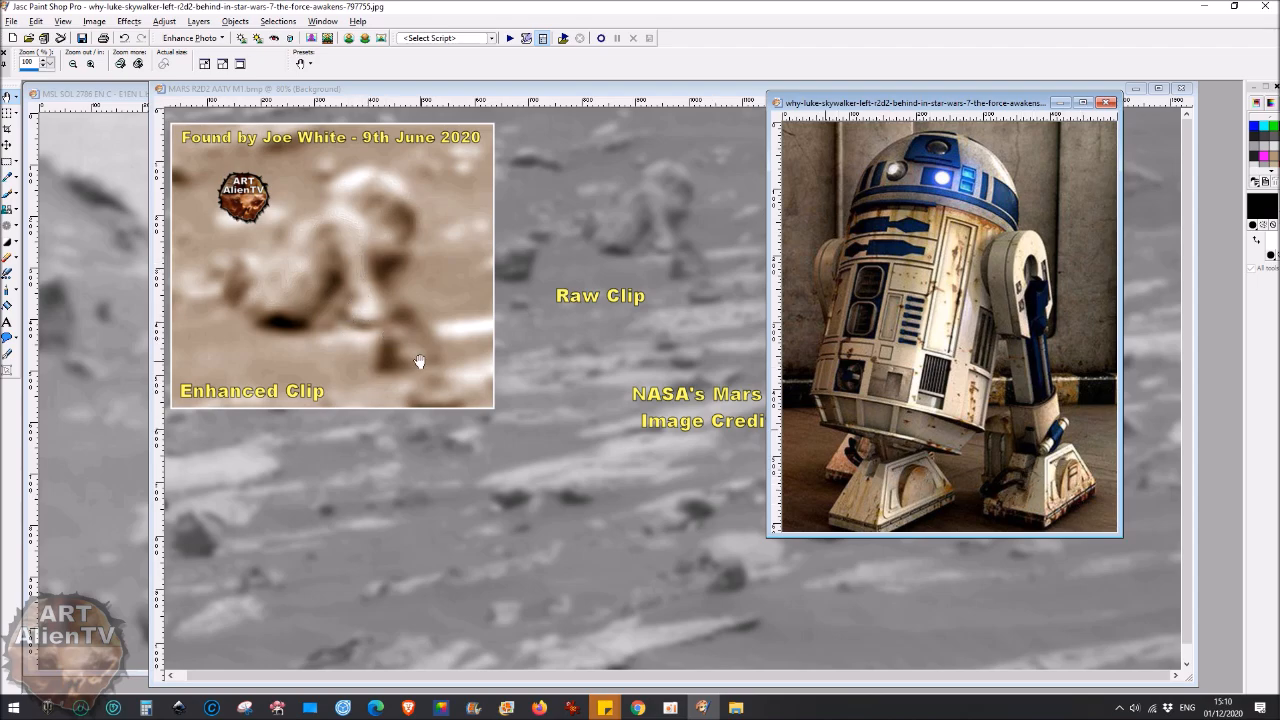
{"action": "mouse_move", "coordinate": [378, 374]}
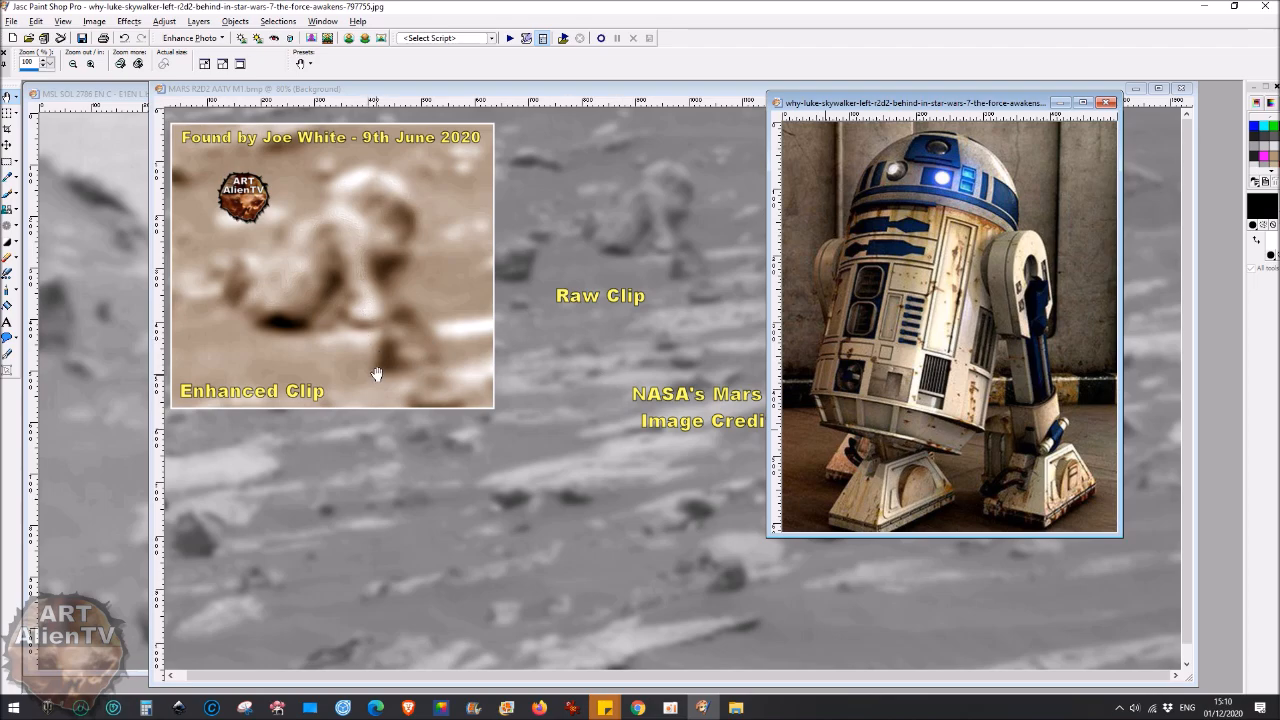
{"action": "mouse_move", "coordinate": [360, 344]}
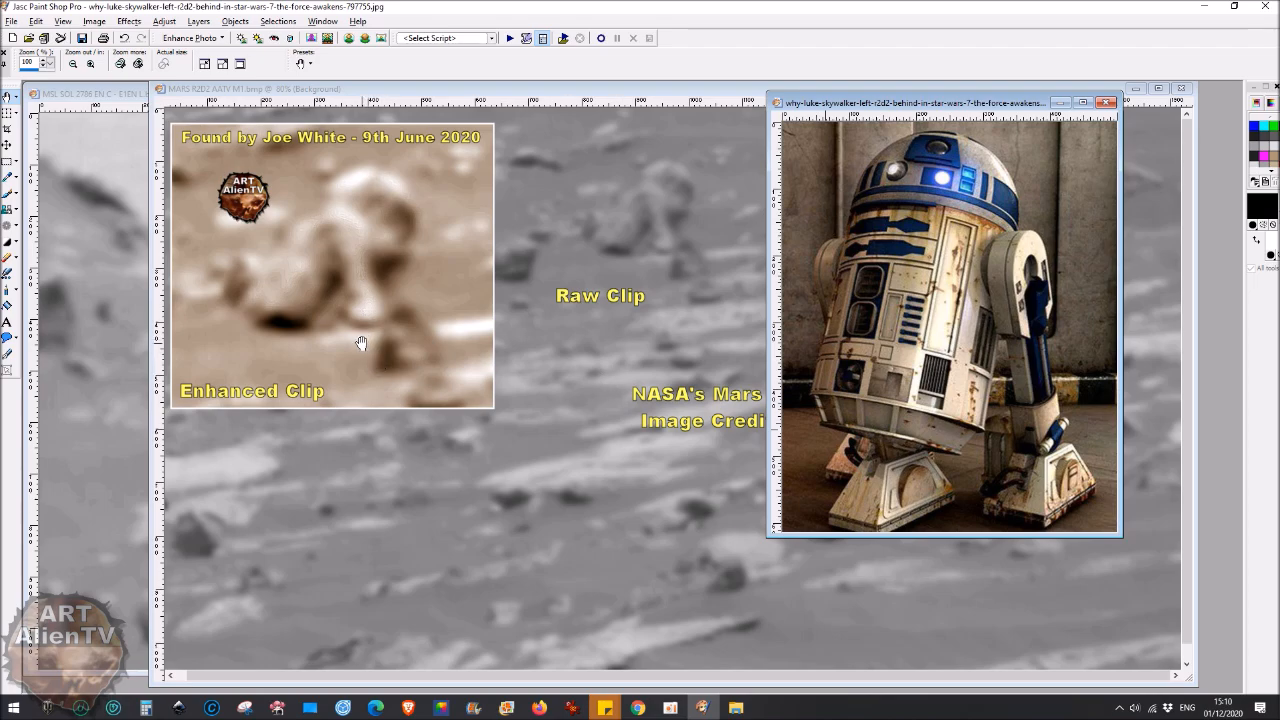
{"action": "mouse_move", "coordinate": [964, 190]}
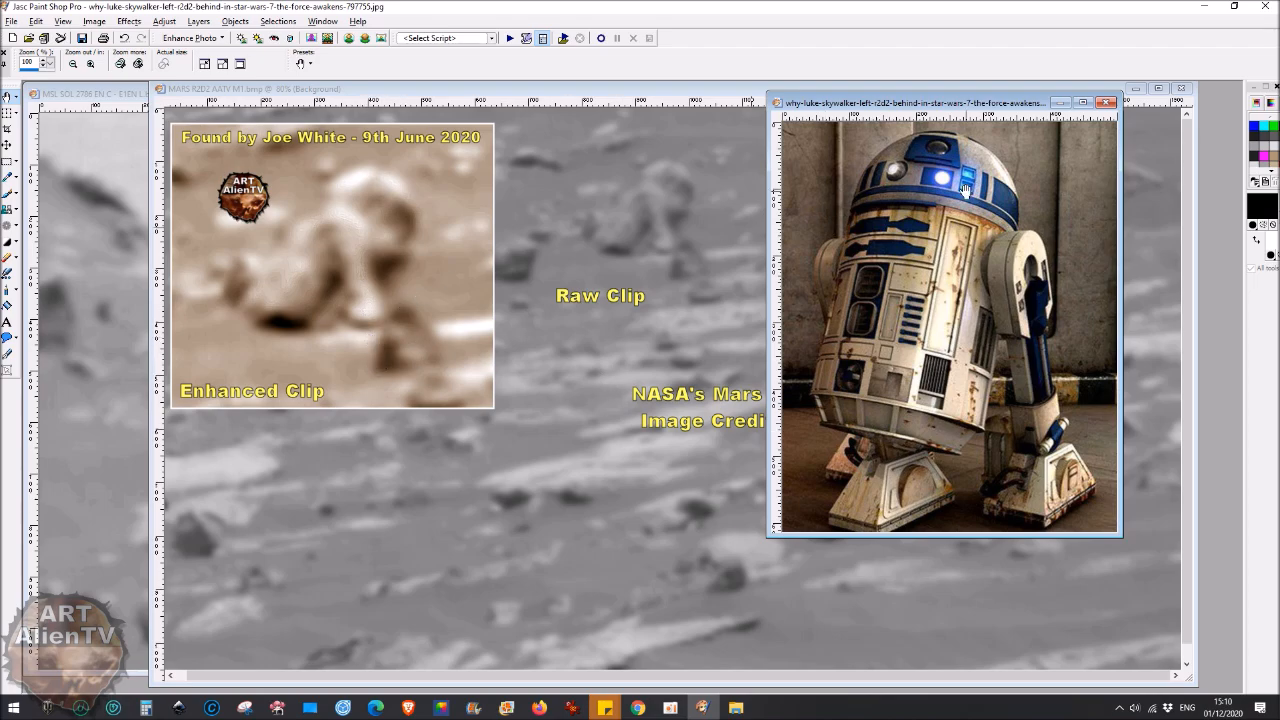
{"action": "mouse_move", "coordinate": [404, 178]}
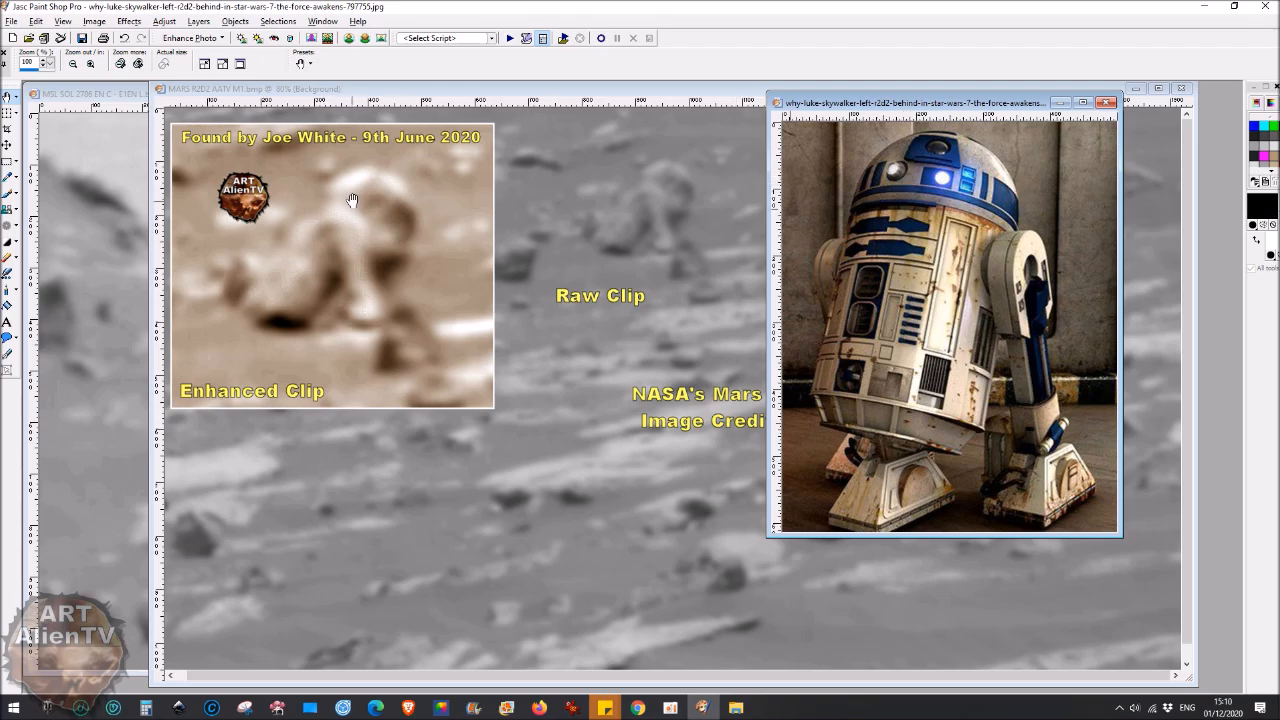
{"action": "mouse_move", "coordinate": [368, 206]}
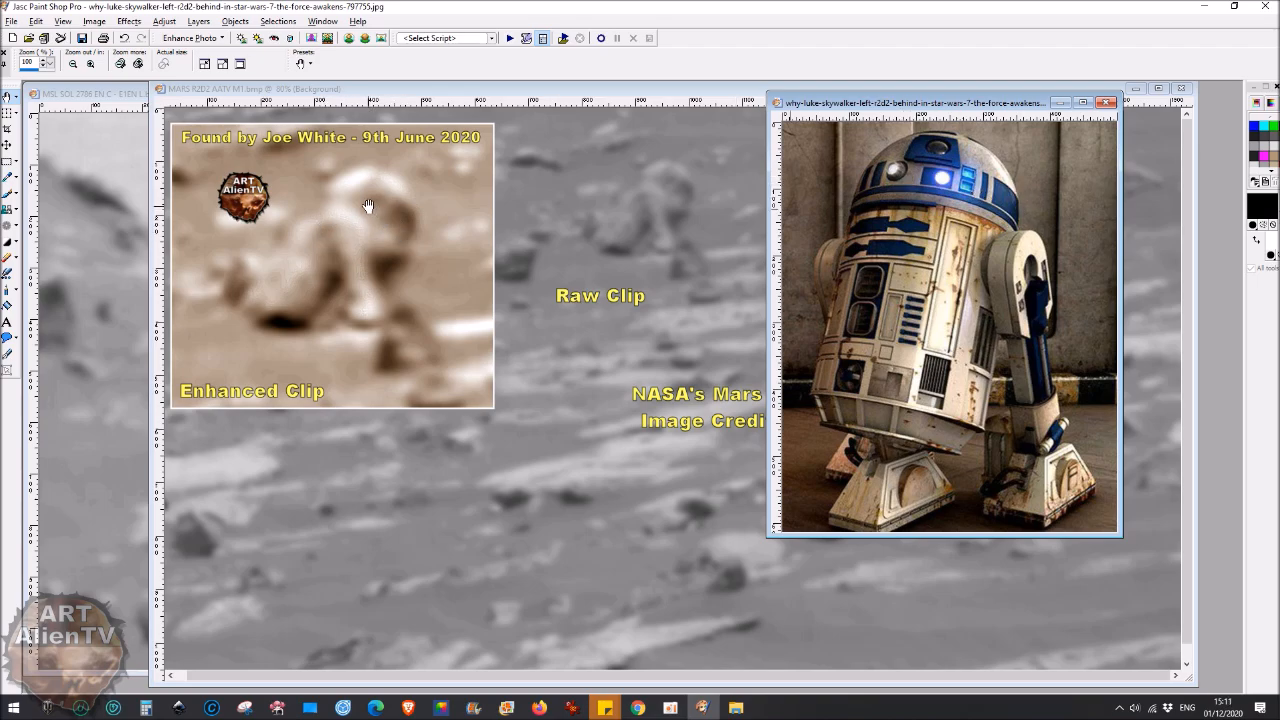
{"action": "mouse_move", "coordinate": [756, 352]}
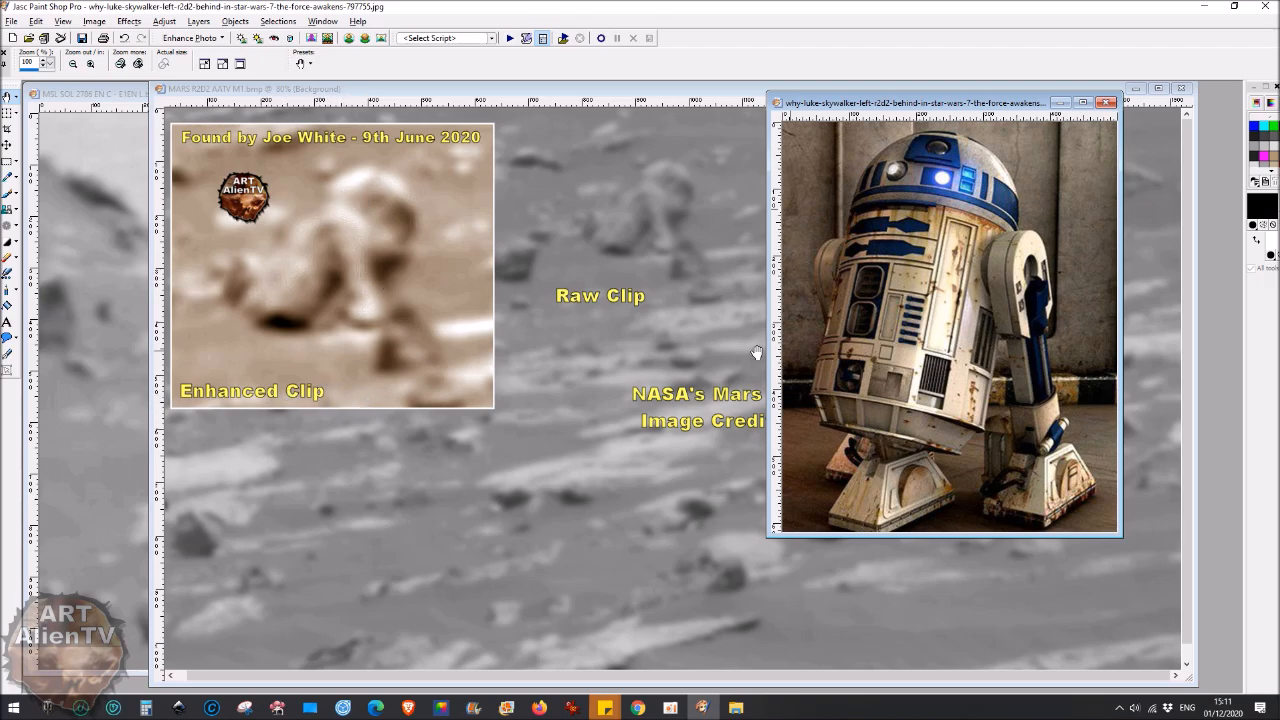
{"action": "mouse_move", "coordinate": [328, 228]}
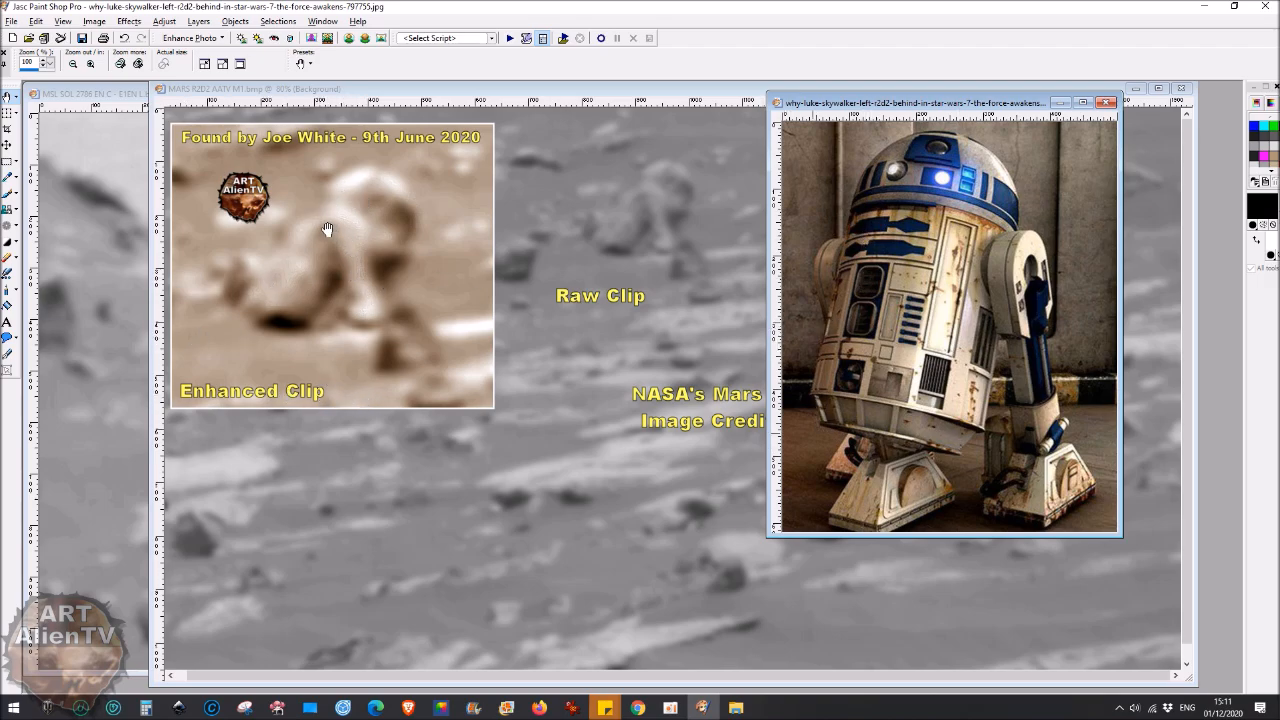
{"action": "mouse_move", "coordinate": [336, 328]}
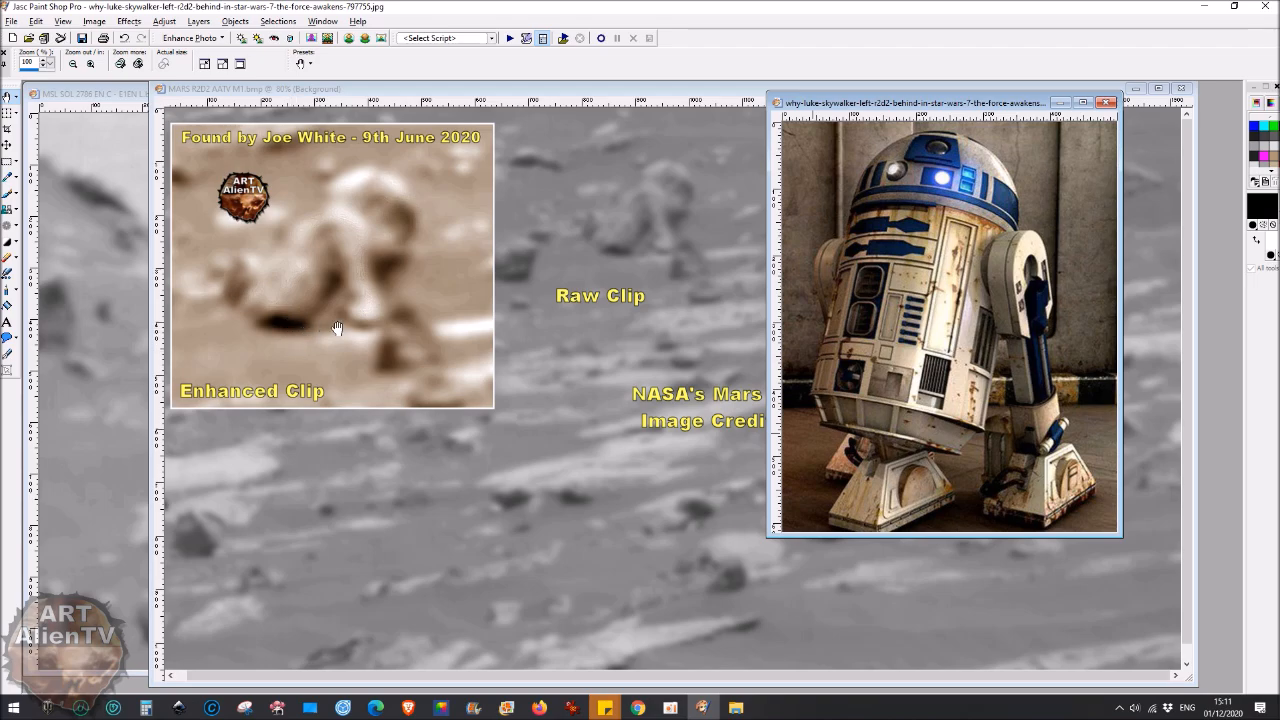
{"action": "mouse_move", "coordinate": [274, 336]}
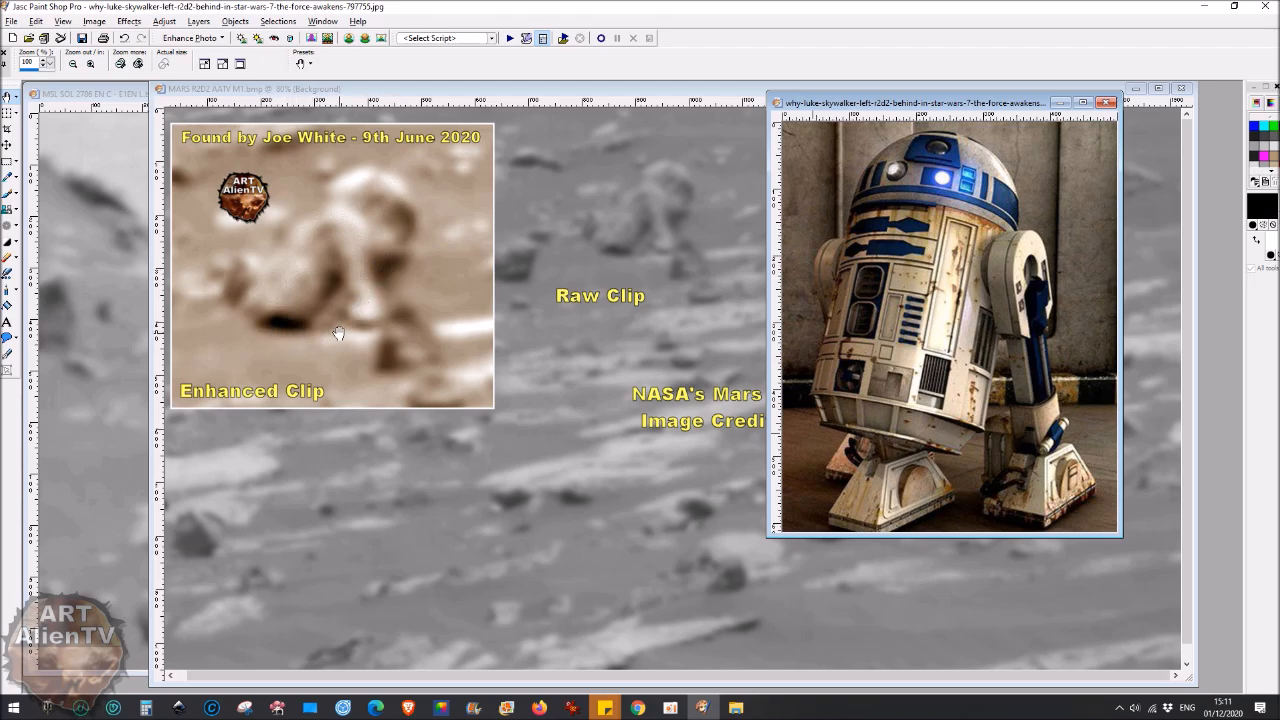
{"action": "mouse_move", "coordinate": [332, 320]}
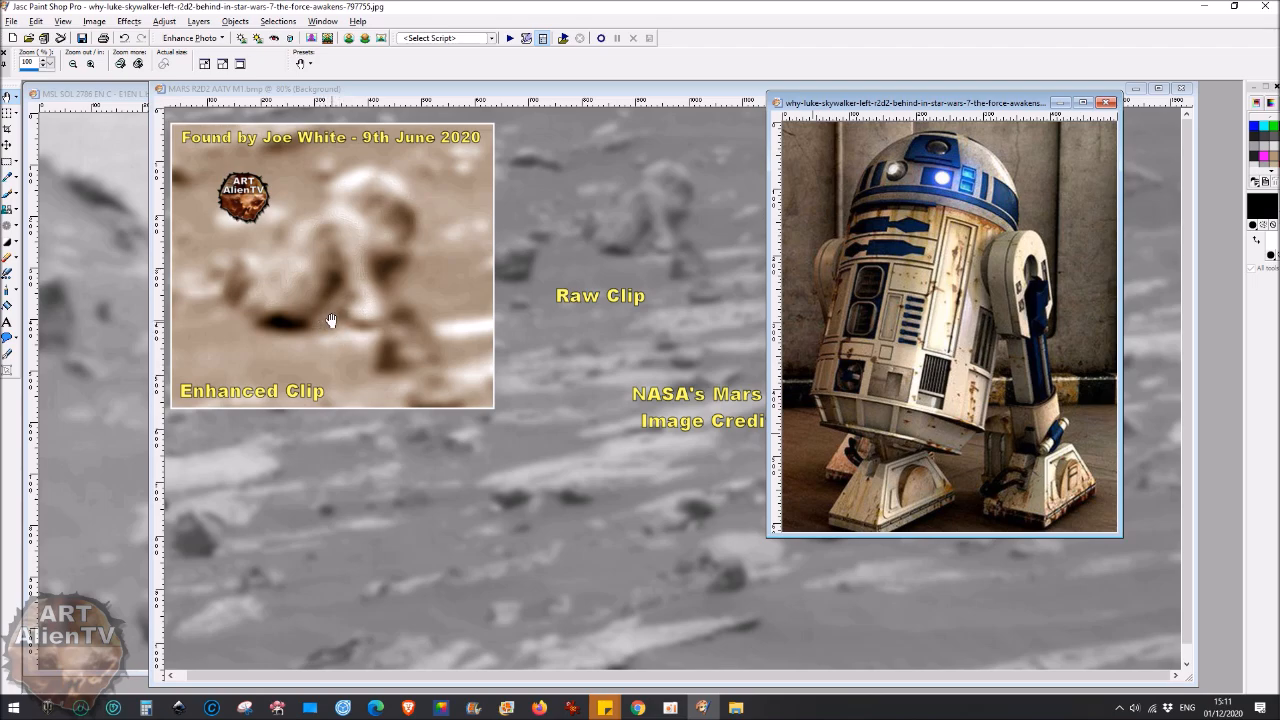
{"action": "mouse_move", "coordinate": [338, 312]}
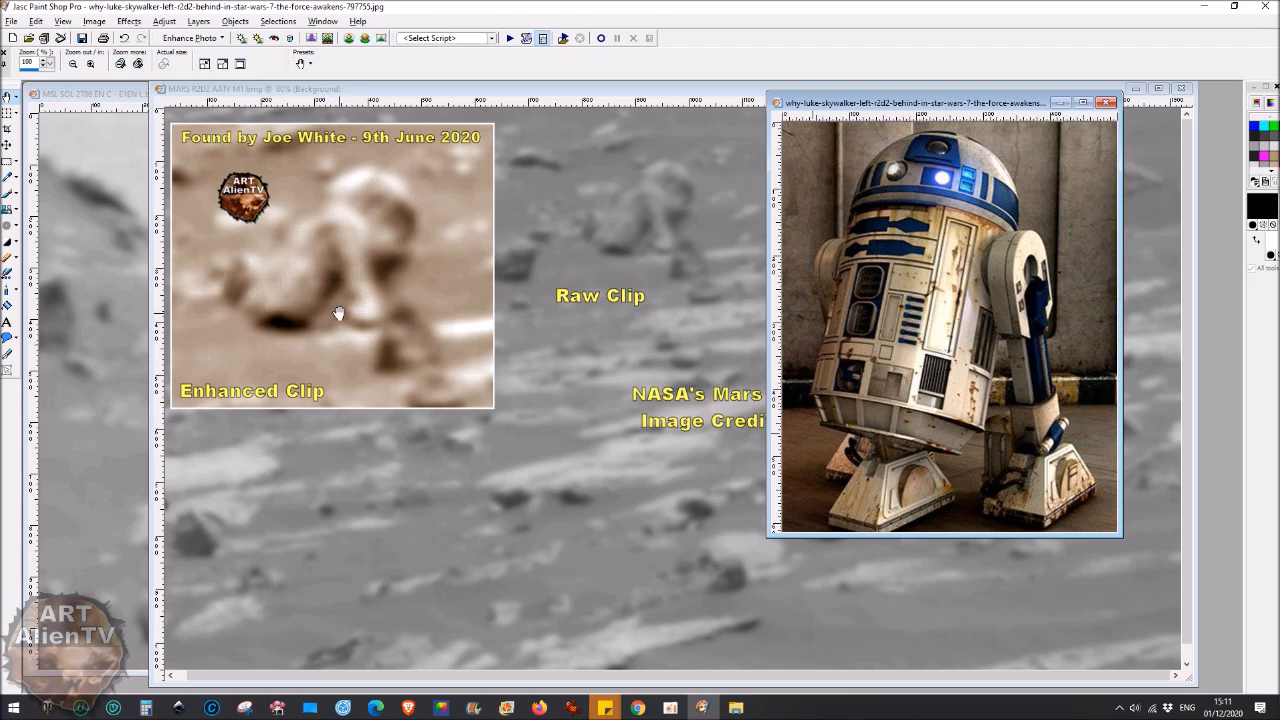
{"action": "mouse_move", "coordinate": [398, 356]}
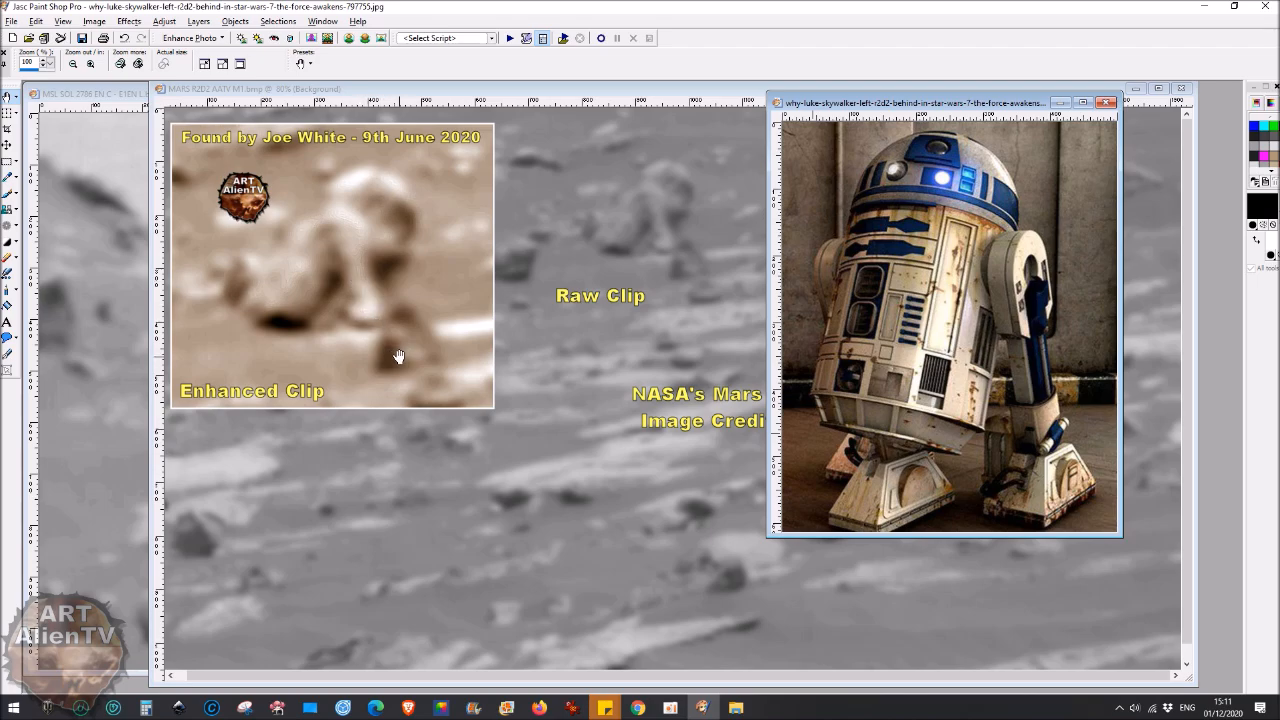
{"action": "mouse_move", "coordinate": [960, 318]}
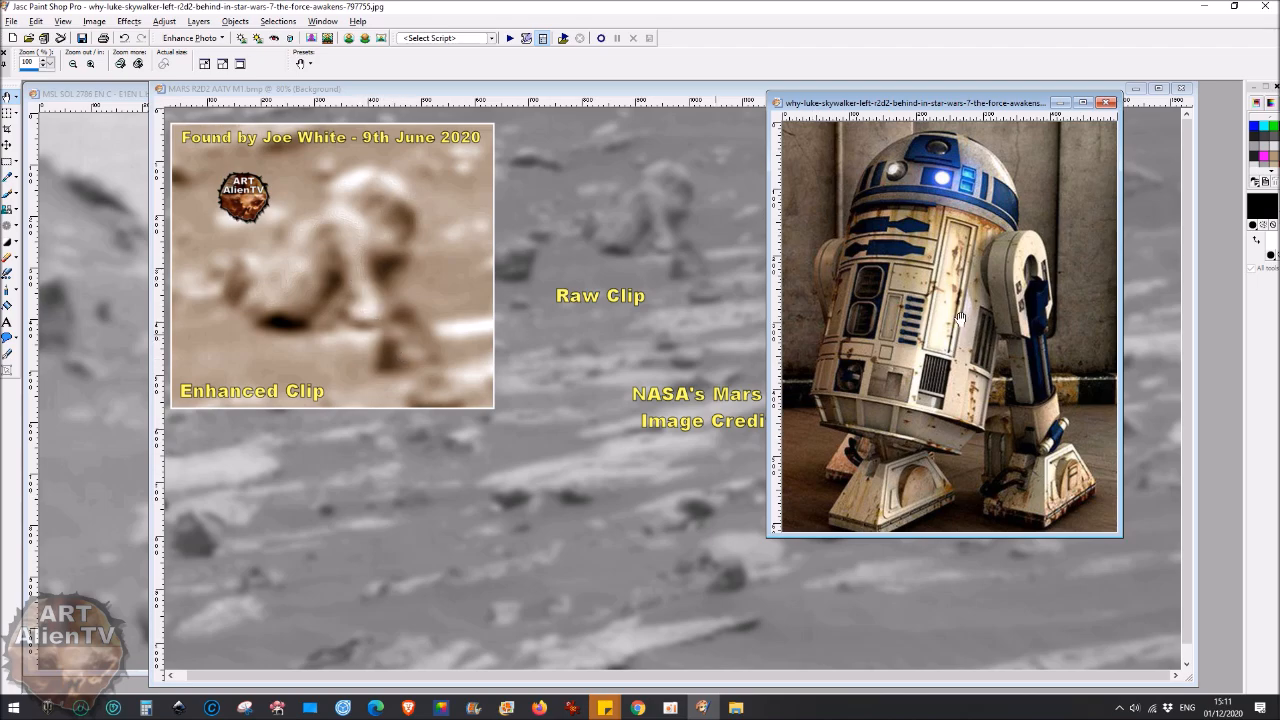
{"action": "mouse_move", "coordinate": [876, 356]}
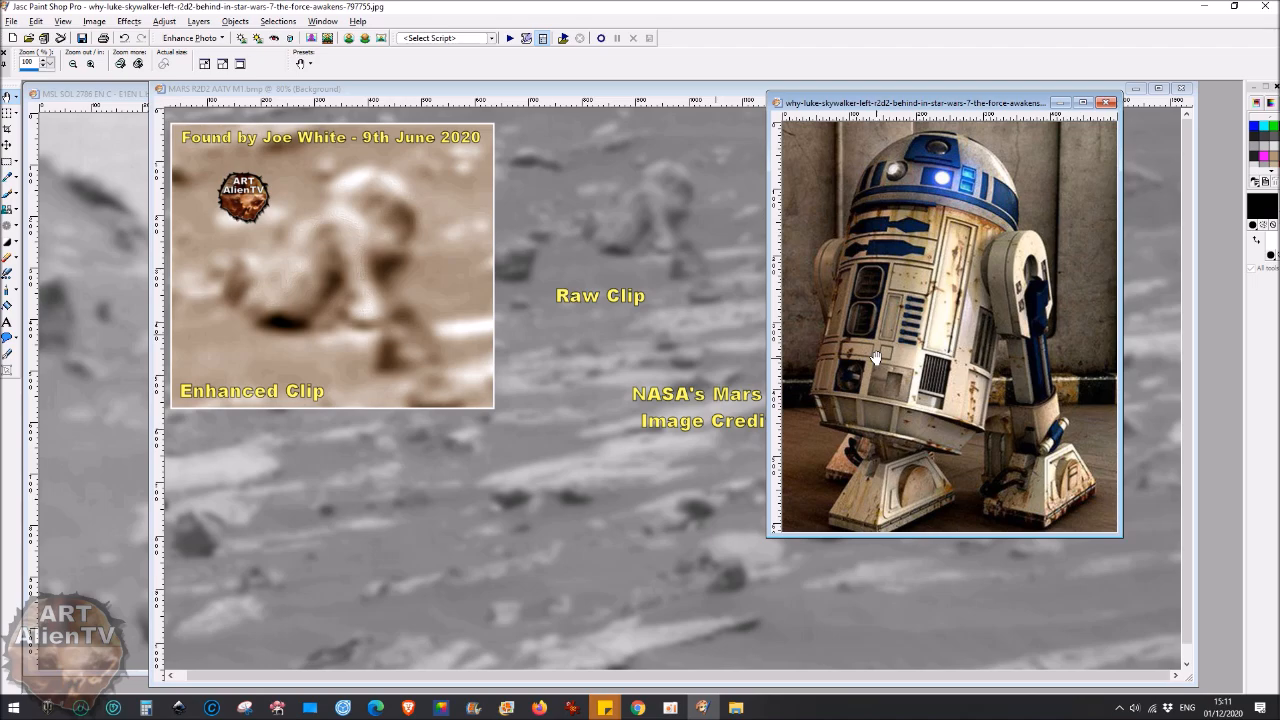
{"action": "mouse_move", "coordinate": [658, 288]}
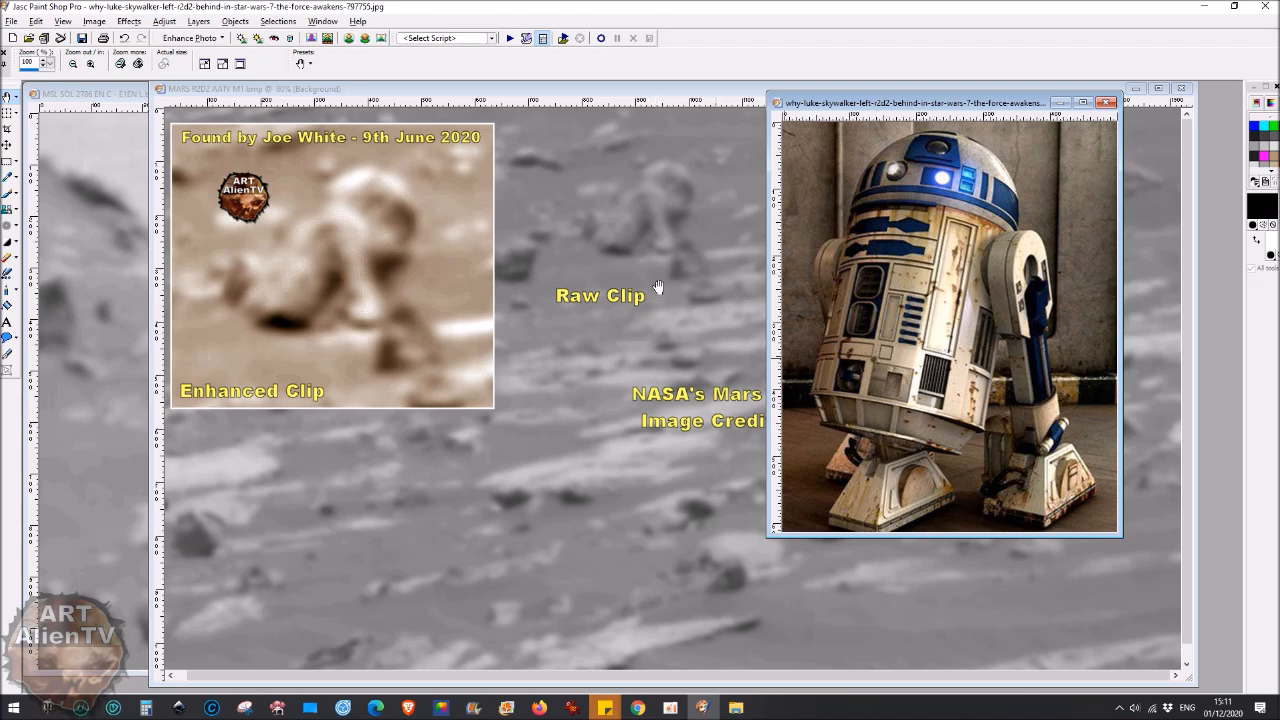
{"action": "mouse_move", "coordinate": [604, 388]}
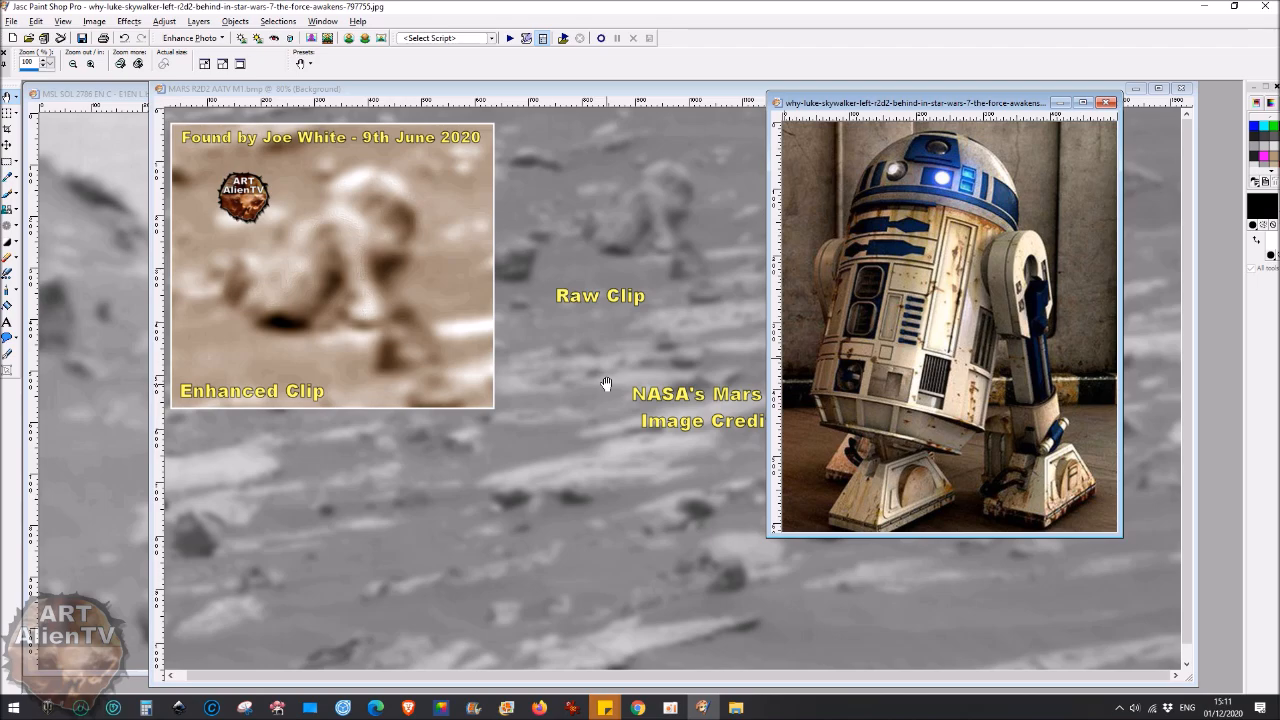
{"action": "mouse_move", "coordinate": [104, 476]}
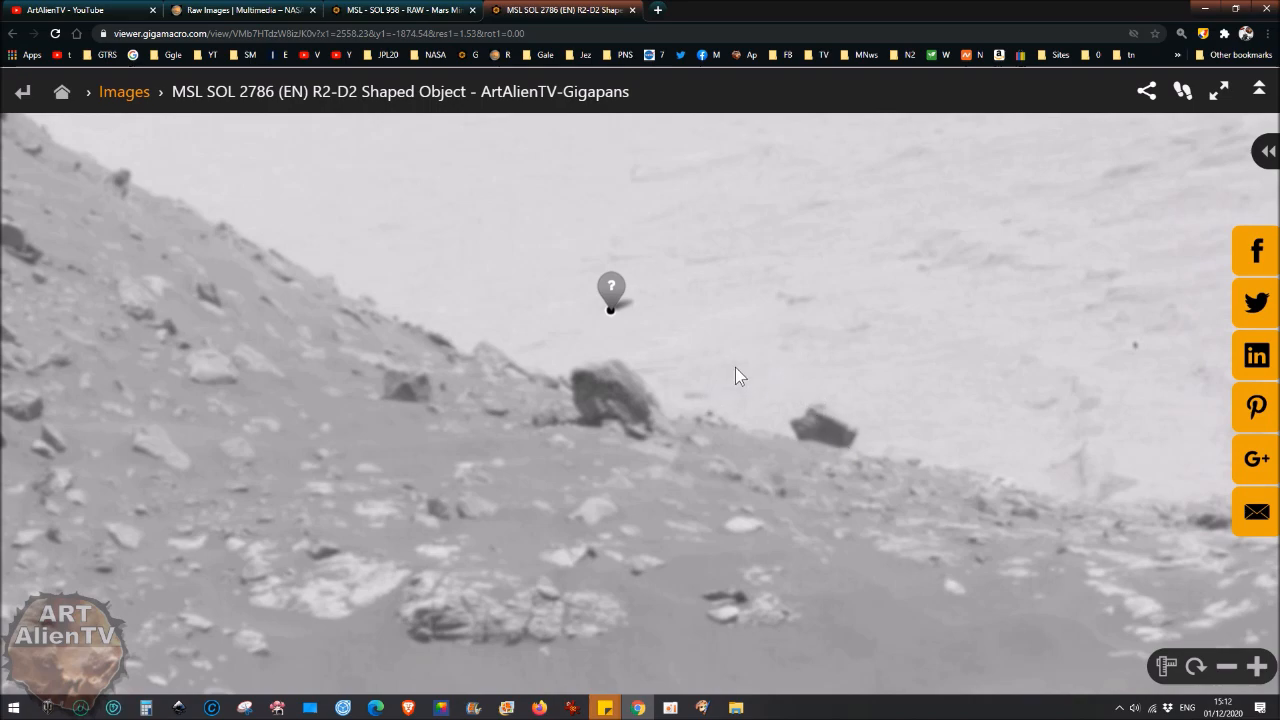
{"action": "mouse_move", "coordinate": [588, 456]}
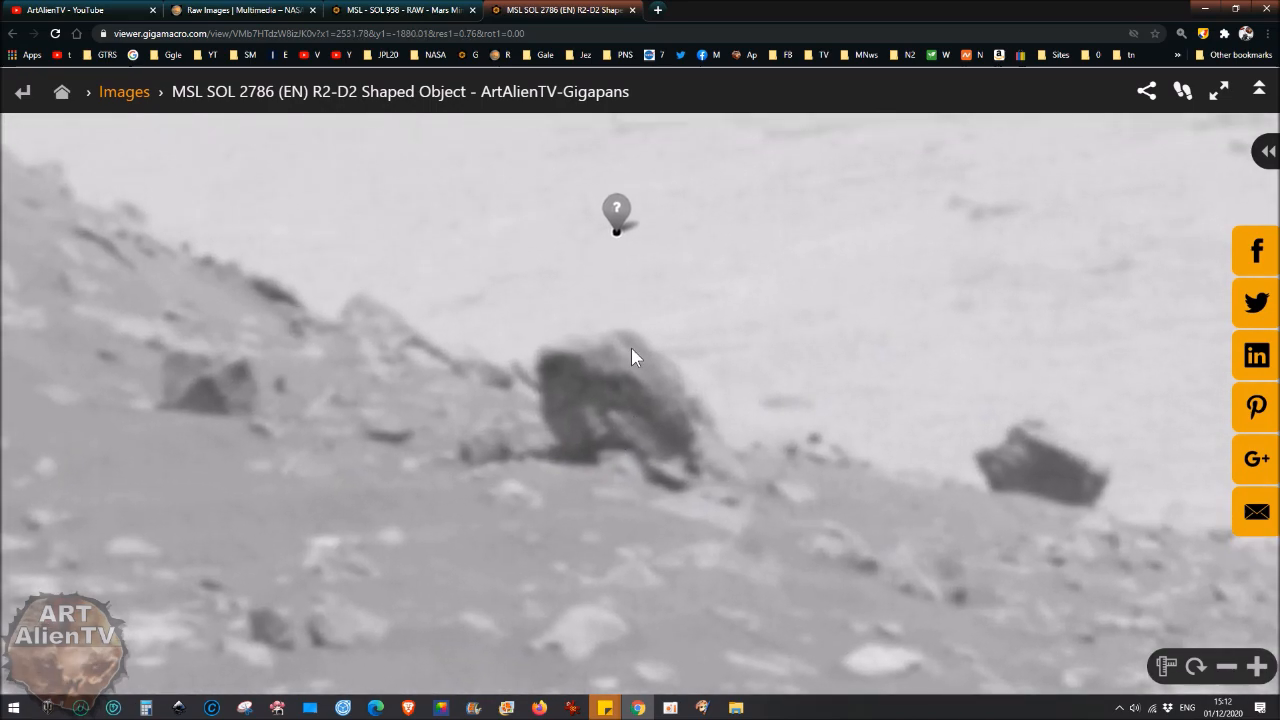
{"action": "mouse_move", "coordinate": [630, 446]}
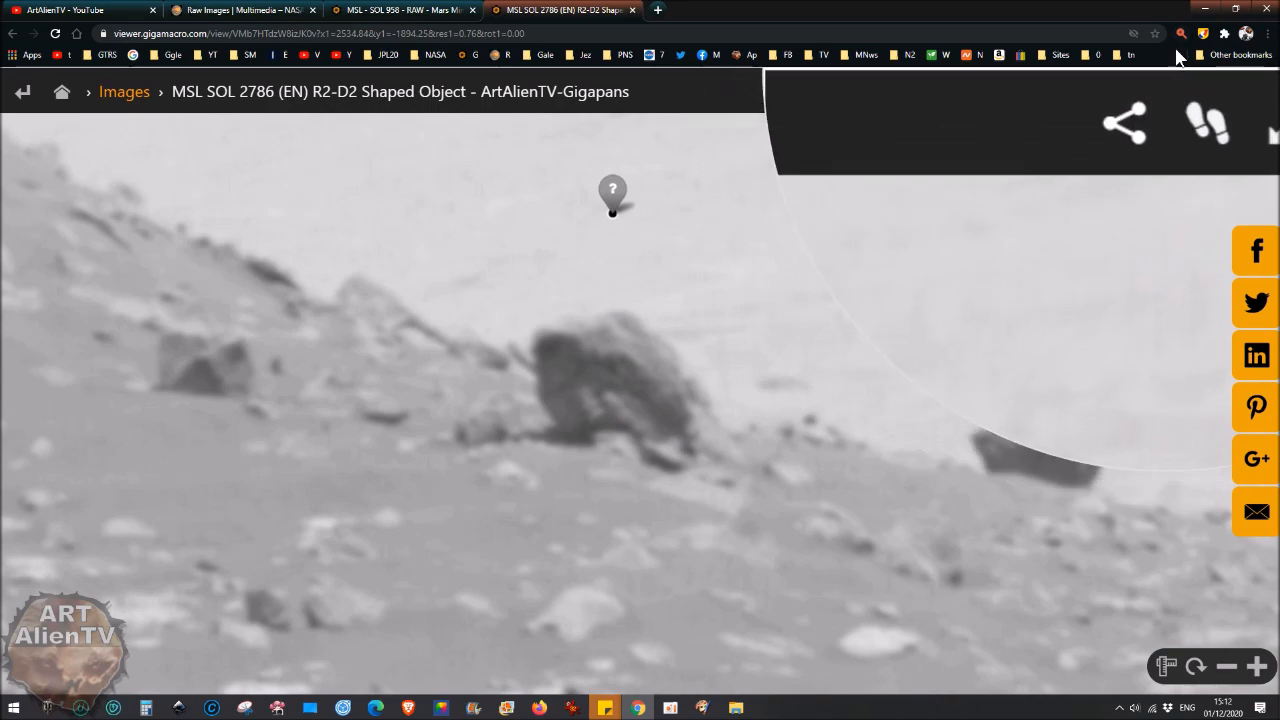
{"action": "mouse_move", "coordinate": [1180, 32]}
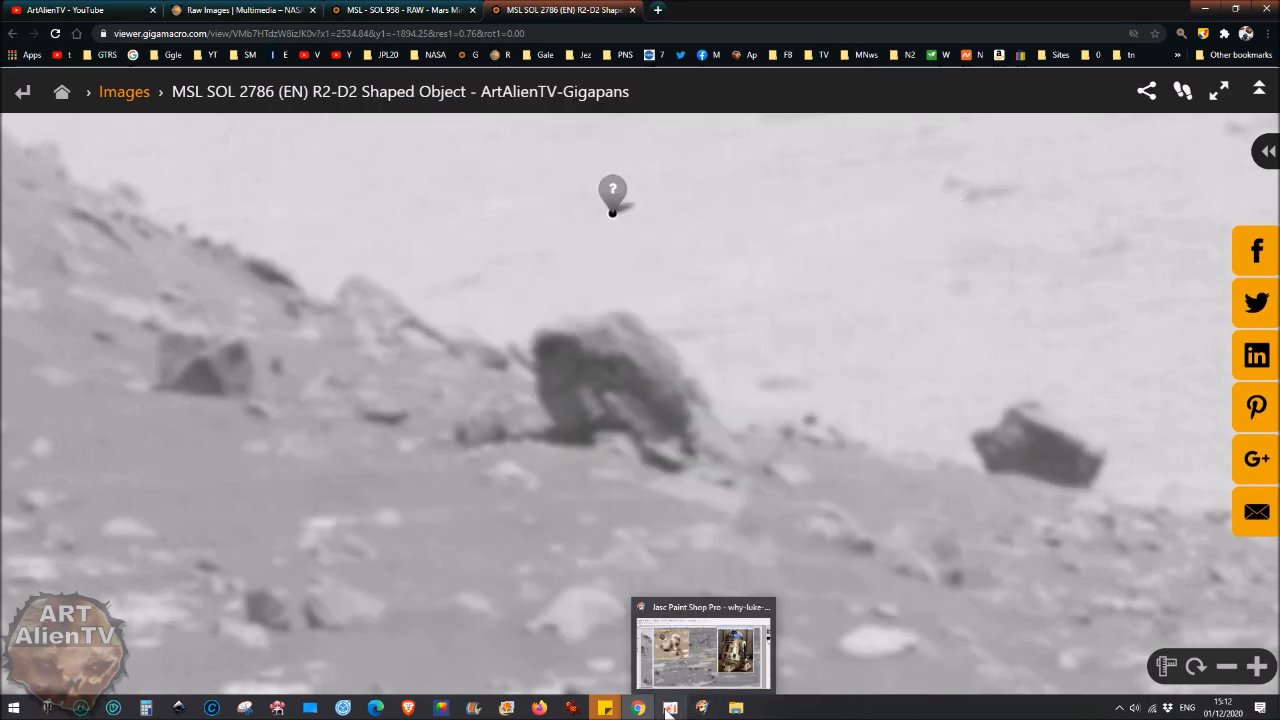
Return to the image editor with the R2-D2 rock close-up.
{"action": "left_click", "coordinate": [704, 708]}
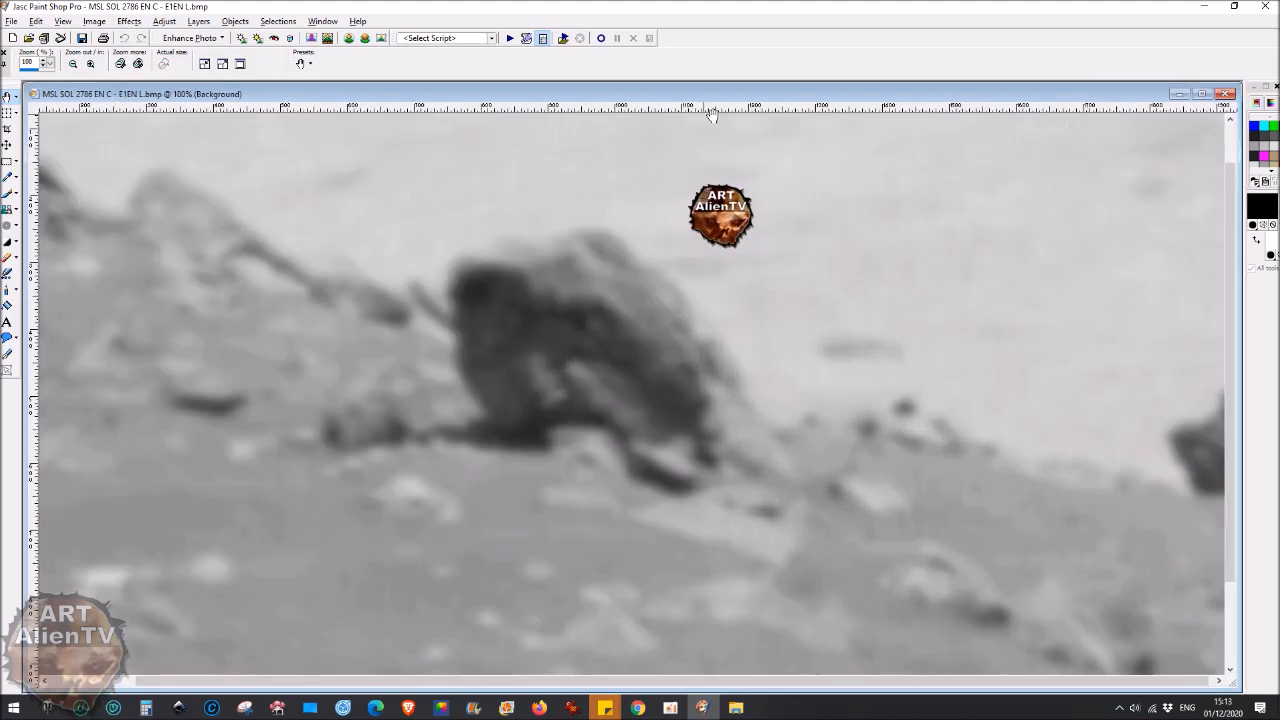
{"action": "mouse_move", "coordinate": [1130, 104]}
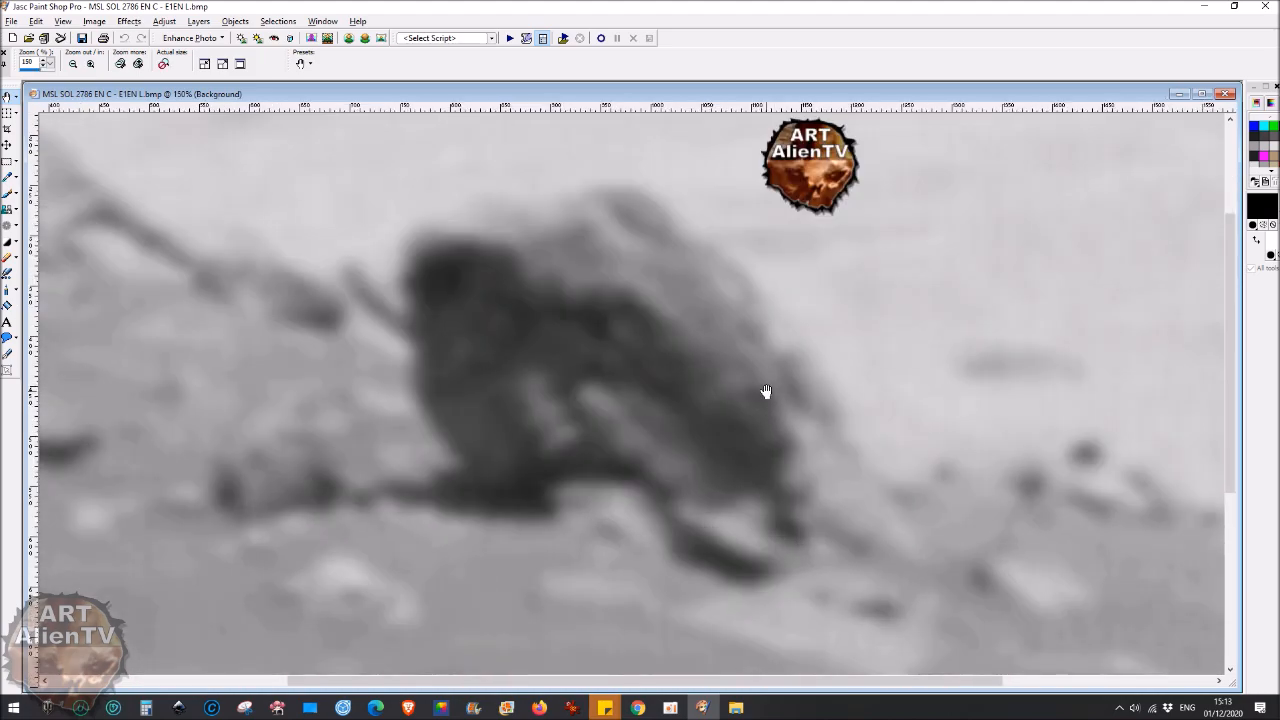
{"action": "mouse_move", "coordinate": [804, 444]}
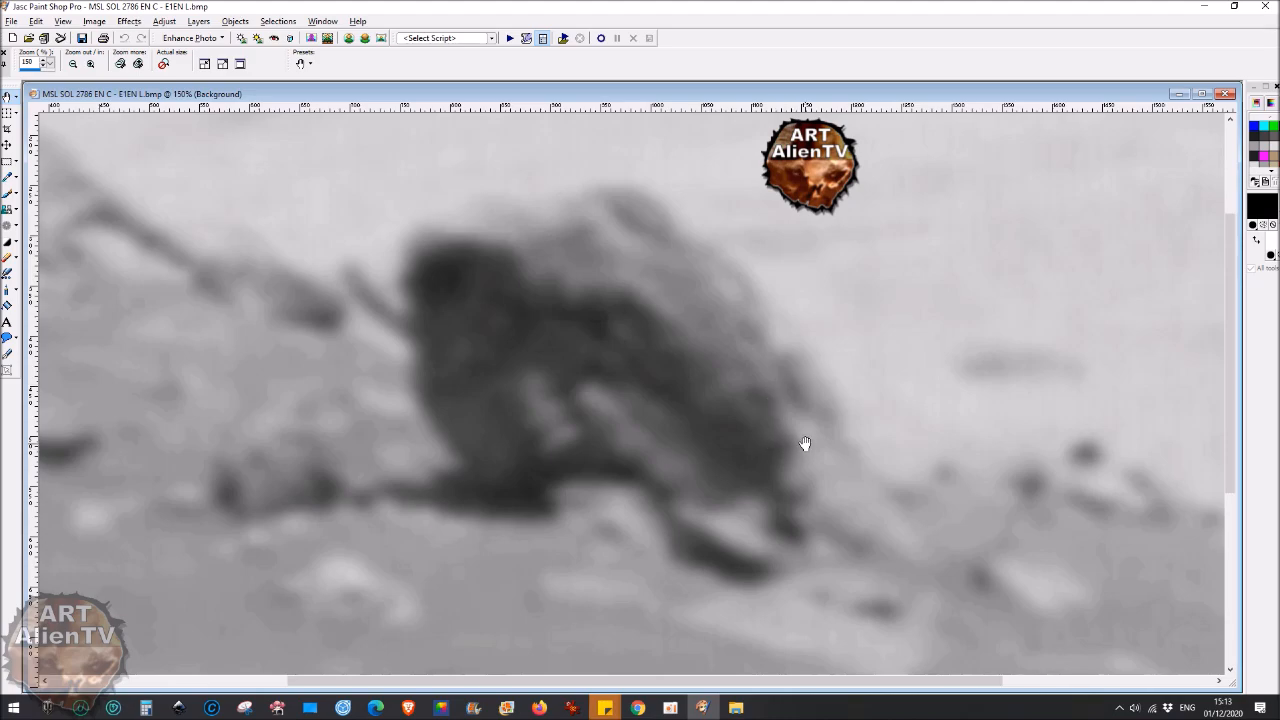
{"action": "mouse_move", "coordinate": [556, 456]}
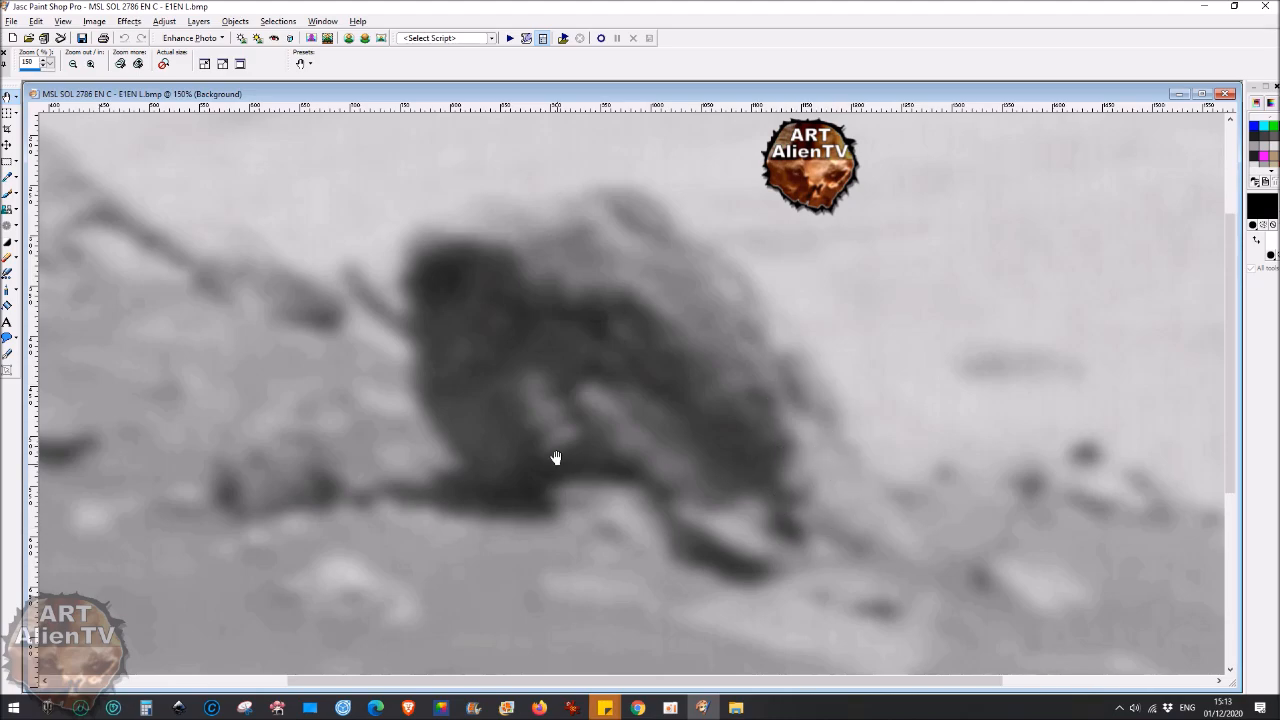
{"action": "mouse_move", "coordinate": [428, 330]}
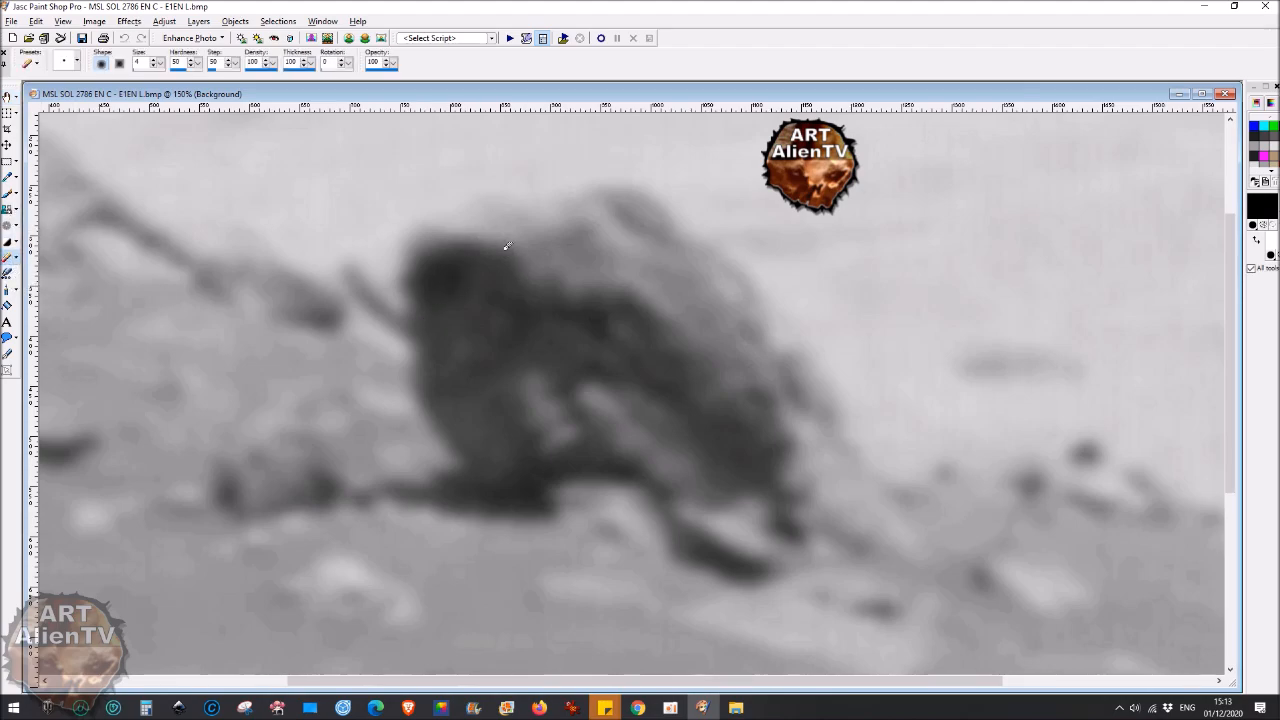
{"action": "mouse_move", "coordinate": [588, 312]}
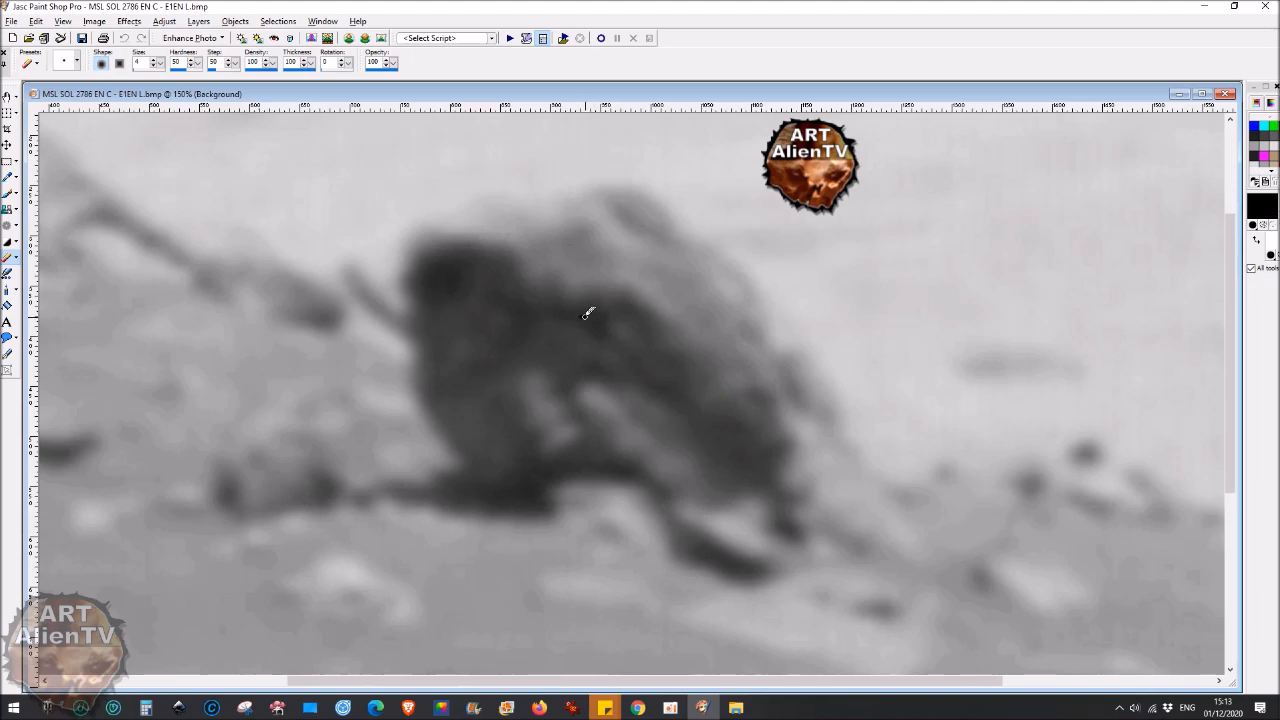
Sketch white strokes over the rock's middle, head top and body contour.
{"action": "left_click_drag", "start_coordinate": [584, 316], "coordinate": [630, 310]}
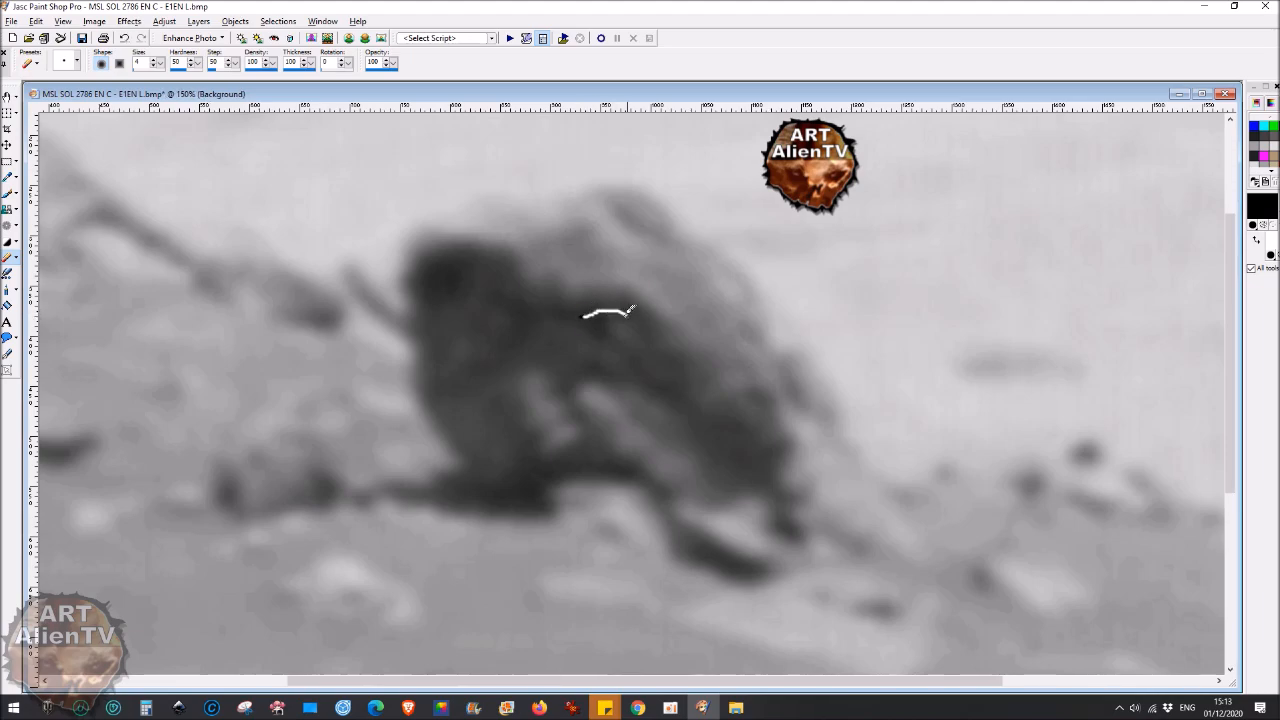
{"action": "left_click_drag", "start_coordinate": [624, 312], "coordinate": [616, 344]}
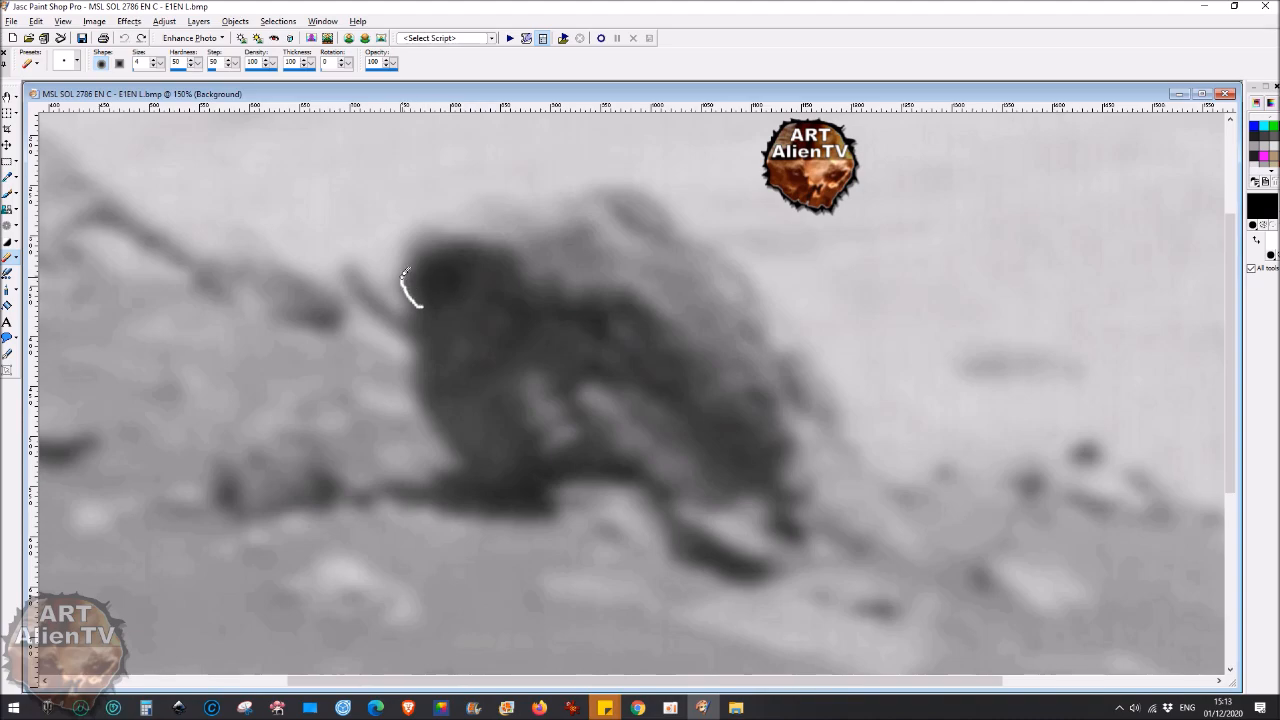
{"action": "left_click_drag", "start_coordinate": [410, 290], "coordinate": [640, 184]}
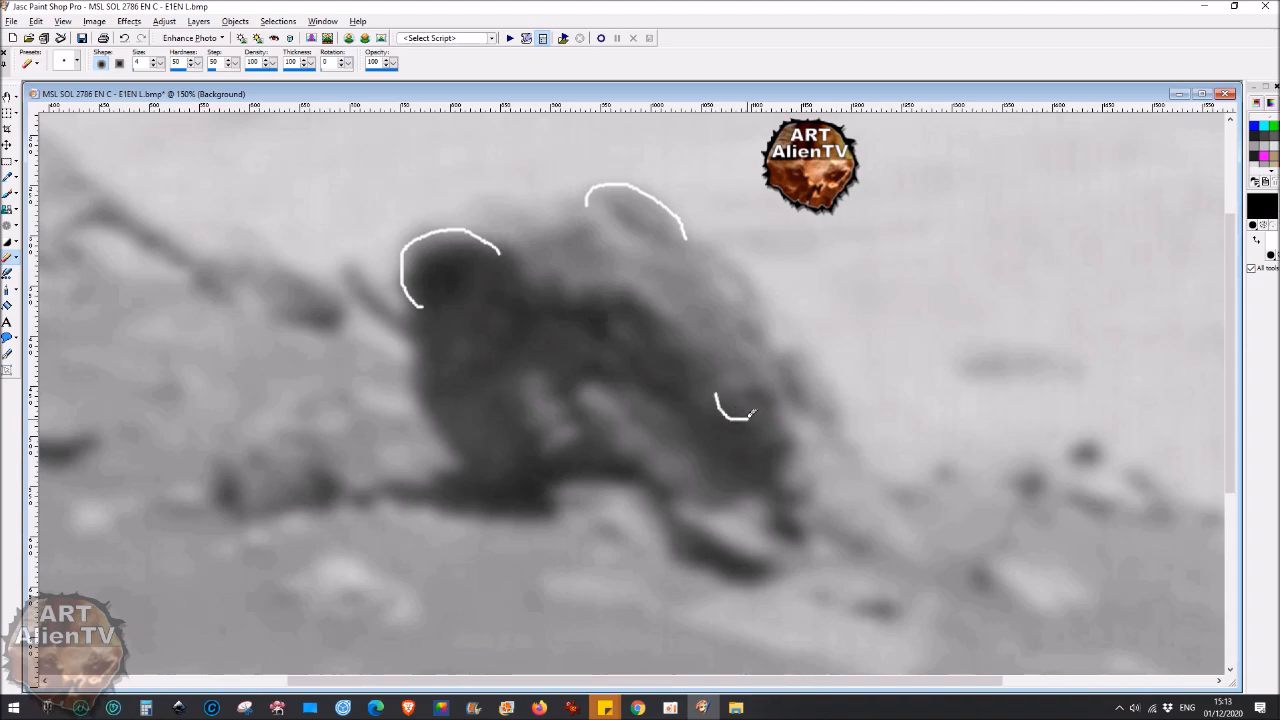
{"action": "left_click_drag", "start_coordinate": [740, 414], "coordinate": [810, 376]}
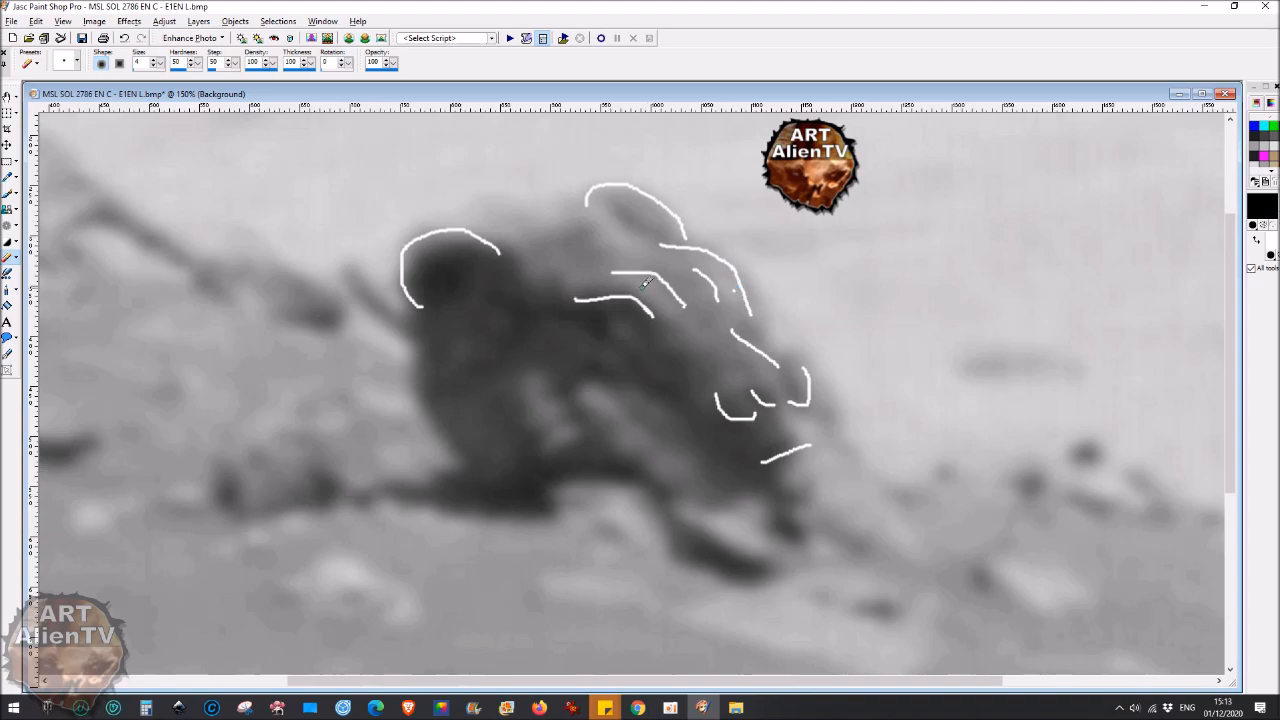
{"action": "mouse_move", "coordinate": [638, 328]}
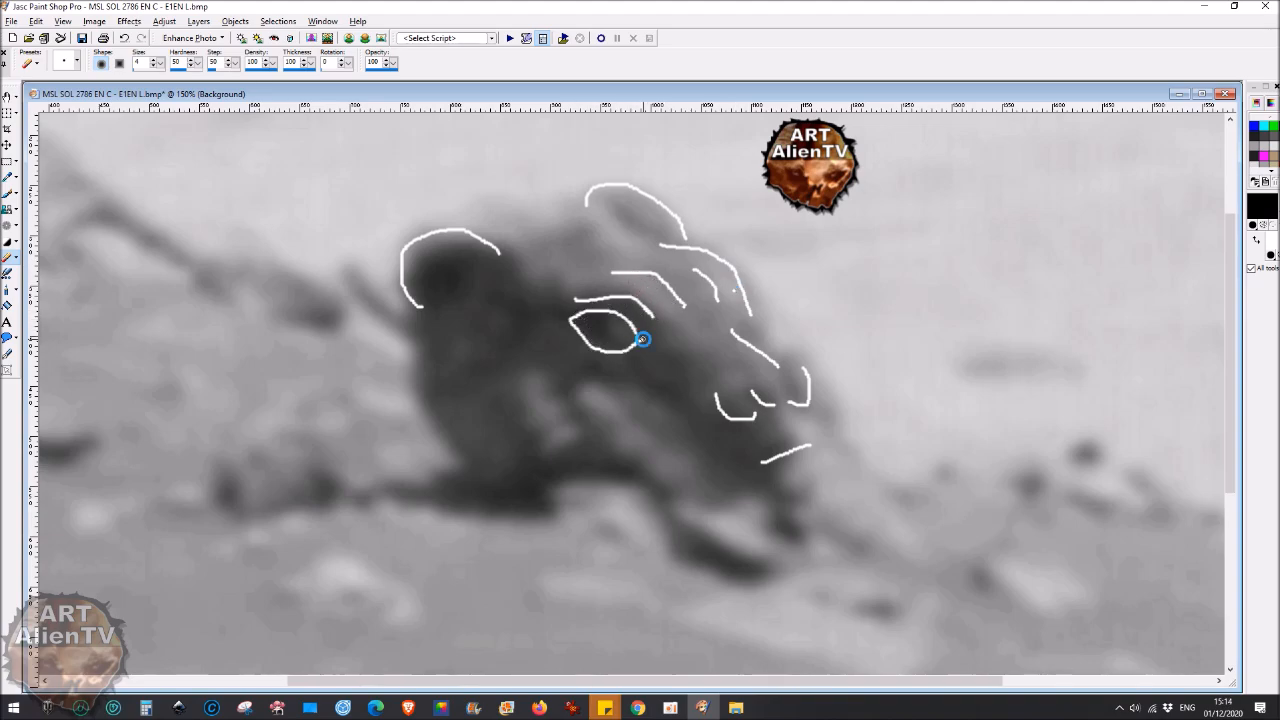
{"action": "mouse_move", "coordinate": [496, 488]}
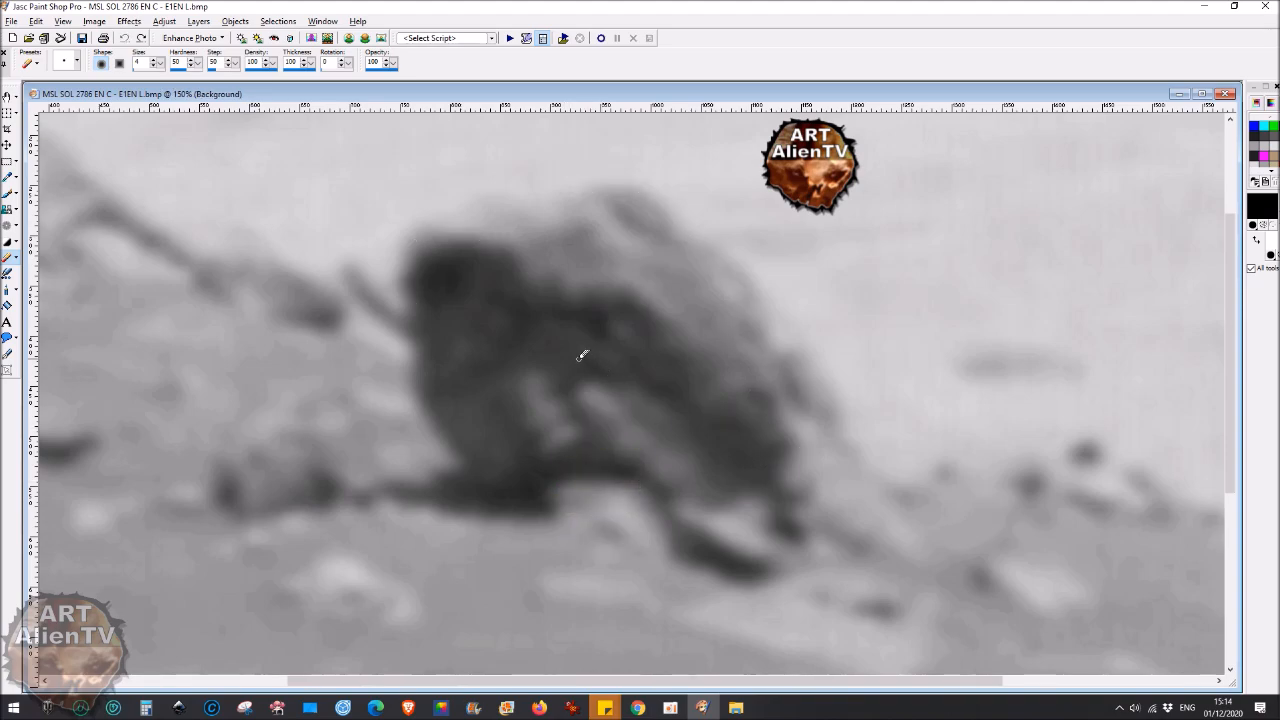
{"action": "mouse_move", "coordinate": [770, 408]}
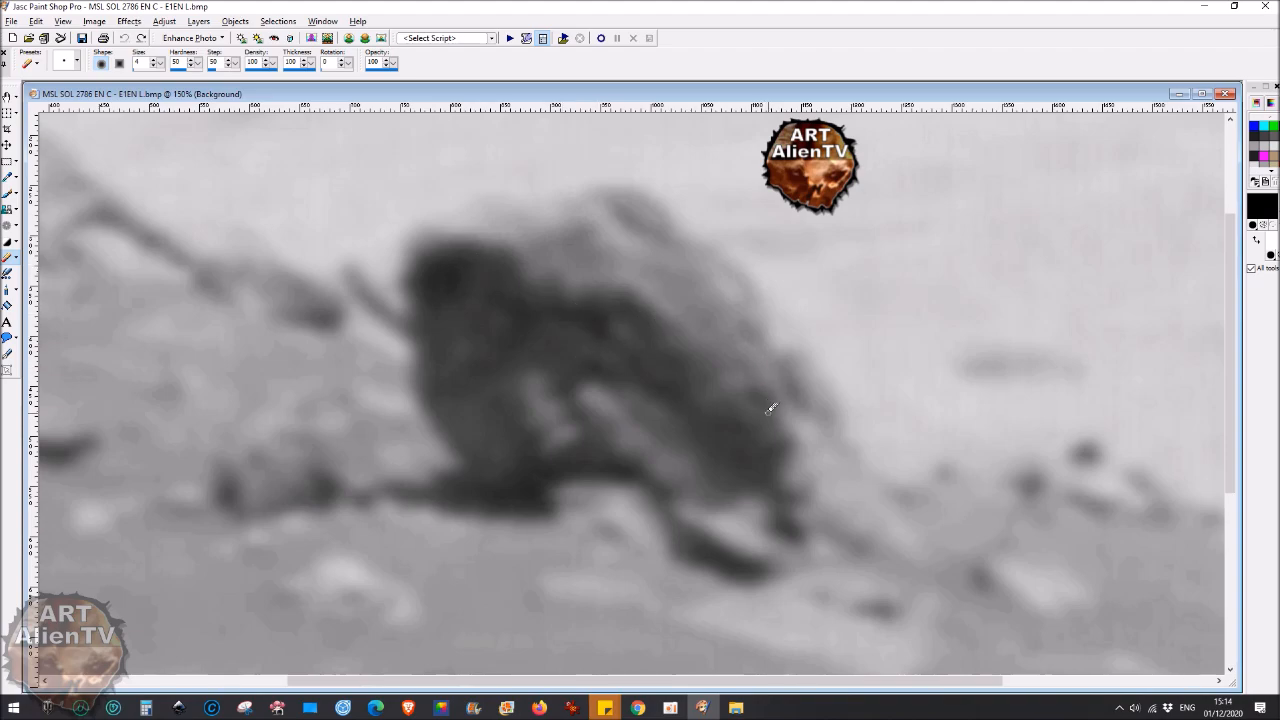
{"action": "mouse_move", "coordinate": [792, 470]}
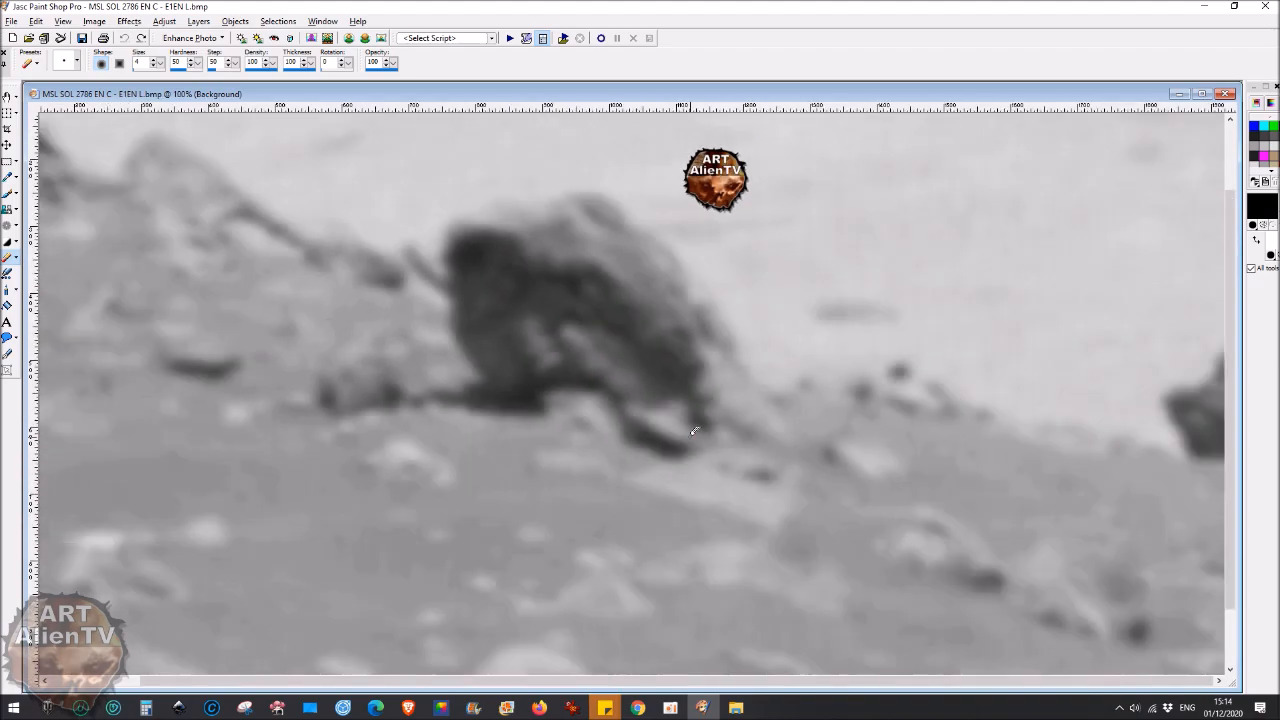
{"action": "mouse_move", "coordinate": [612, 476]}
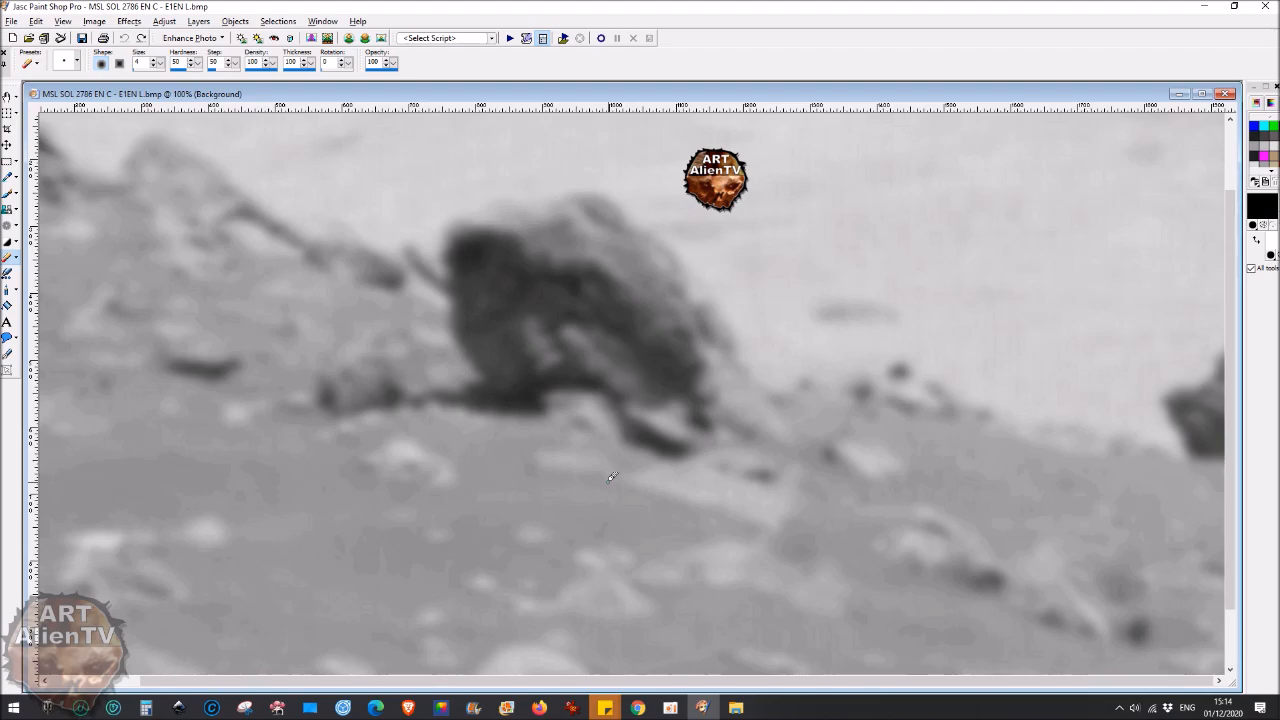
{"action": "mouse_move", "coordinate": [612, 450]}
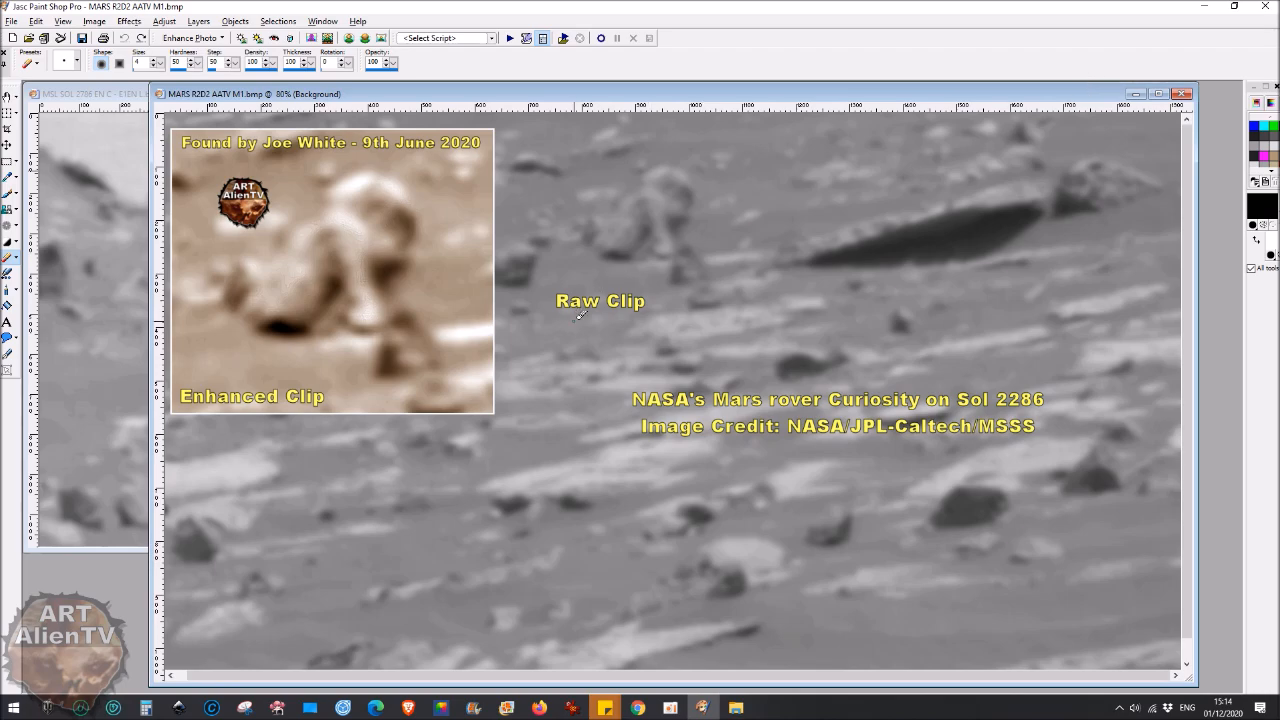
{"action": "mouse_move", "coordinate": [524, 430]}
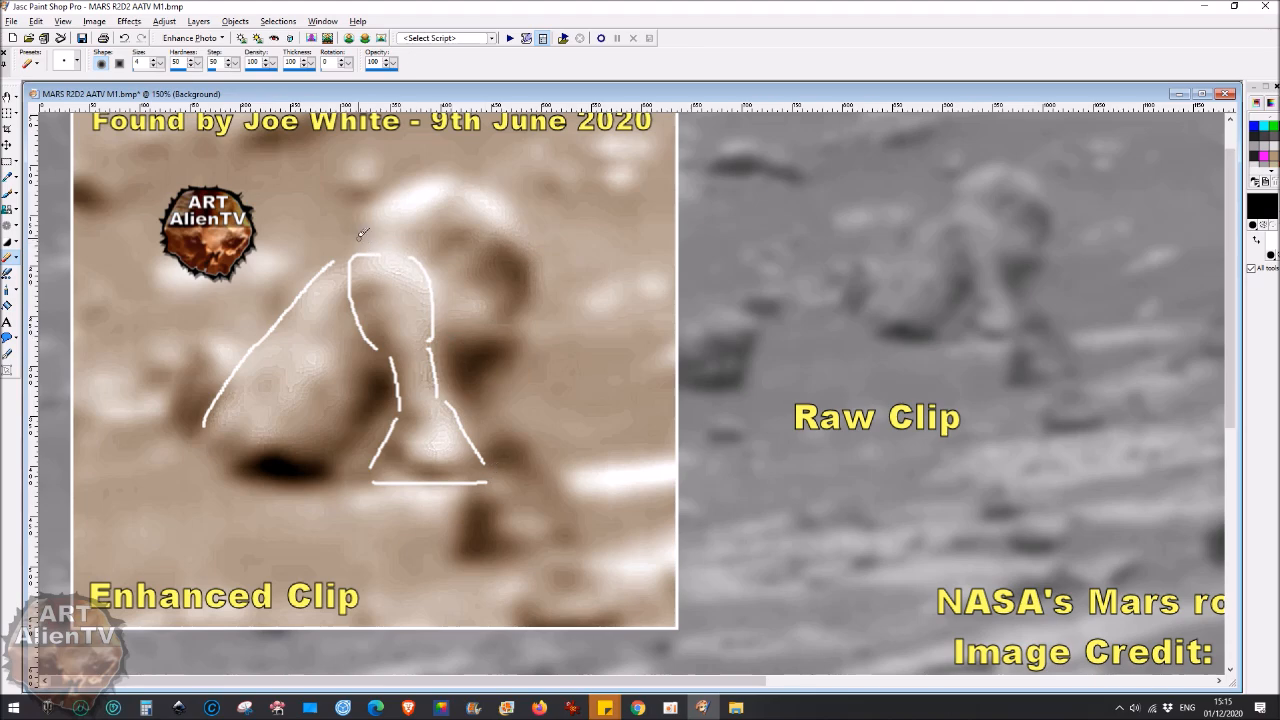
Outline the figure's body, legs and dome-shaped head in white on the Enhanced Clip.
{"action": "left_click_drag", "start_coordinate": [350, 240], "coordinate": [524, 204]}
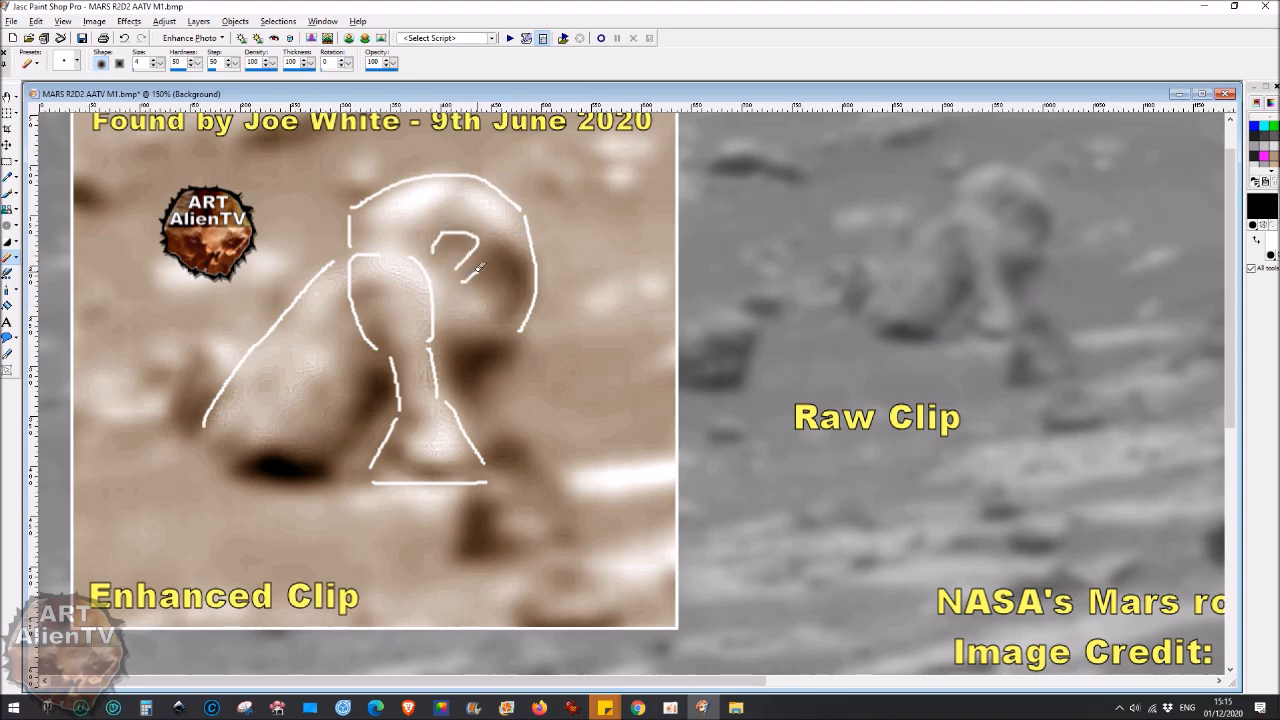
{"action": "left_click_drag", "start_coordinate": [460, 240], "coordinate": [520, 300]}
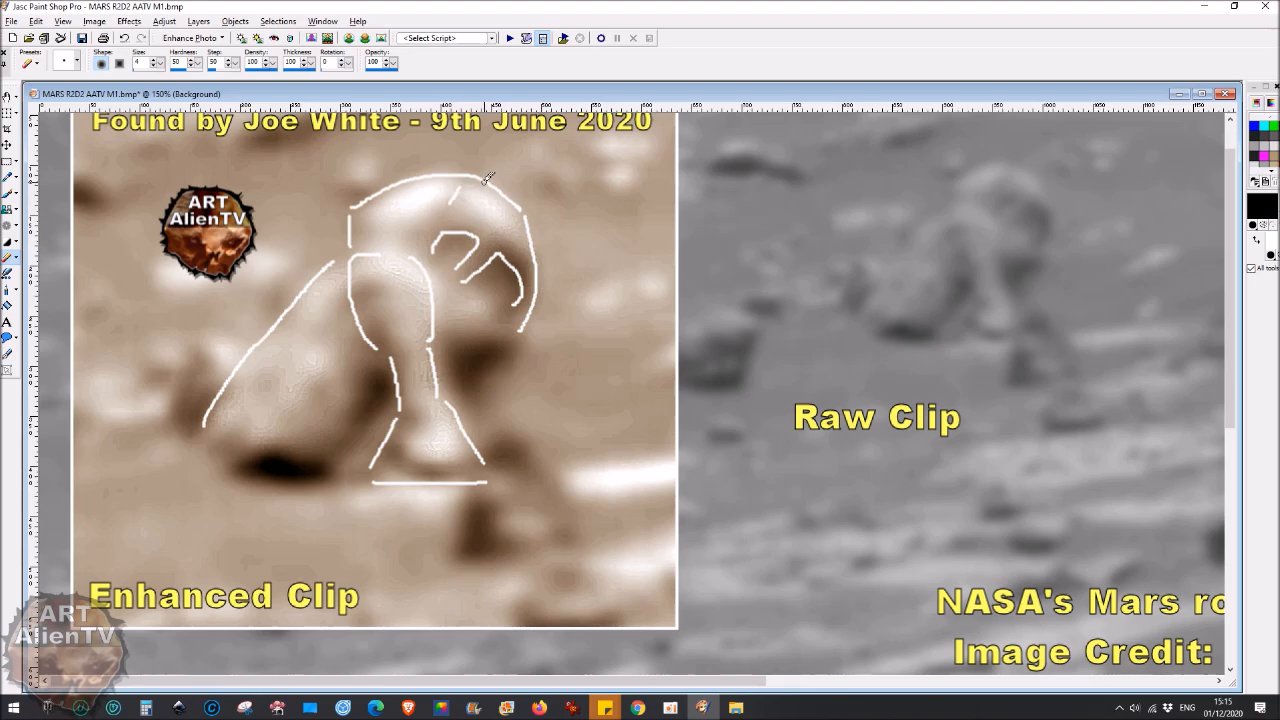
{"action": "mouse_move", "coordinate": [484, 364]}
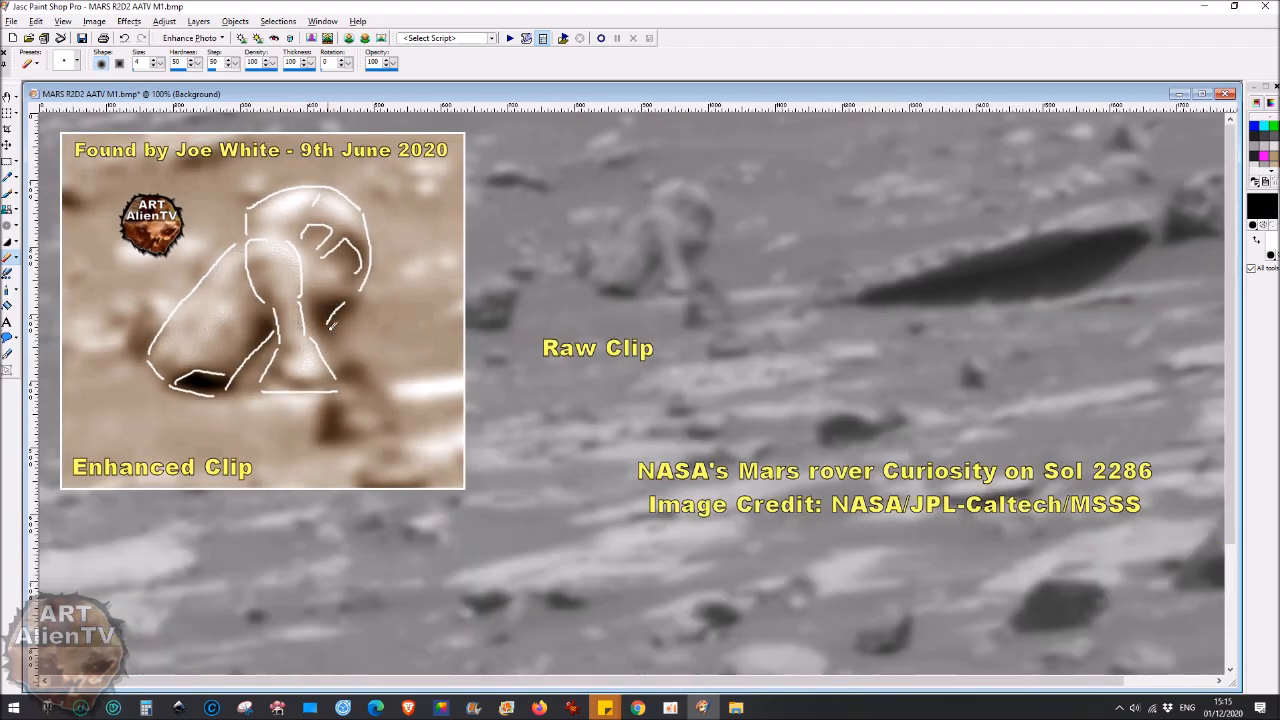
{"action": "mouse_move", "coordinate": [364, 344]}
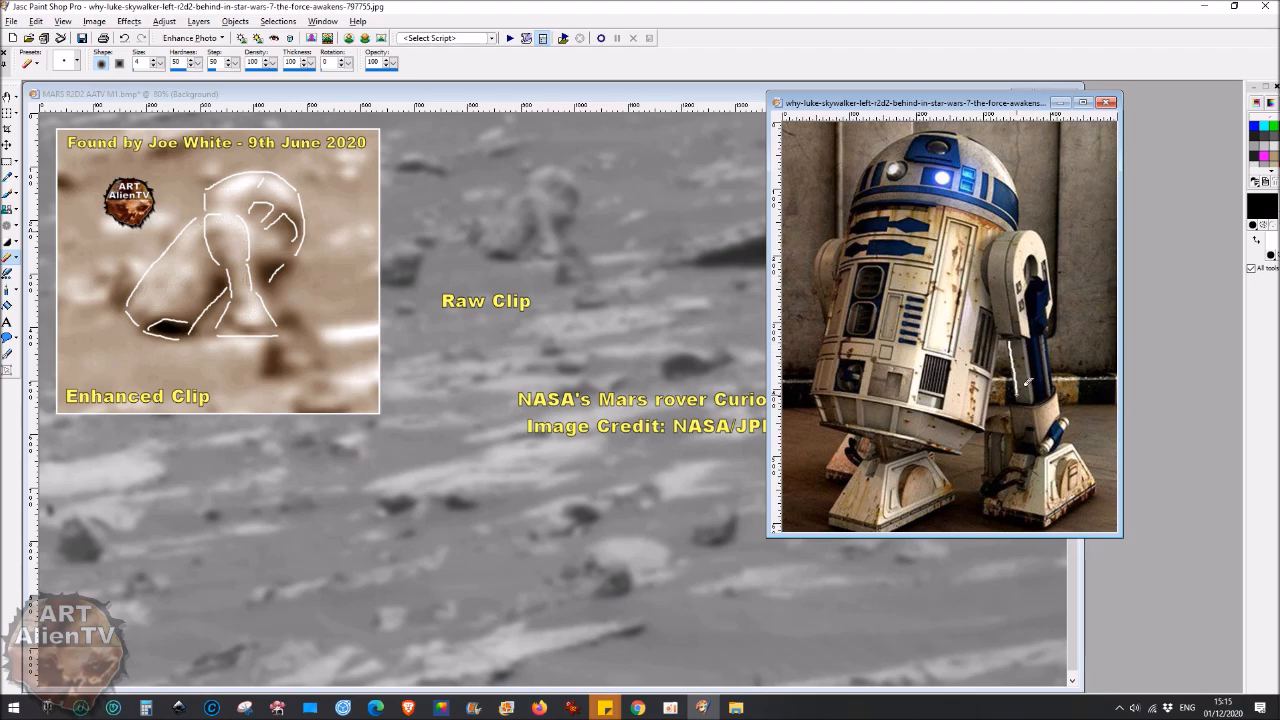
{"action": "mouse_move", "coordinate": [1020, 450]}
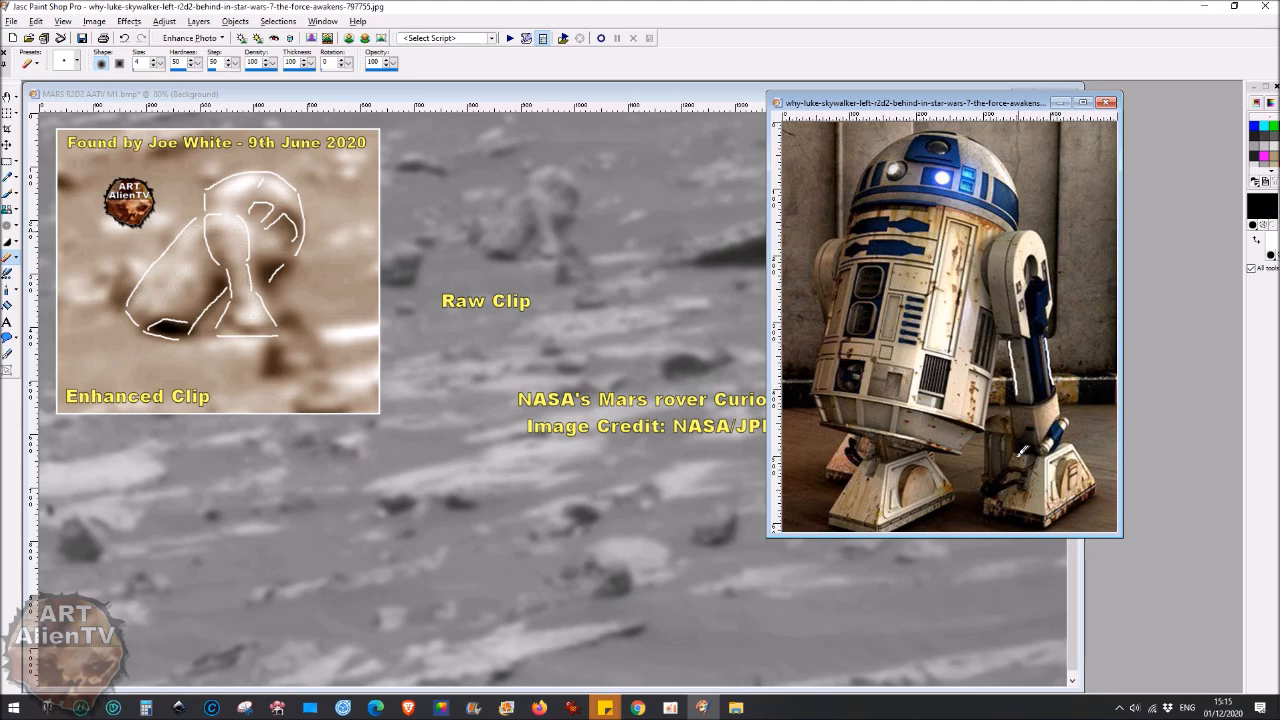
Position the R2-D2 photo window beside the annotated Mars clip.
{"action": "left_click_drag", "start_coordinate": [1020, 450], "coordinate": [1090, 520]}
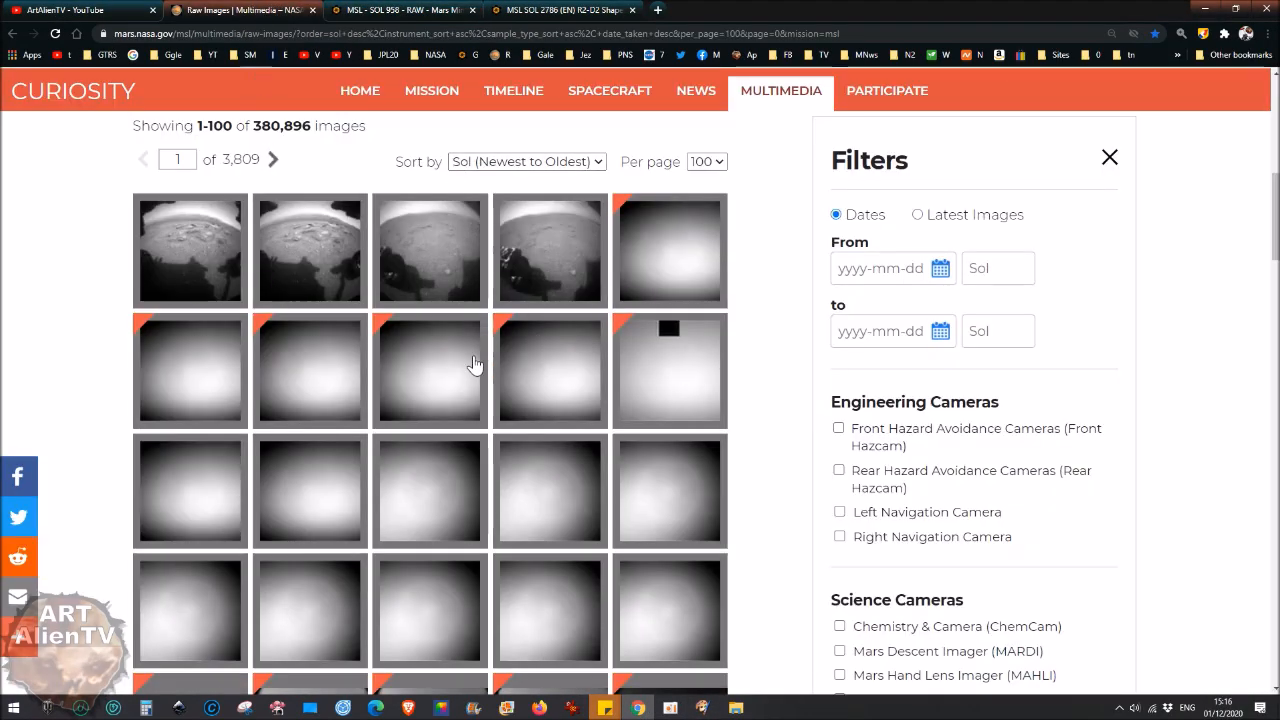
View a Sol 2956 Mastcam terrain image from the raw images grid at full size.
{"action": "scroll", "scroll_direction": "down", "scroll_amount": 3}
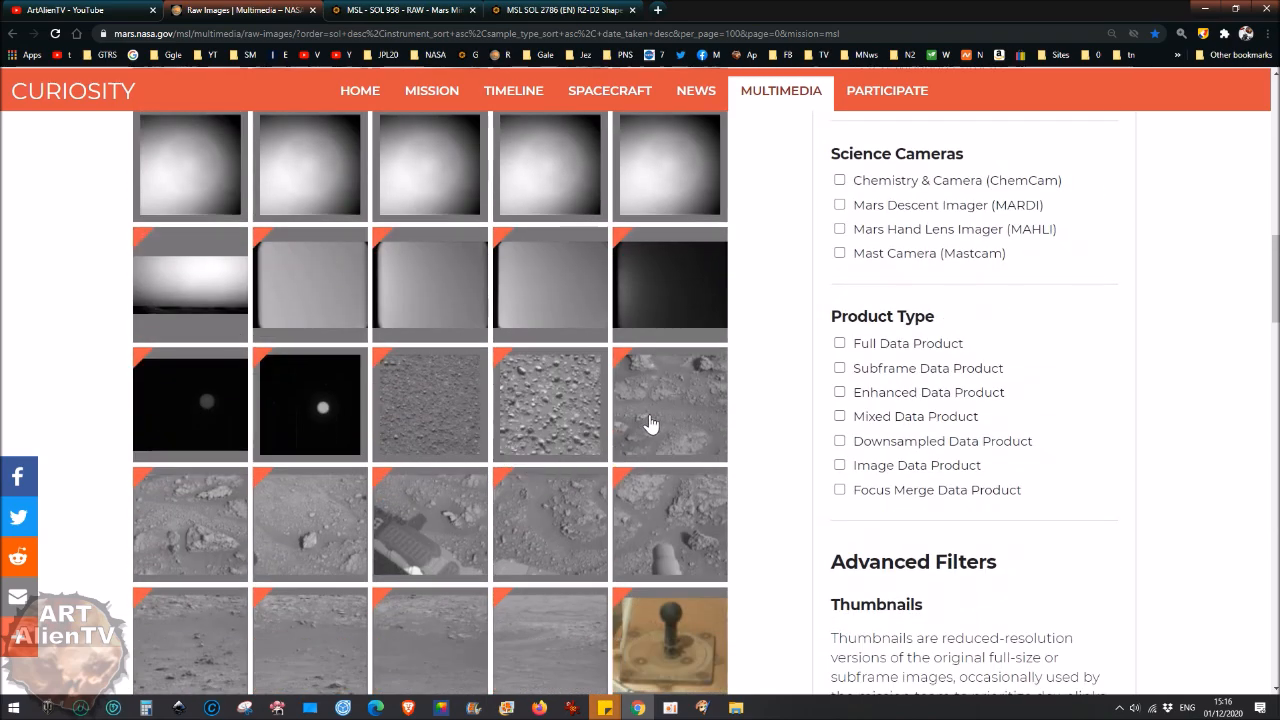
{"action": "left_click", "coordinate": [668, 404]}
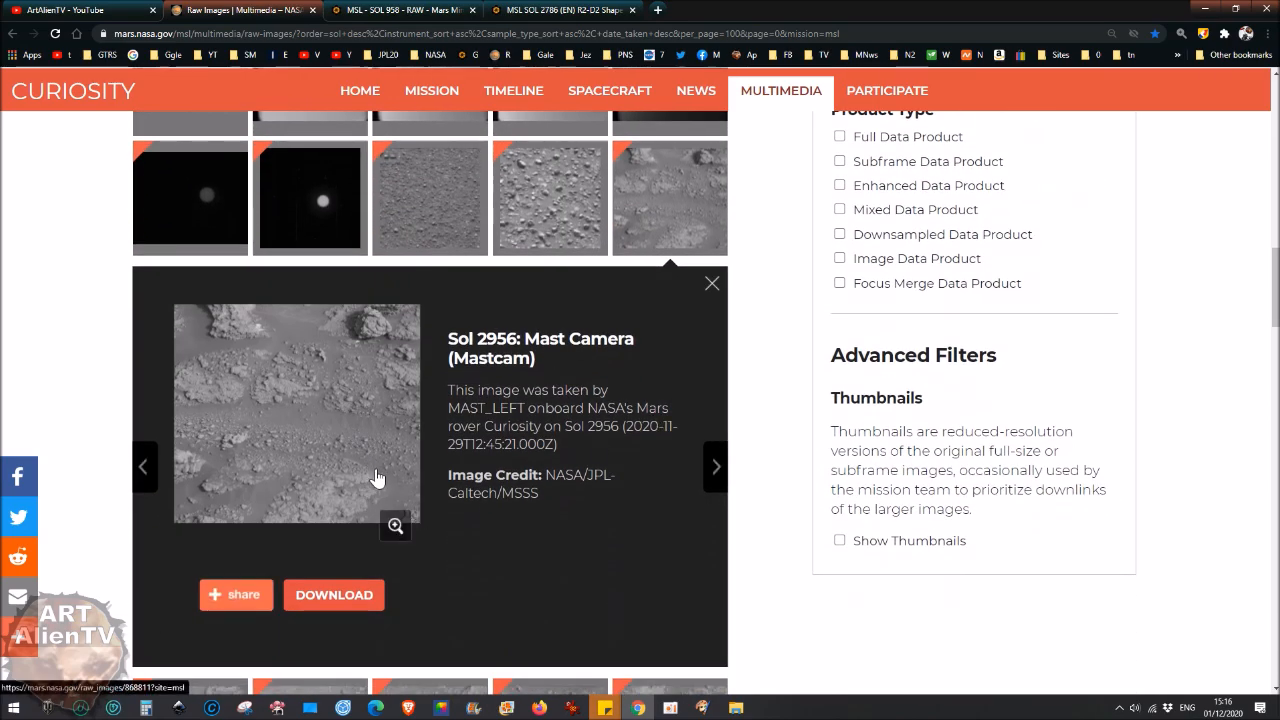
{"action": "left_click", "coordinate": [394, 526]}
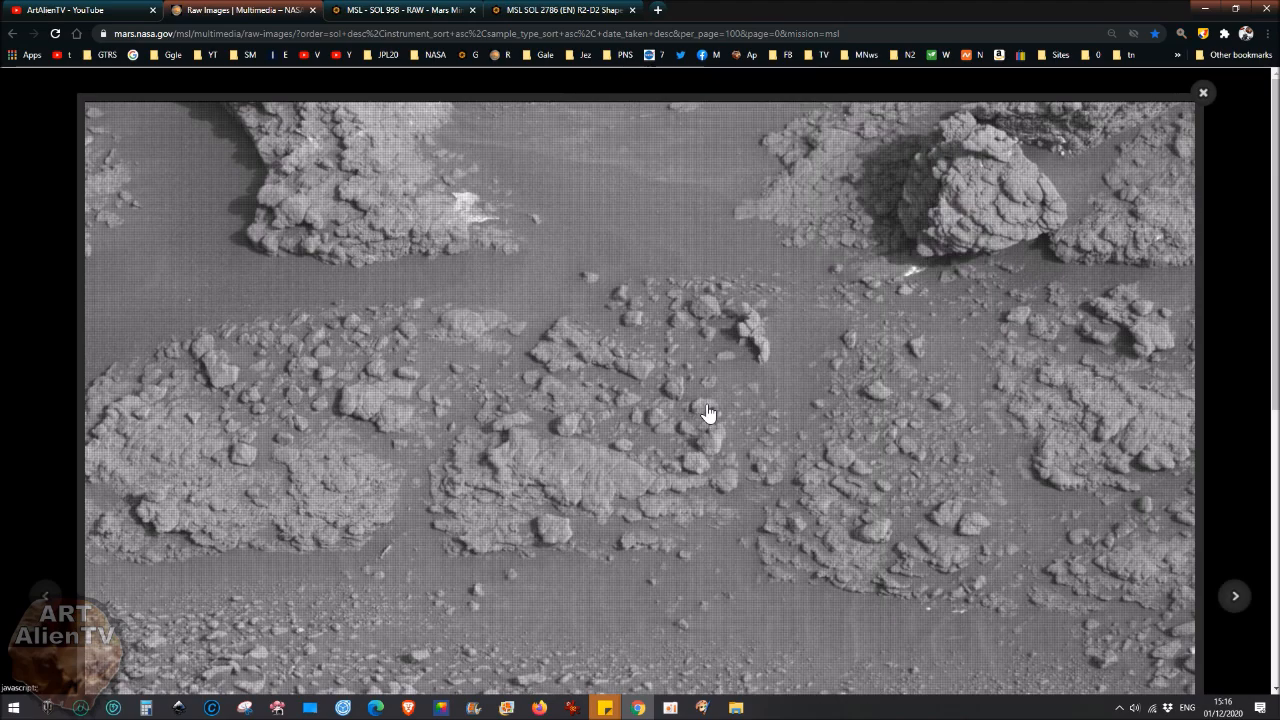
{"action": "mouse_move", "coordinate": [568, 136]}
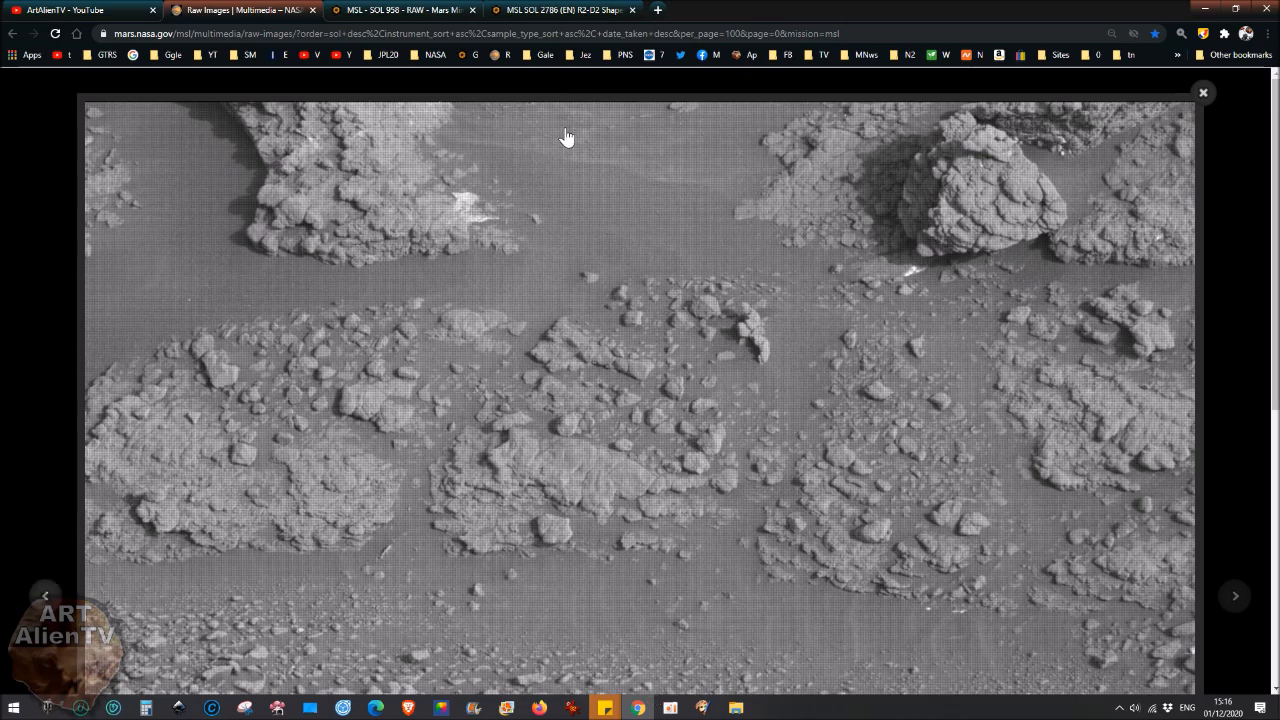
{"action": "mouse_move", "coordinate": [544, 96]}
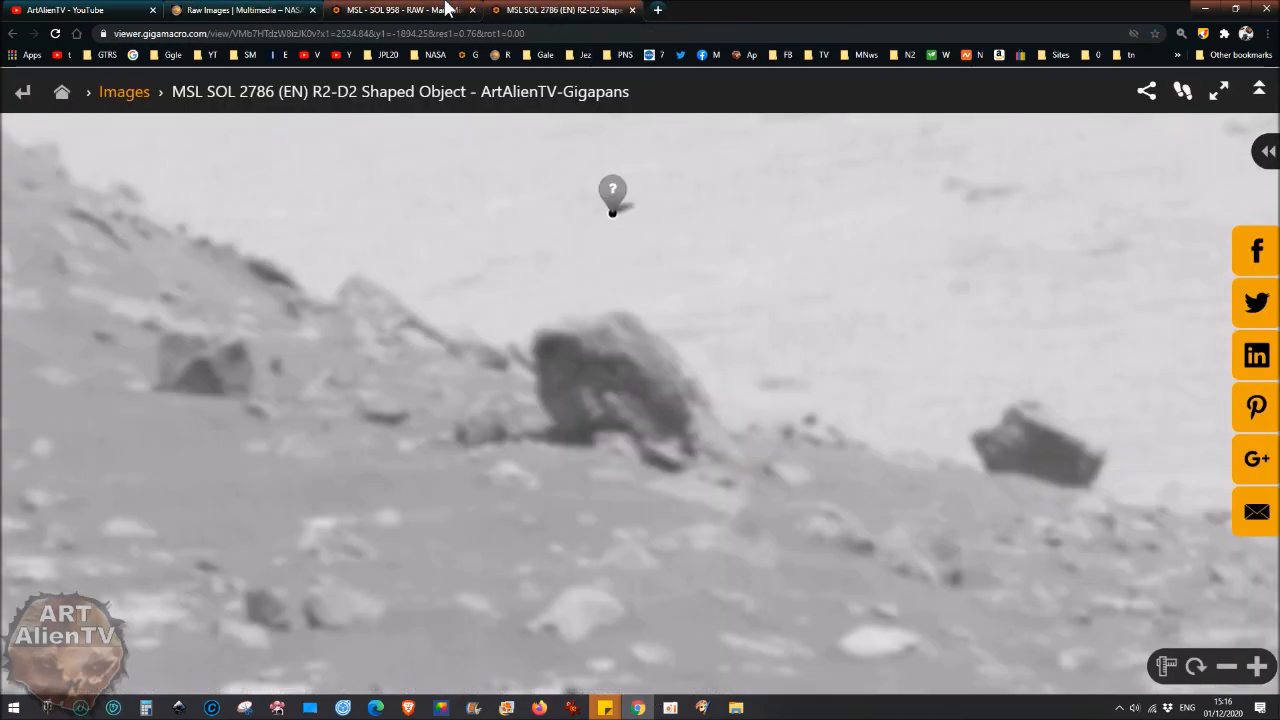
Show the SOL 958 Mars Mini Man panorama and pan across its rocky terrain.
{"action": "left_click", "coordinate": [390, 10]}
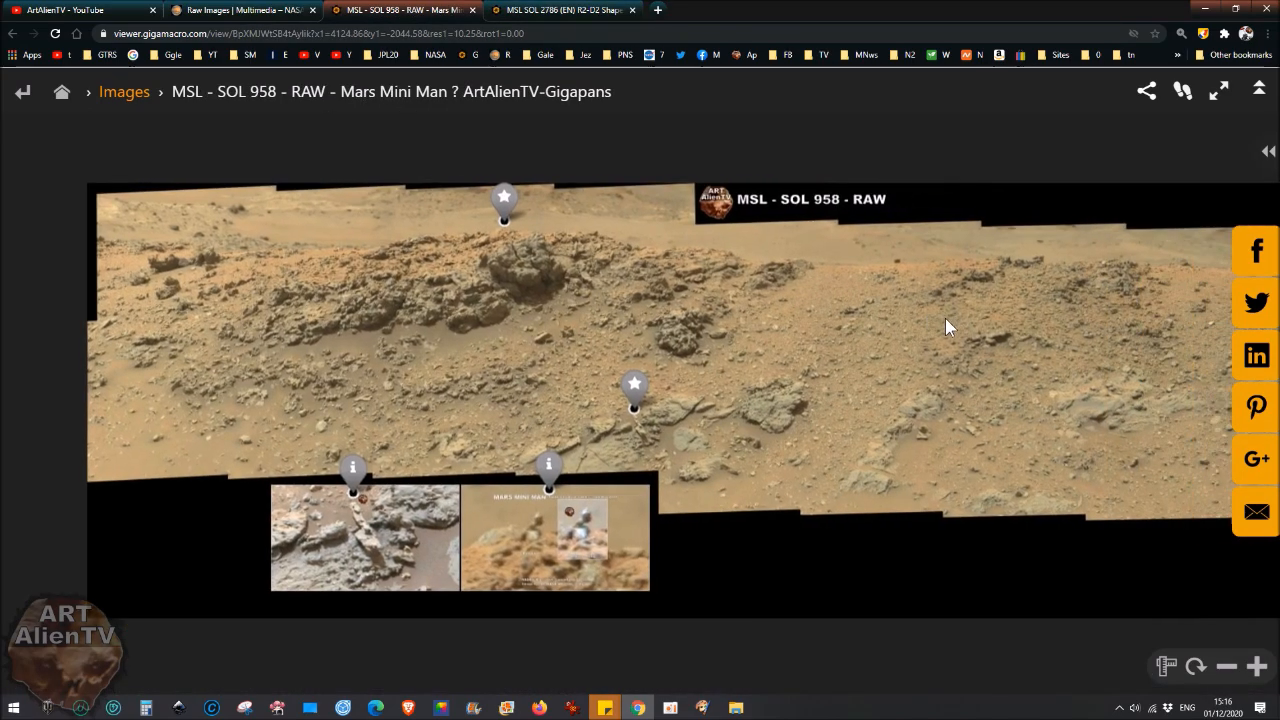
{"action": "left_click_drag", "start_coordinate": [950, 328], "coordinate": [844, 422]}
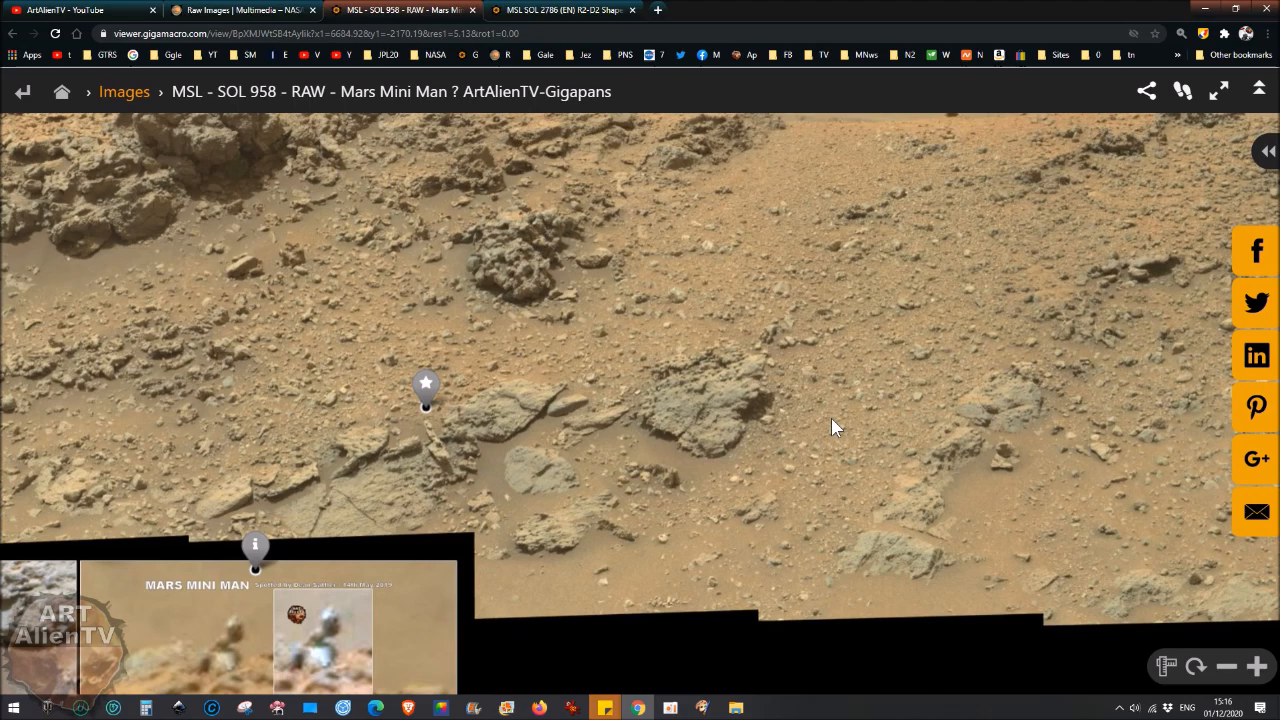
{"action": "mouse_move", "coordinate": [792, 398]}
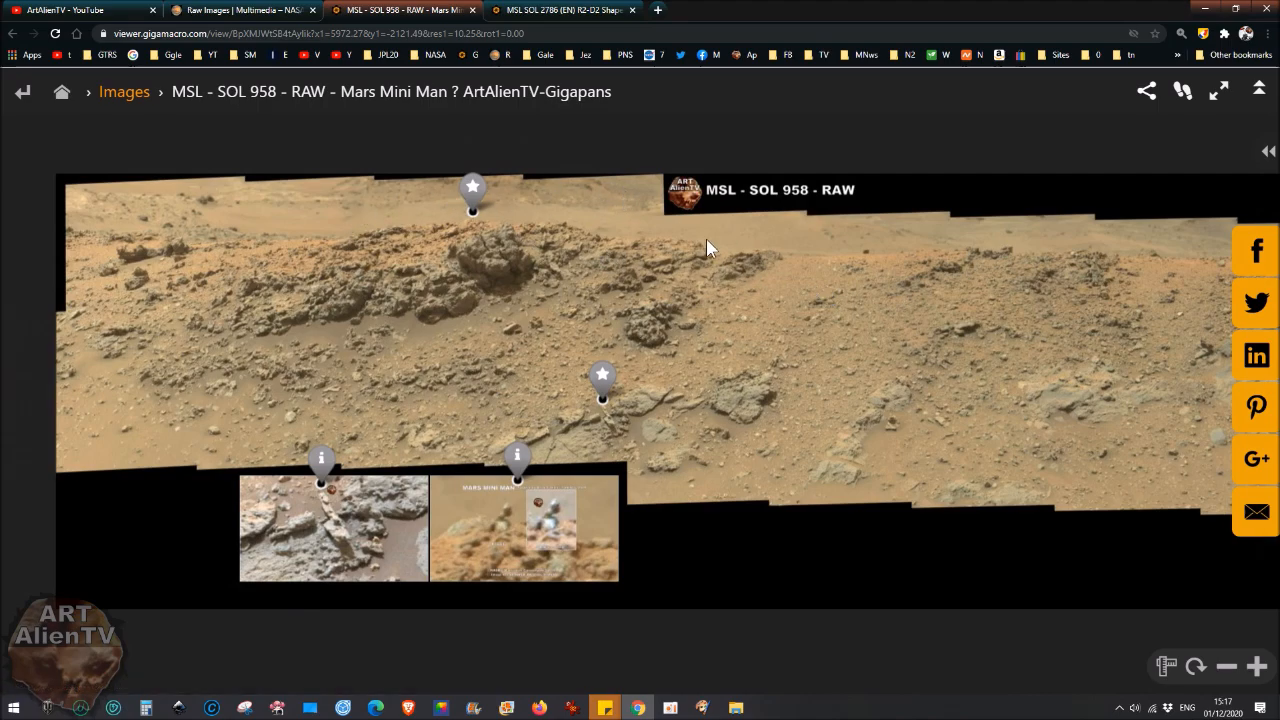
{"action": "mouse_move", "coordinate": [588, 350]}
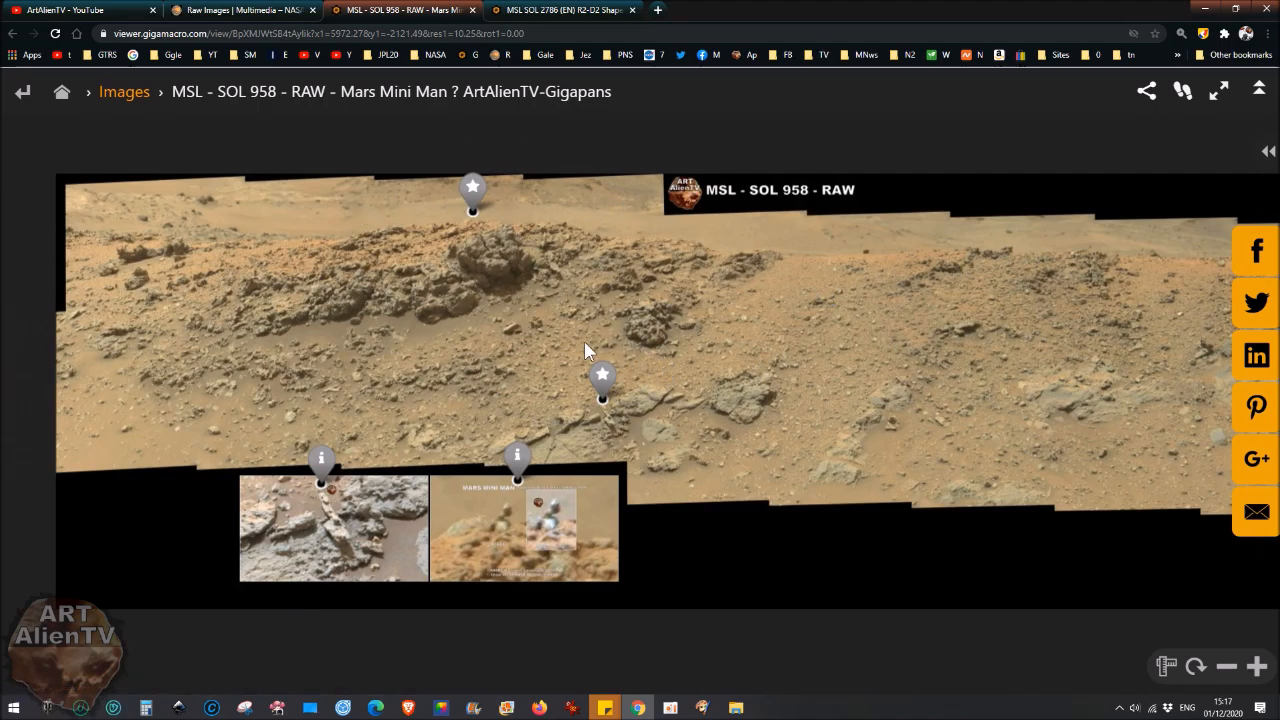
{"action": "mouse_move", "coordinate": [576, 500]}
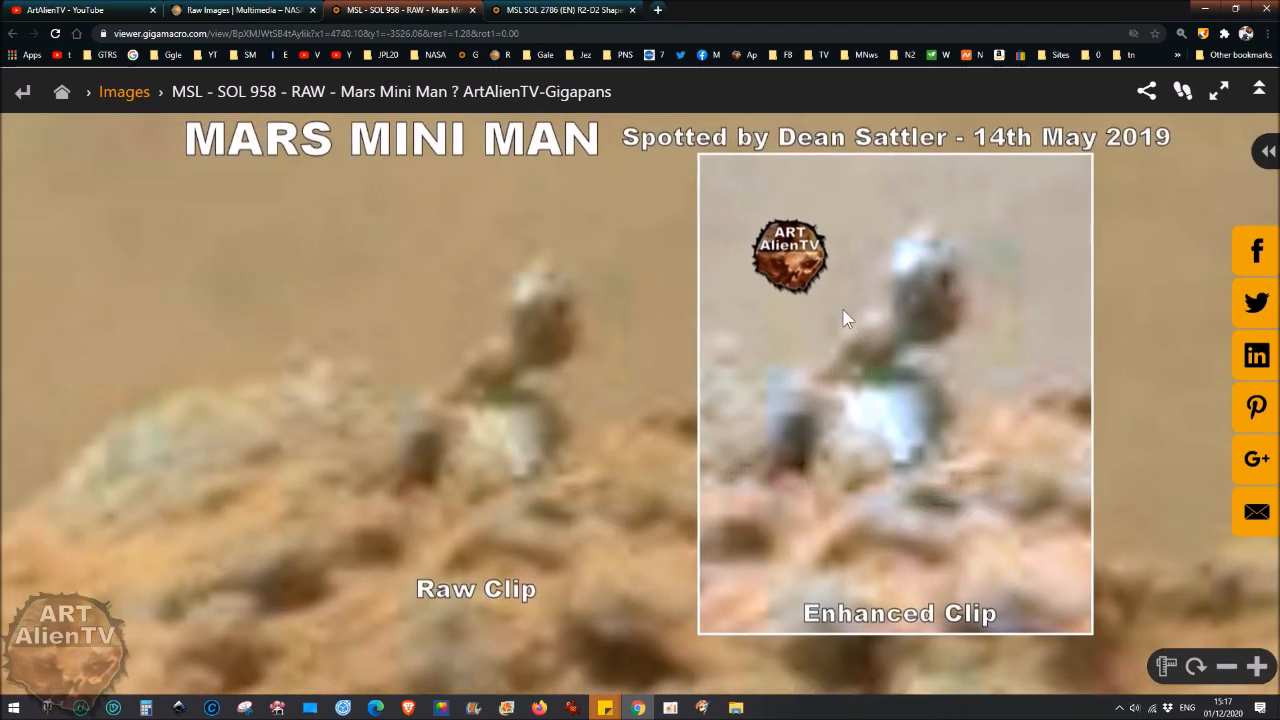
{"action": "mouse_move", "coordinate": [736, 414]}
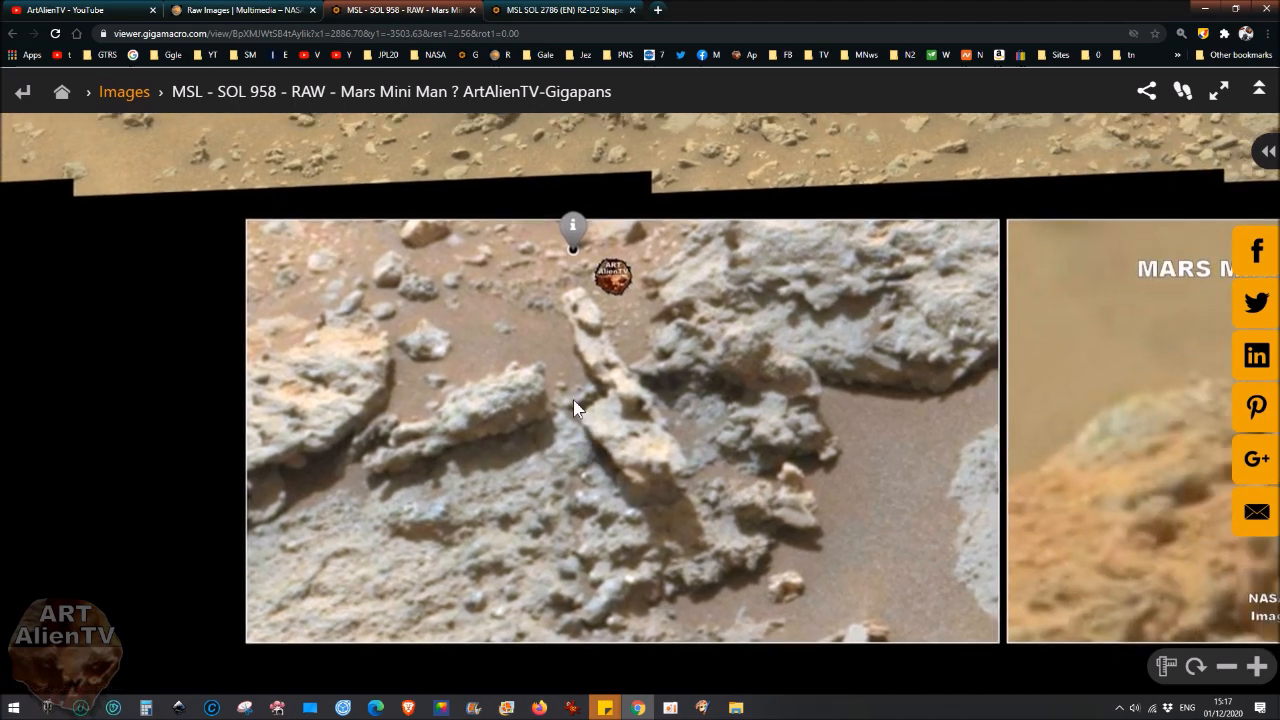
{"action": "mouse_move", "coordinate": [612, 410]}
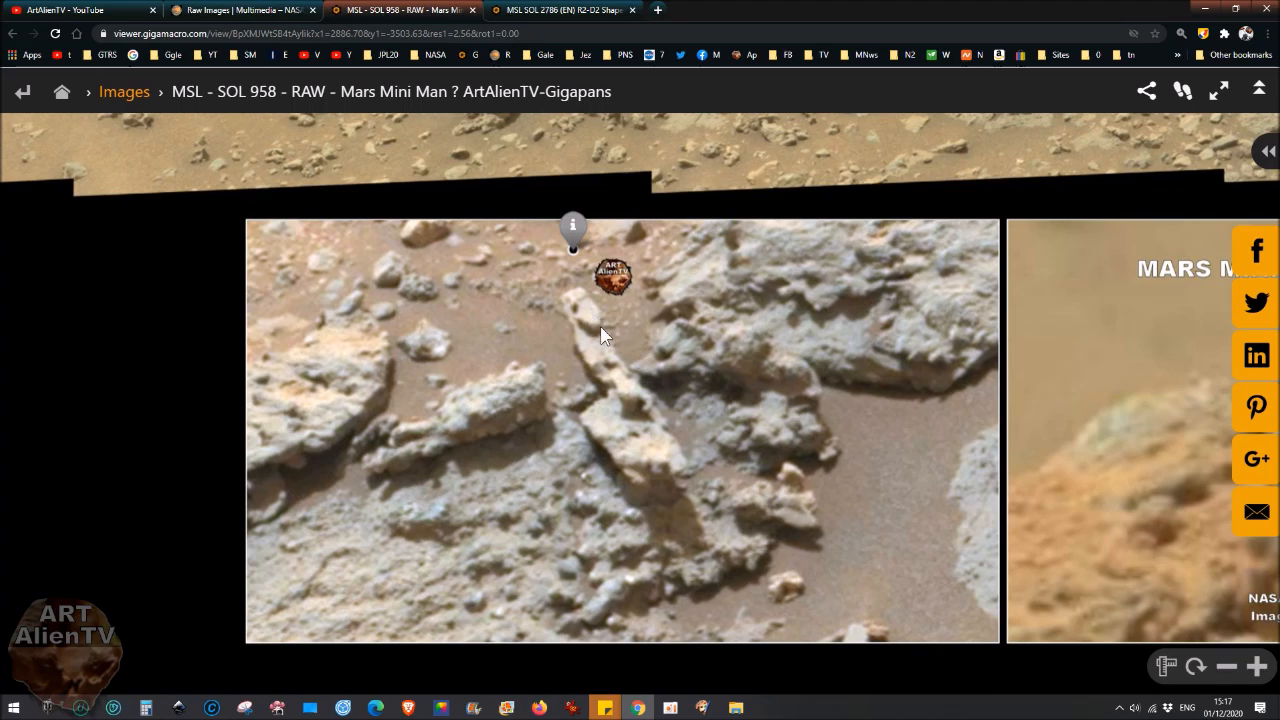
{"action": "mouse_move", "coordinate": [560, 456]}
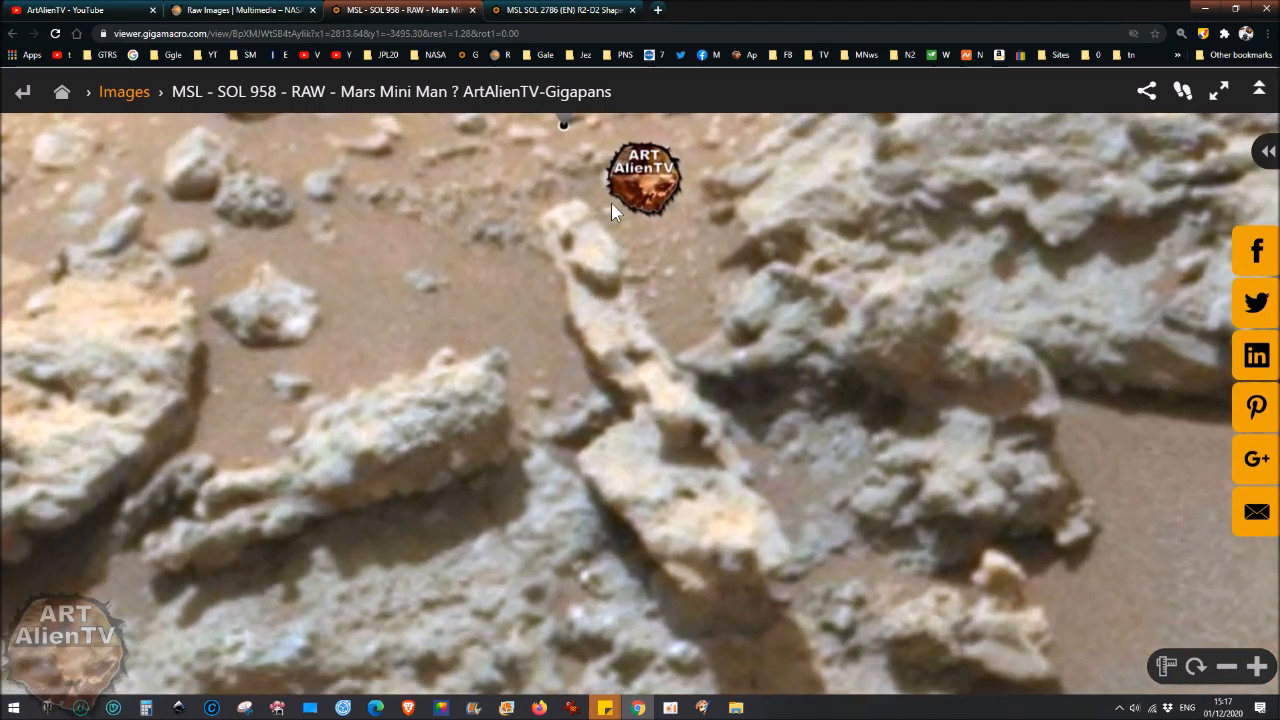
{"action": "mouse_move", "coordinate": [1210, 32]}
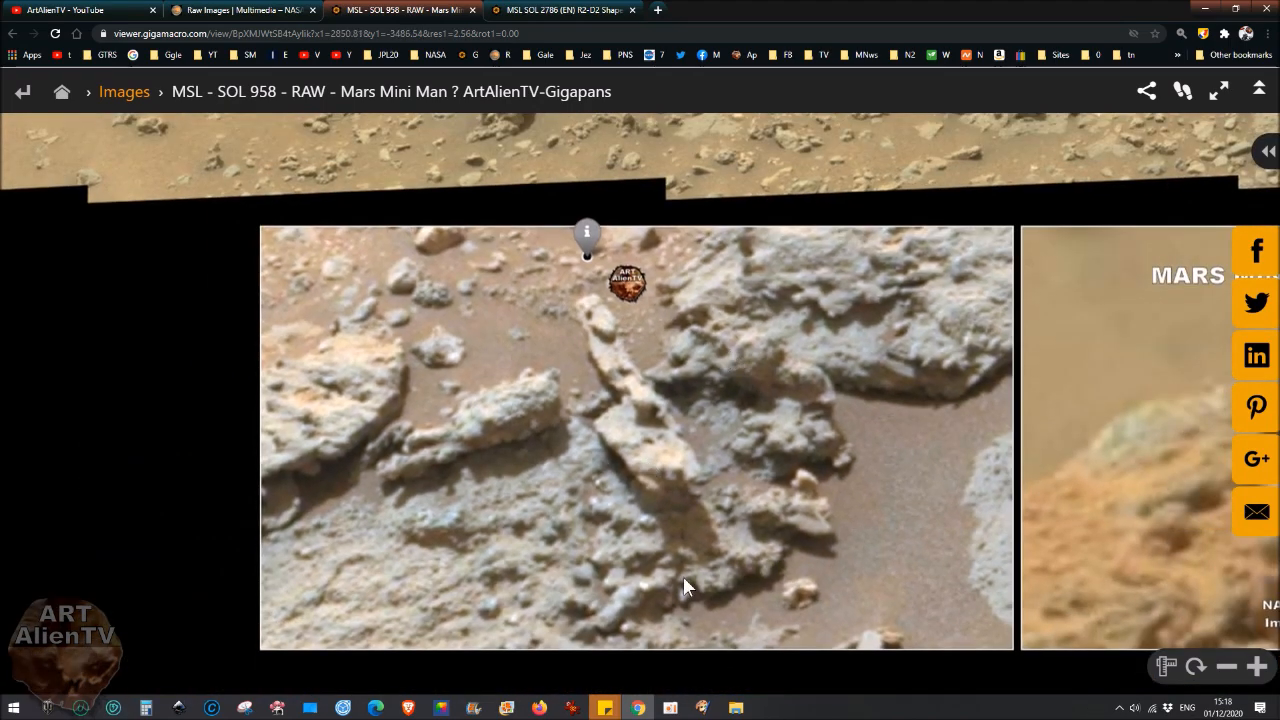
{"action": "mouse_move", "coordinate": [676, 510]}
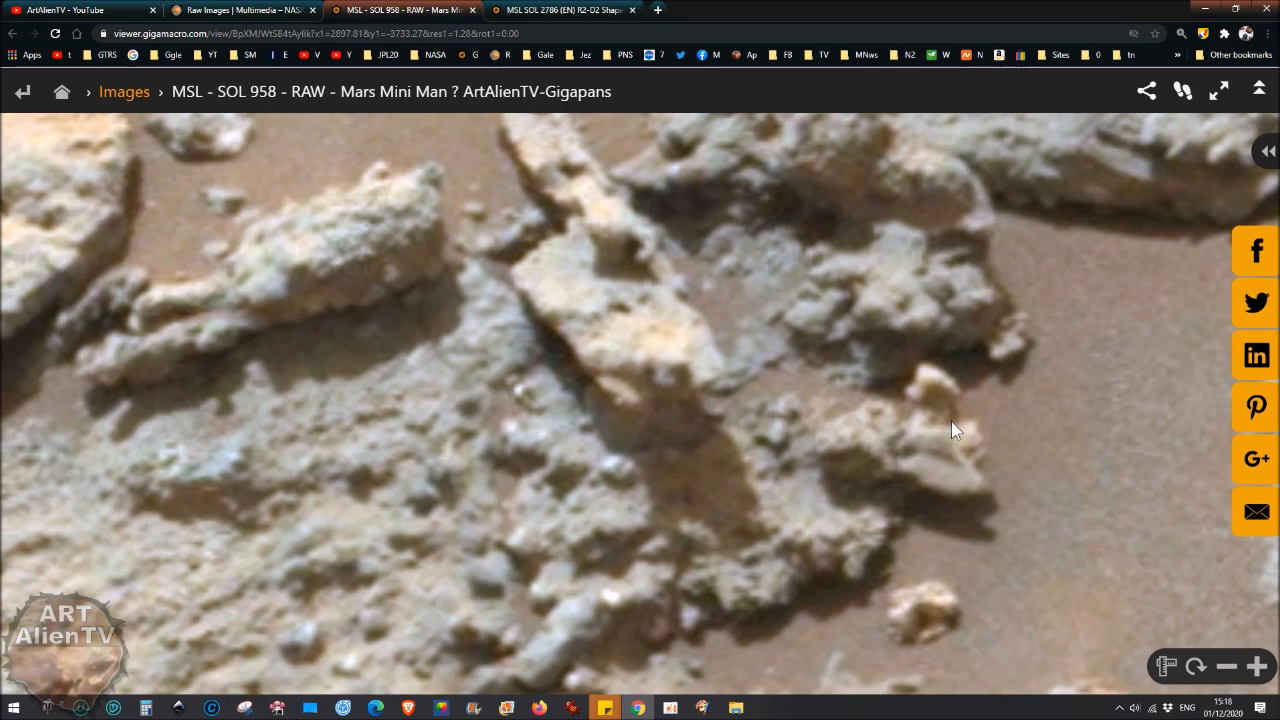
{"action": "mouse_move", "coordinate": [588, 596]}
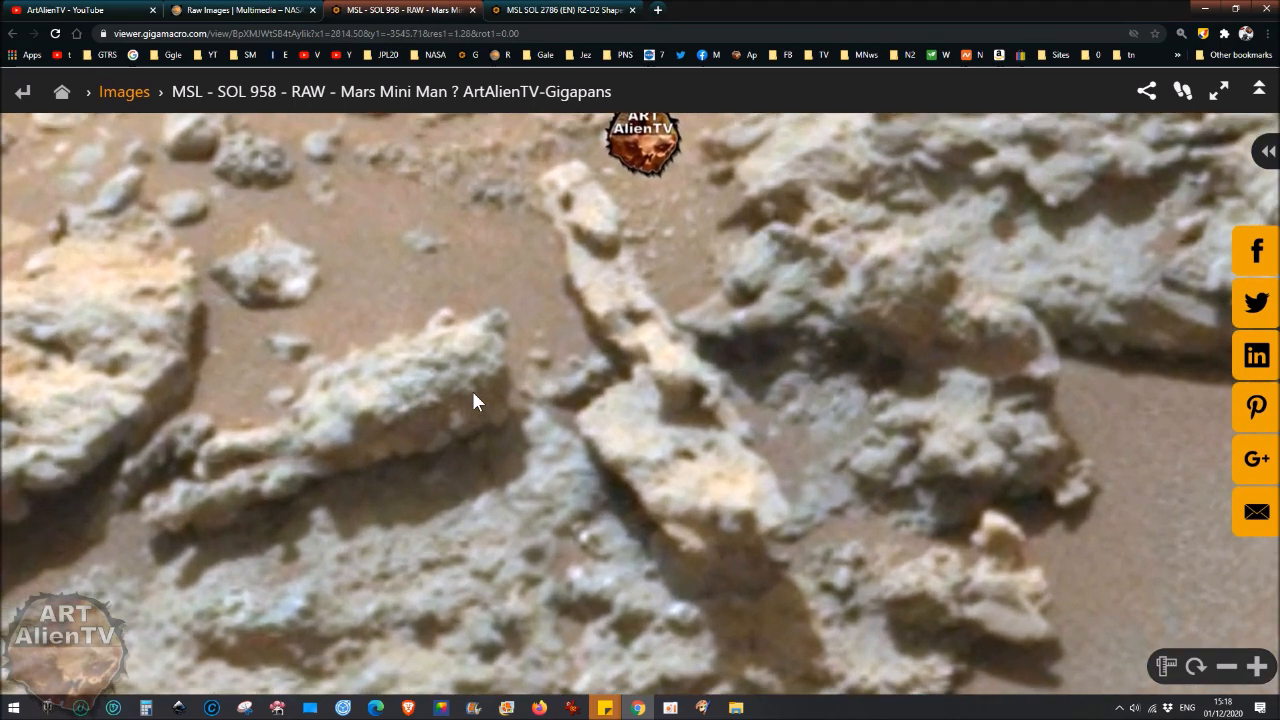
{"action": "mouse_move", "coordinate": [604, 238]}
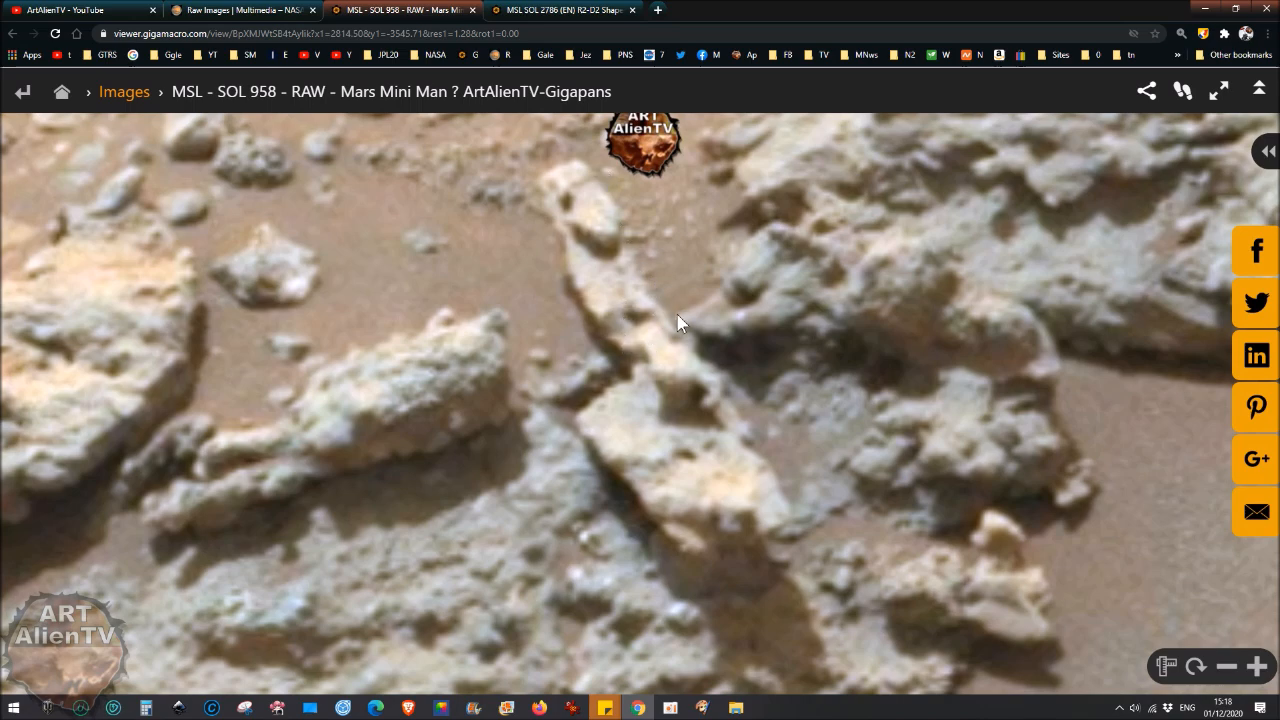
{"action": "mouse_move", "coordinate": [556, 198]}
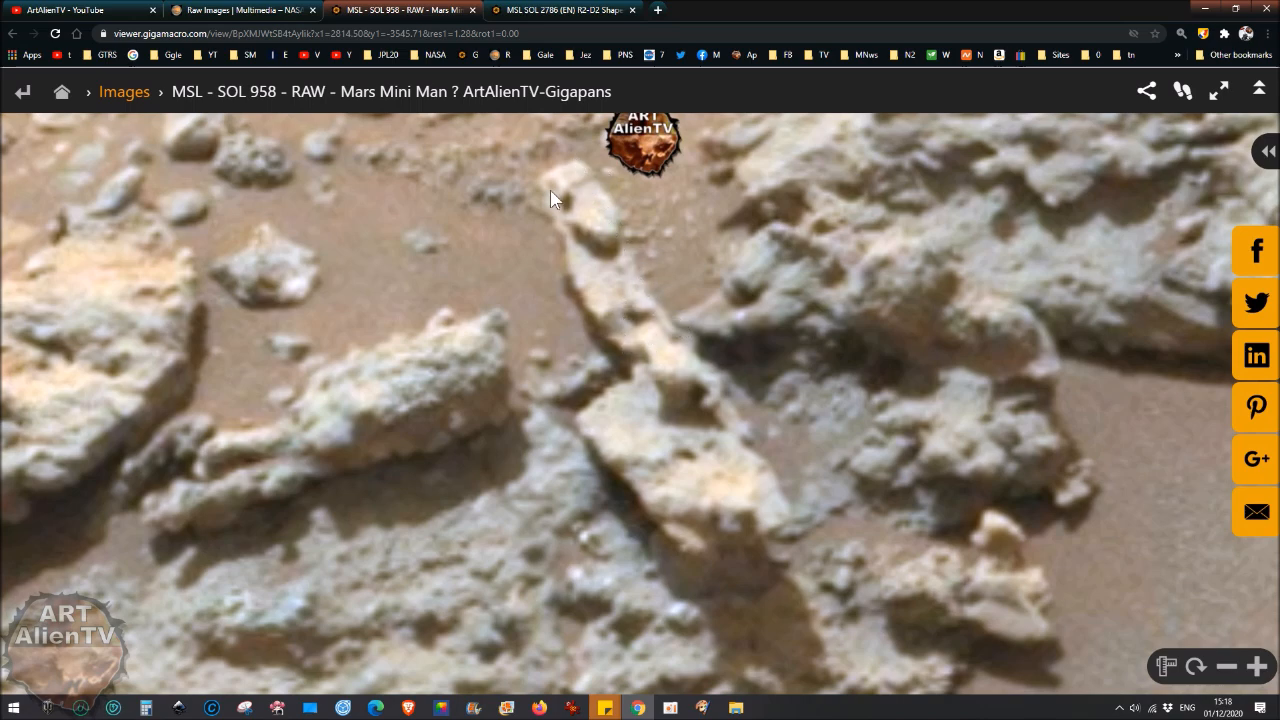
{"action": "mouse_move", "coordinate": [720, 488]}
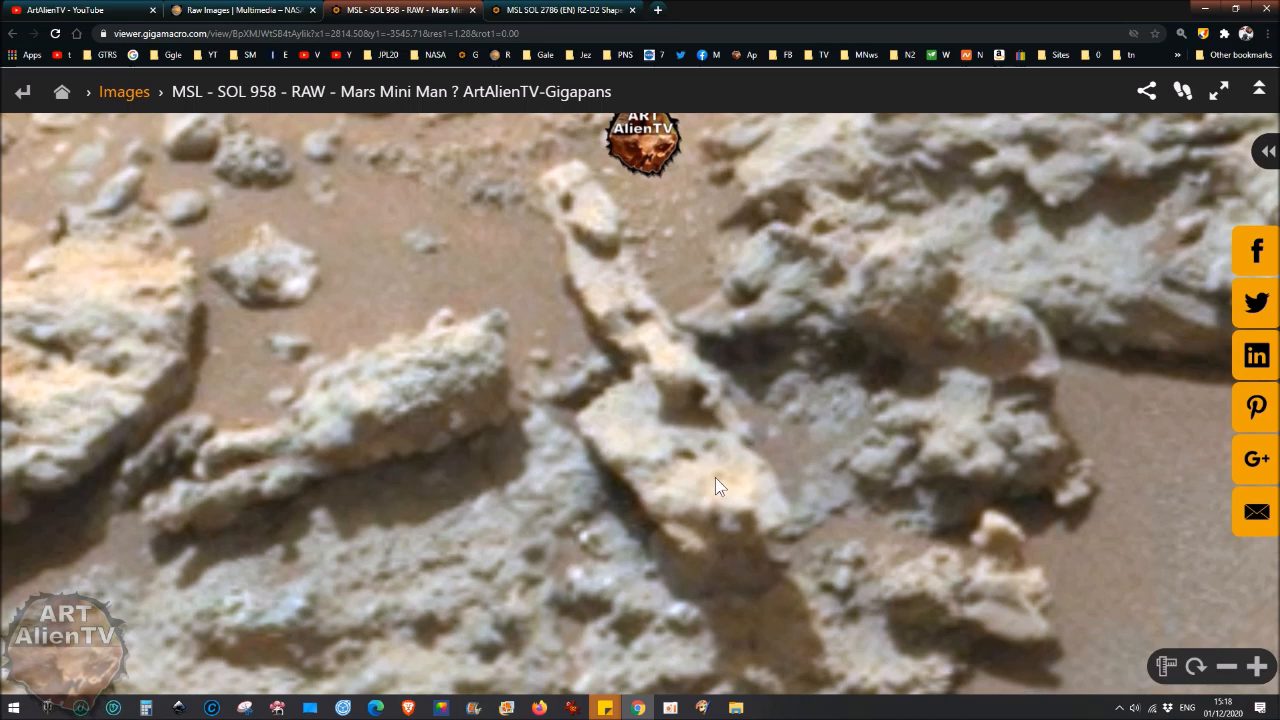
{"action": "mouse_move", "coordinate": [884, 544]}
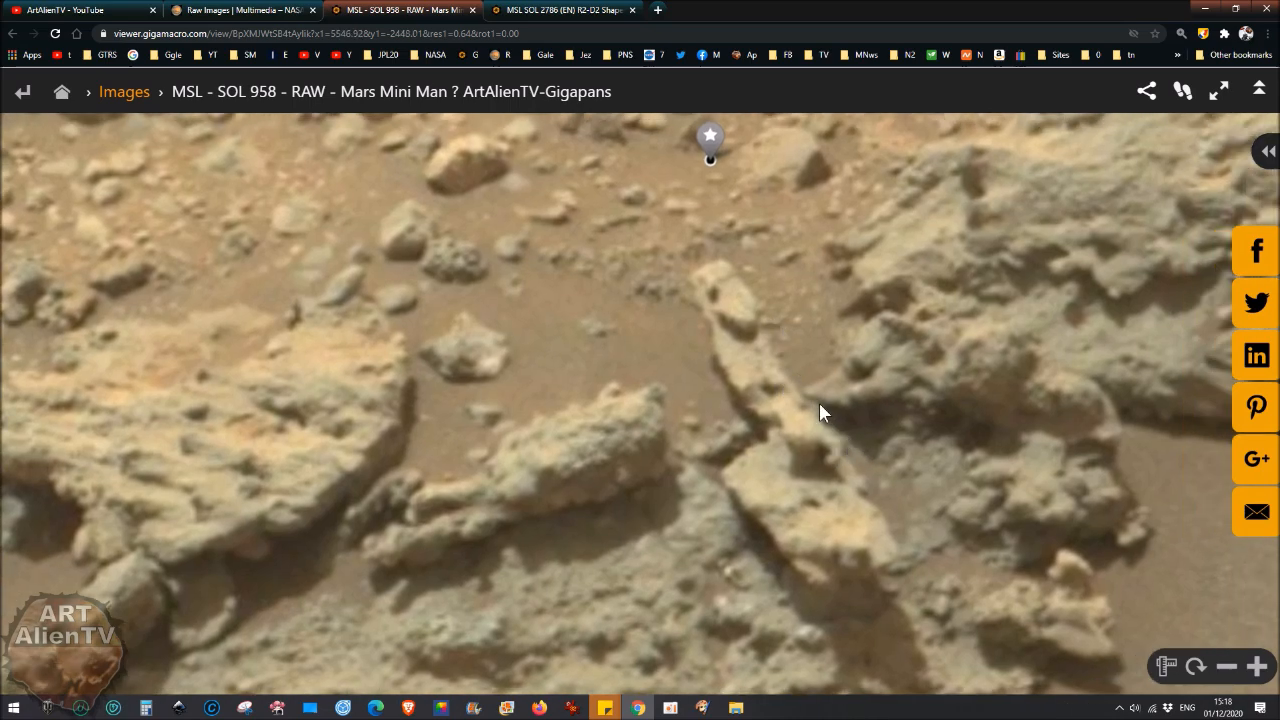
Pan the panorama toward the horizon, then return to the ArtAlienTV YouTube channel page.
{"action": "left_click_drag", "start_coordinate": [820, 412], "coordinate": [724, 432]}
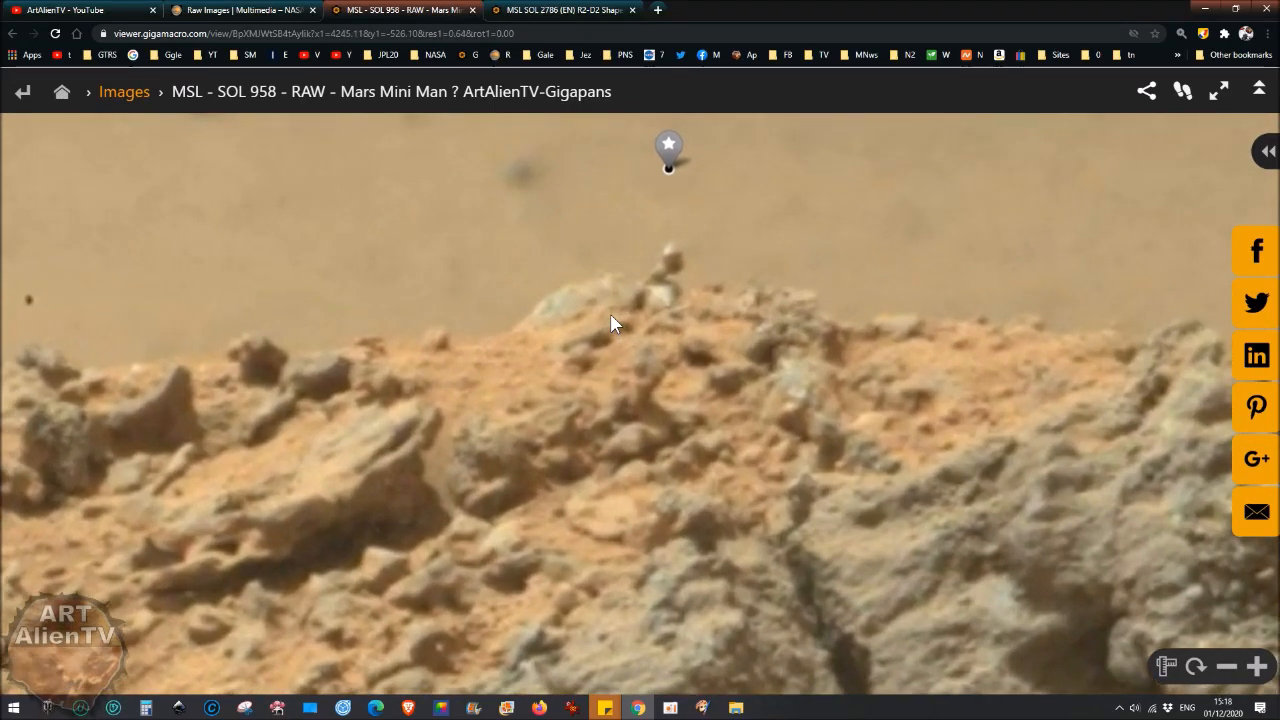
{"action": "mouse_move", "coordinate": [678, 292]}
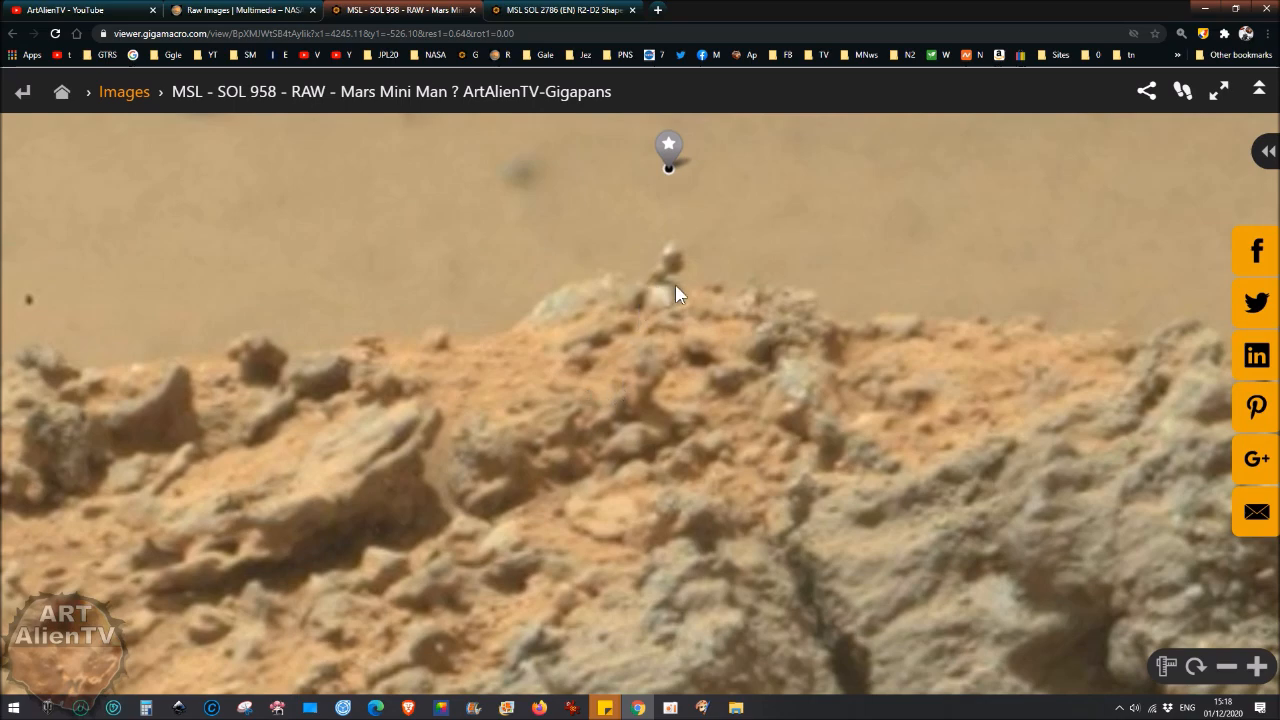
{"action": "mouse_move", "coordinate": [664, 310]}
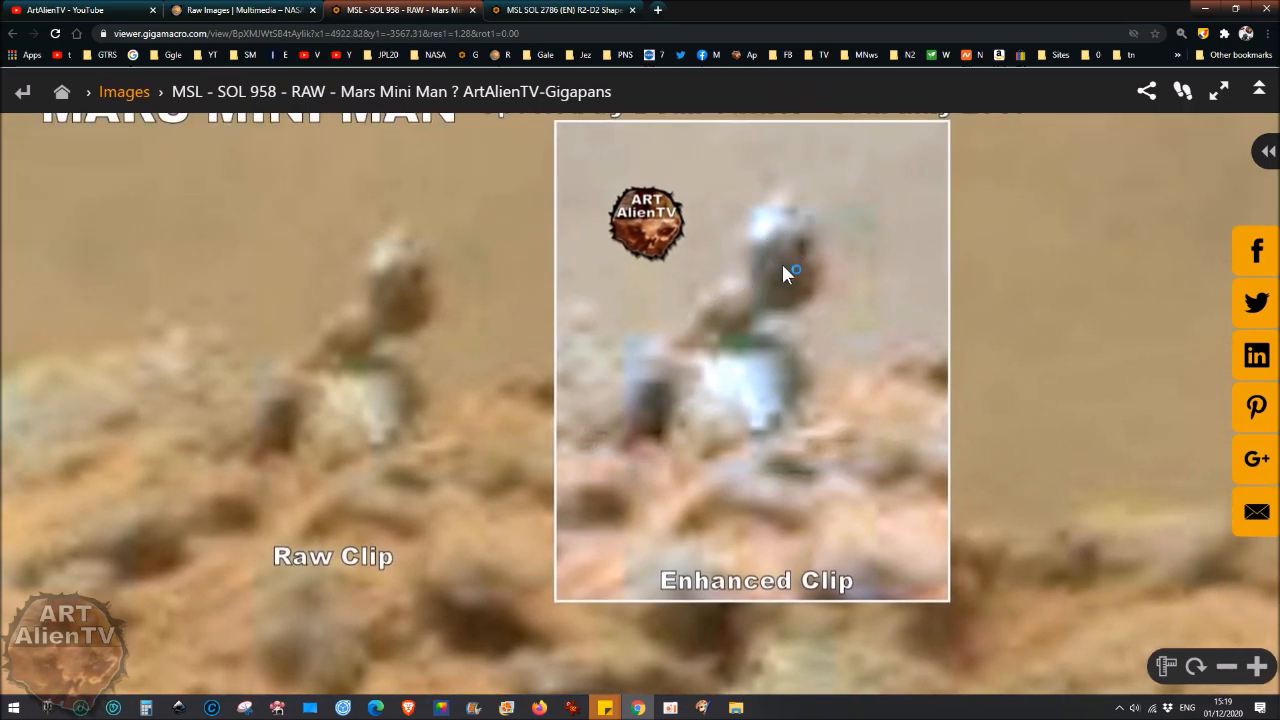
{"action": "mouse_move", "coordinate": [800, 360]}
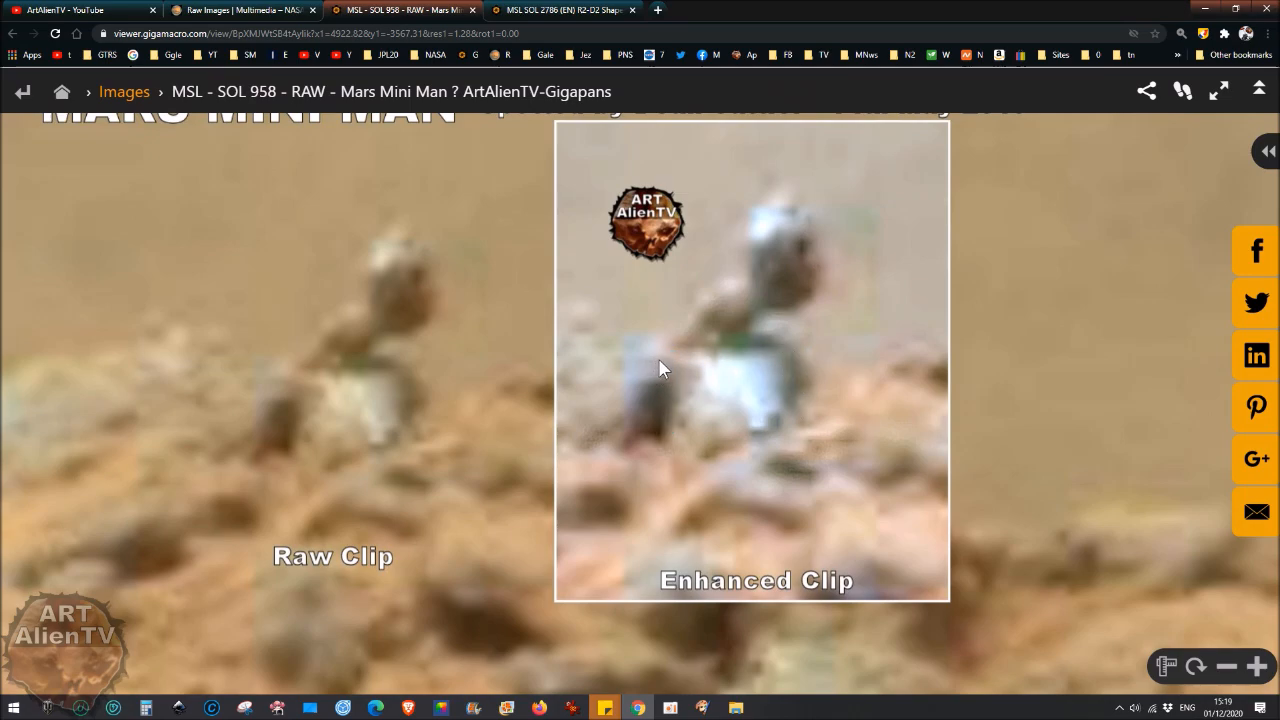
{"action": "mouse_move", "coordinate": [650, 438]}
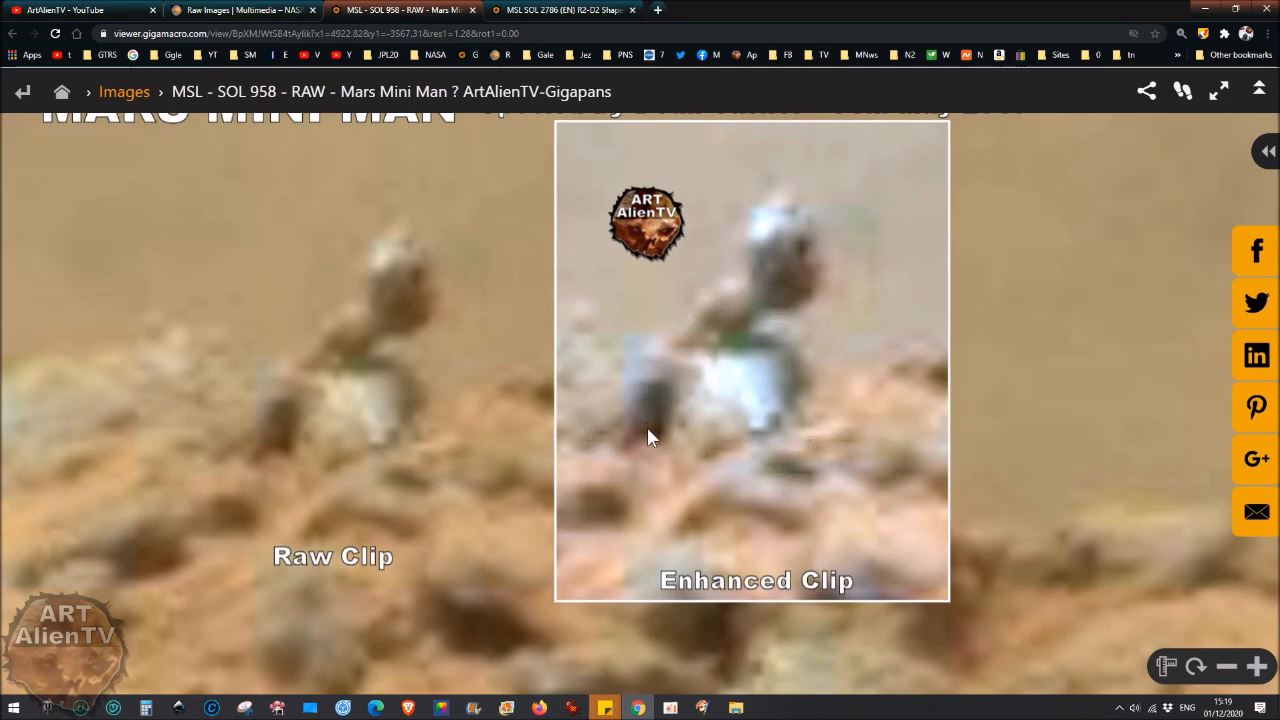
{"action": "mouse_move", "coordinate": [630, 400]}
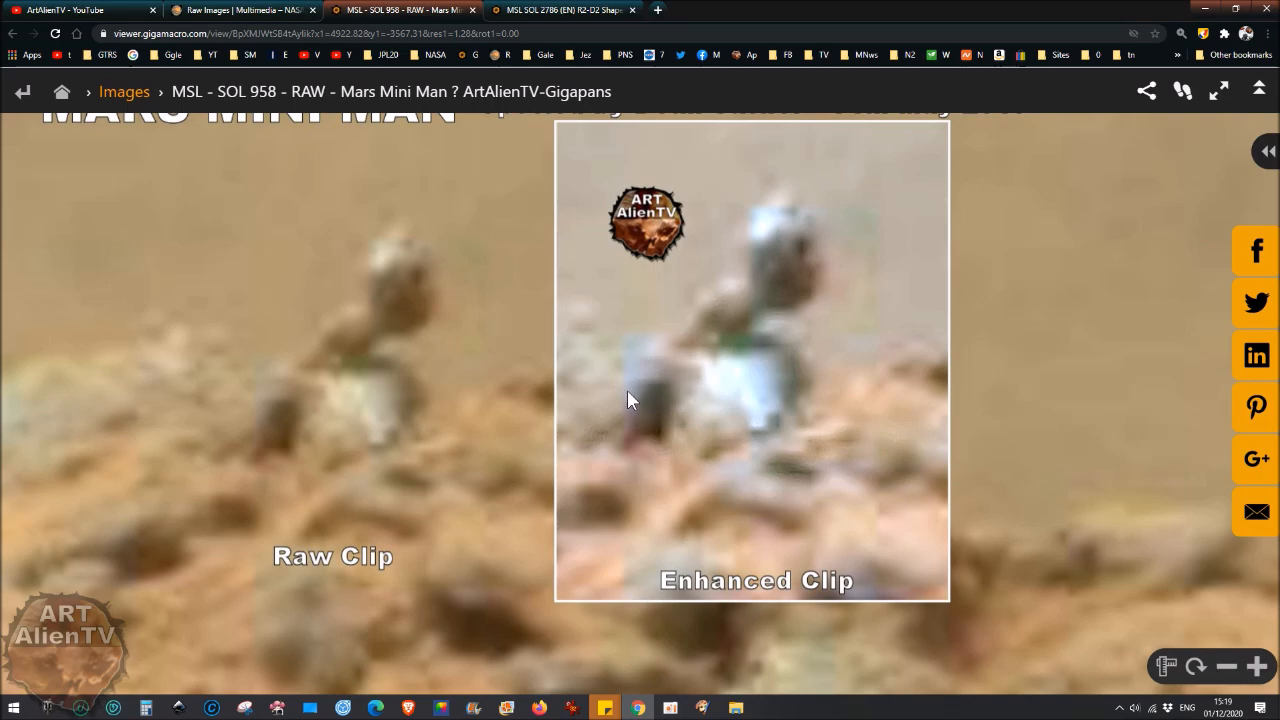
{"action": "mouse_move", "coordinate": [658, 388]}
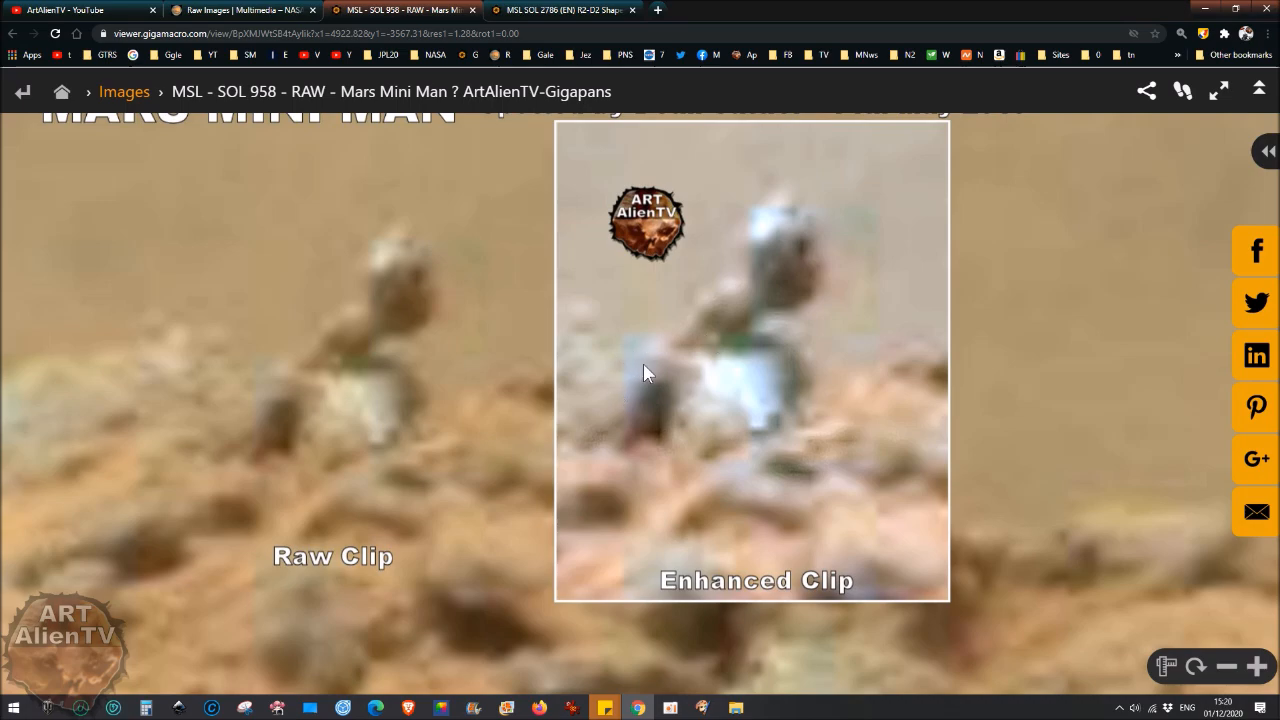
{"action": "mouse_move", "coordinate": [672, 370]}
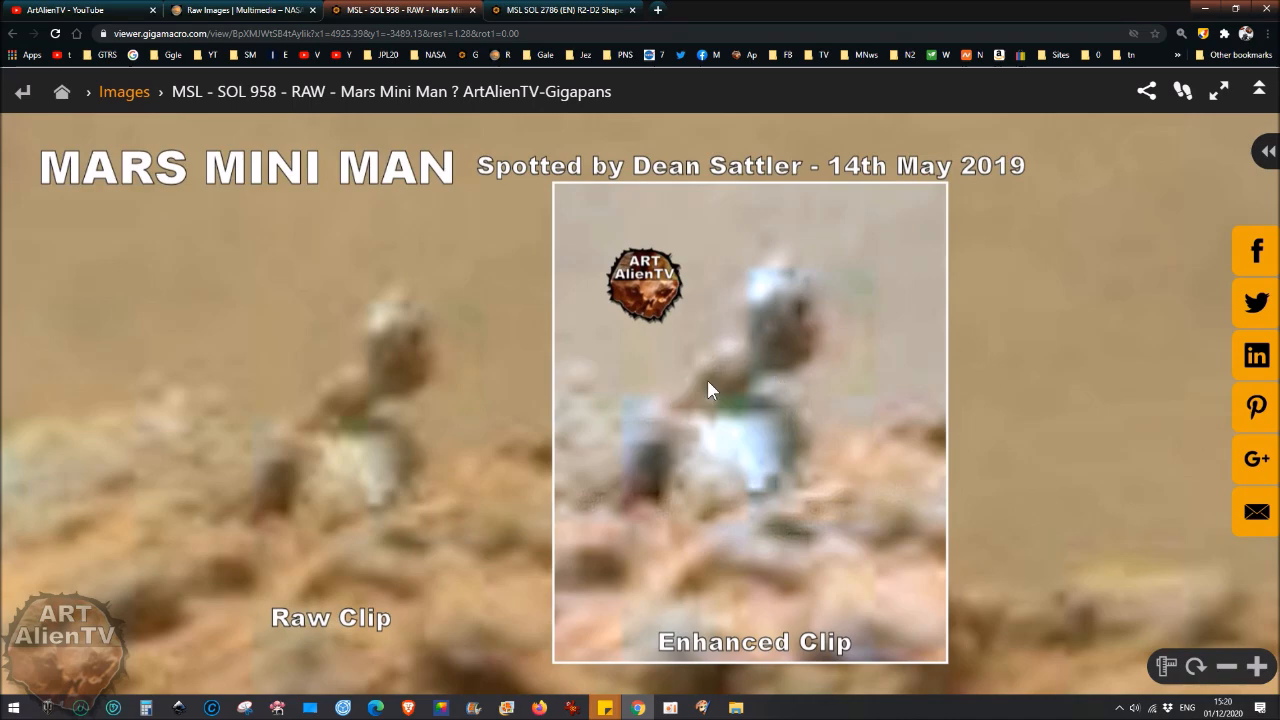
{"action": "mouse_move", "coordinate": [750, 374]}
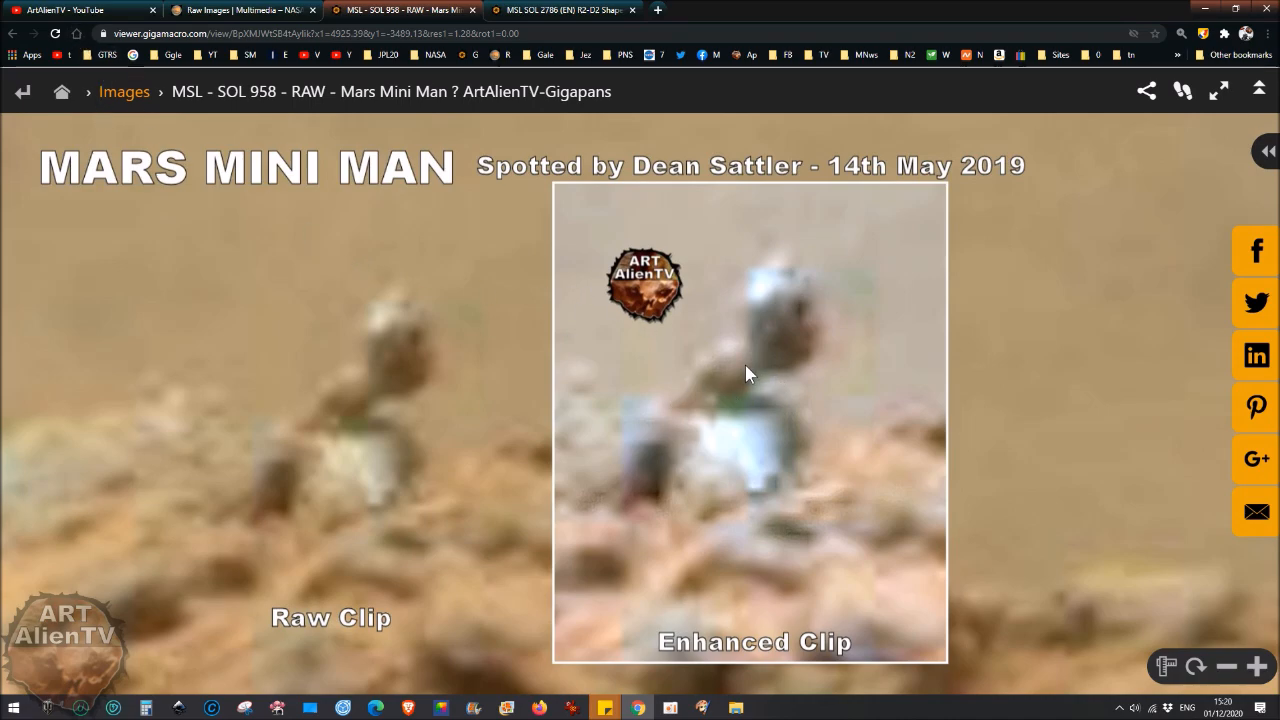
{"action": "left_click", "coordinate": [76, 10]}
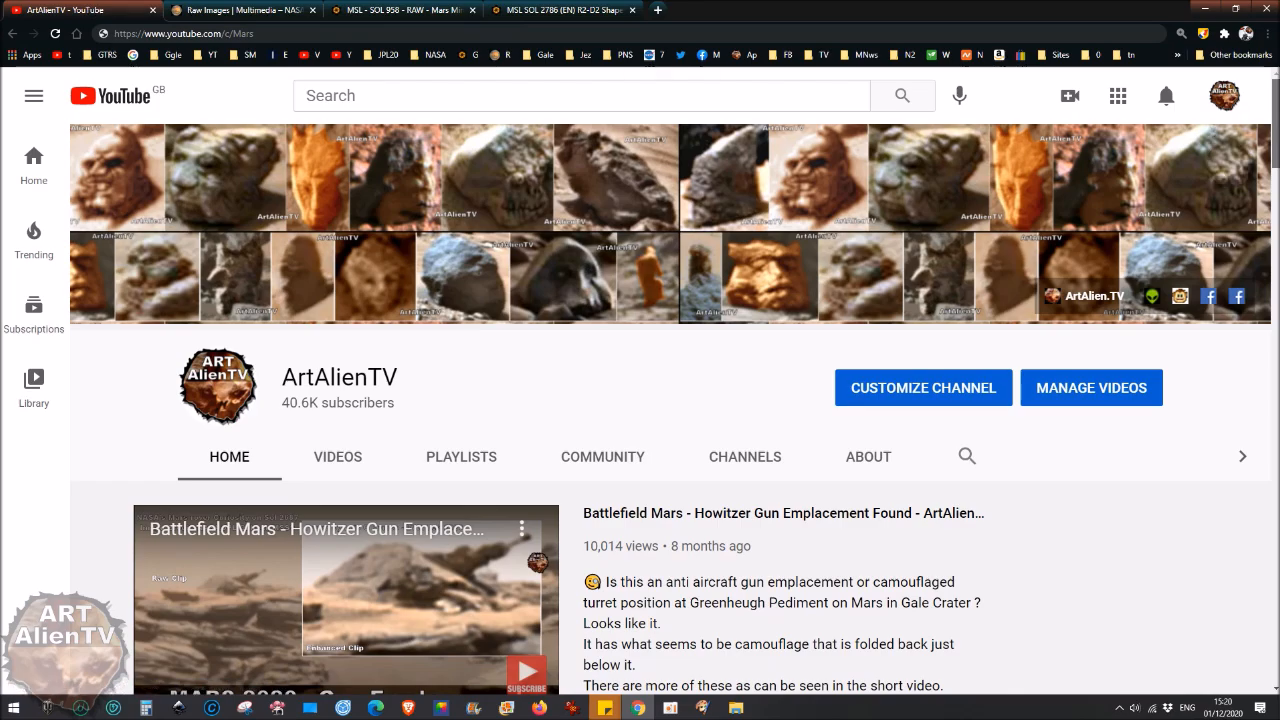
{"action": "scroll", "scroll_direction": "down", "scroll_amount": 3}
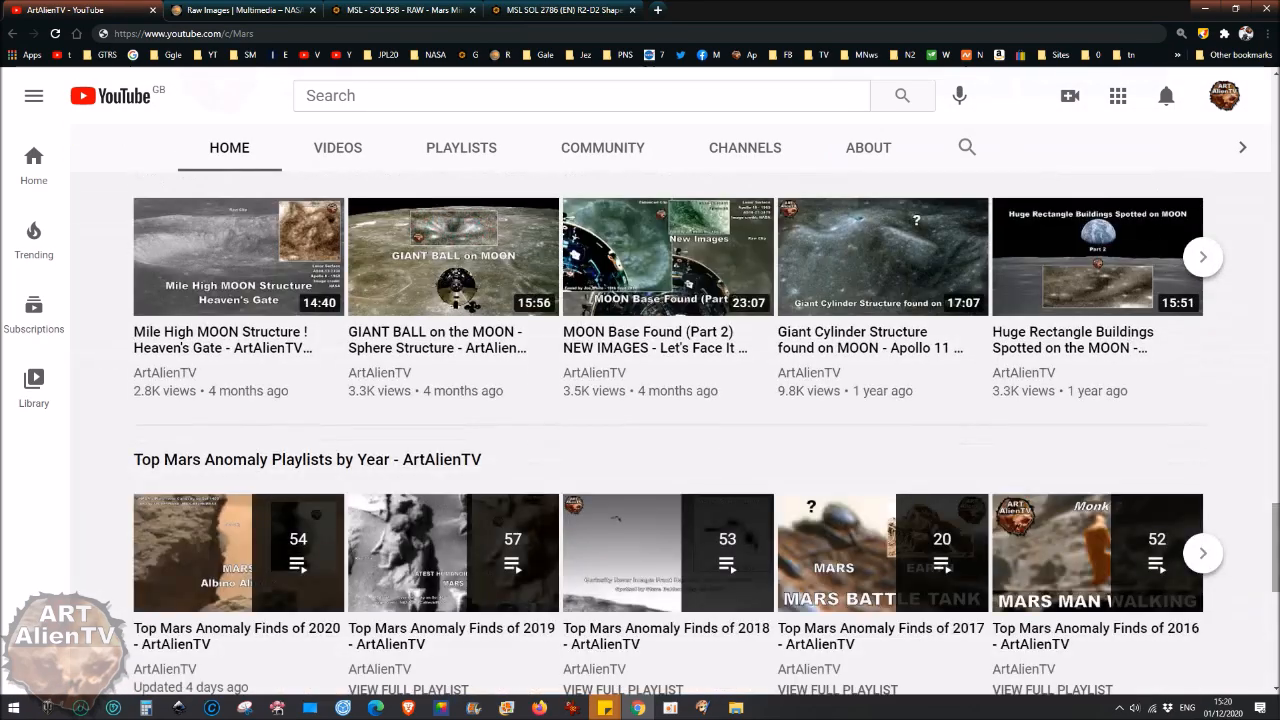
{"action": "scroll", "scroll_direction": "down", "scroll_amount": 3}
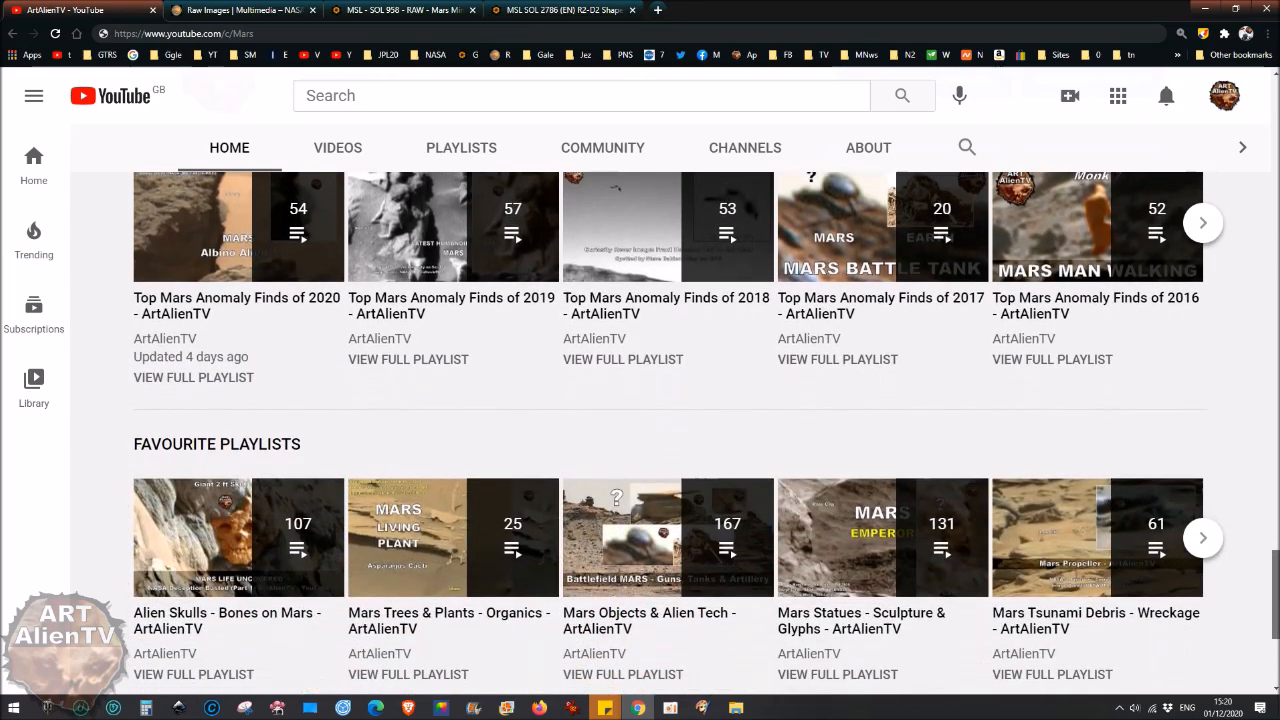
{"action": "scroll", "scroll_direction": "down", "scroll_amount": 3}
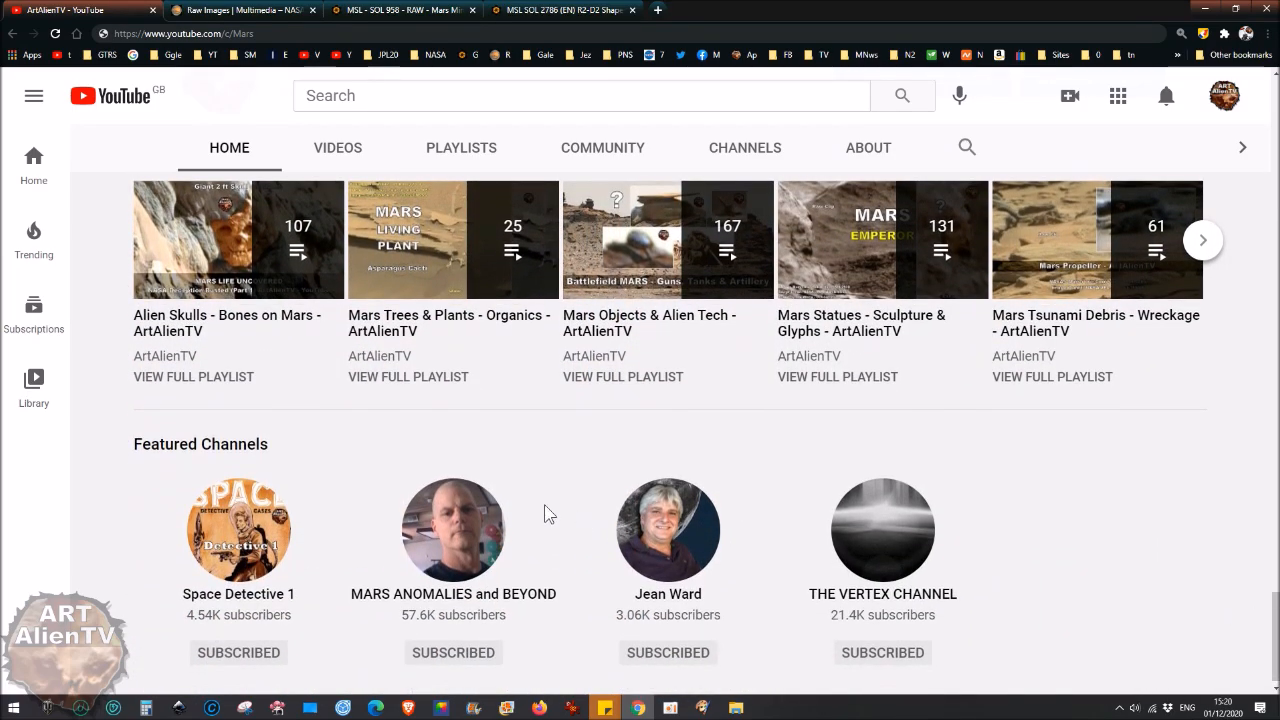
{"action": "mouse_move", "coordinate": [488, 538]}
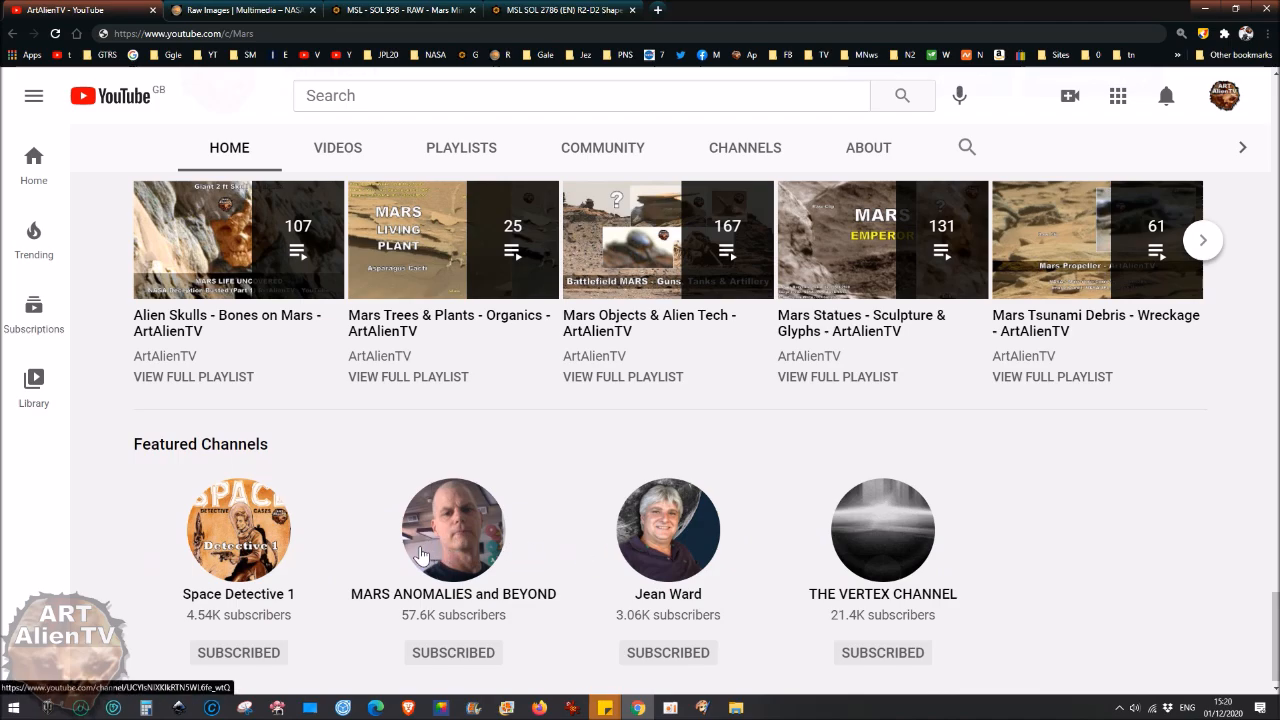
{"action": "mouse_move", "coordinate": [688, 570]}
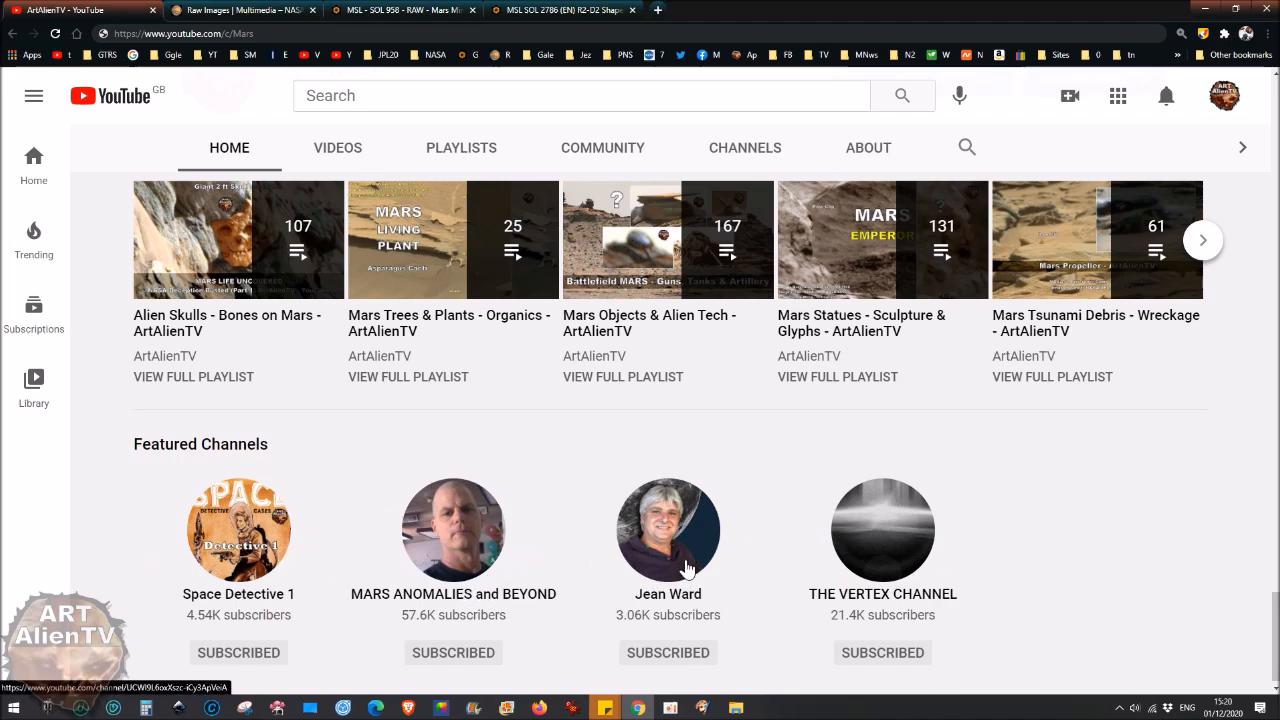
{"action": "mouse_move", "coordinate": [120, 584]}
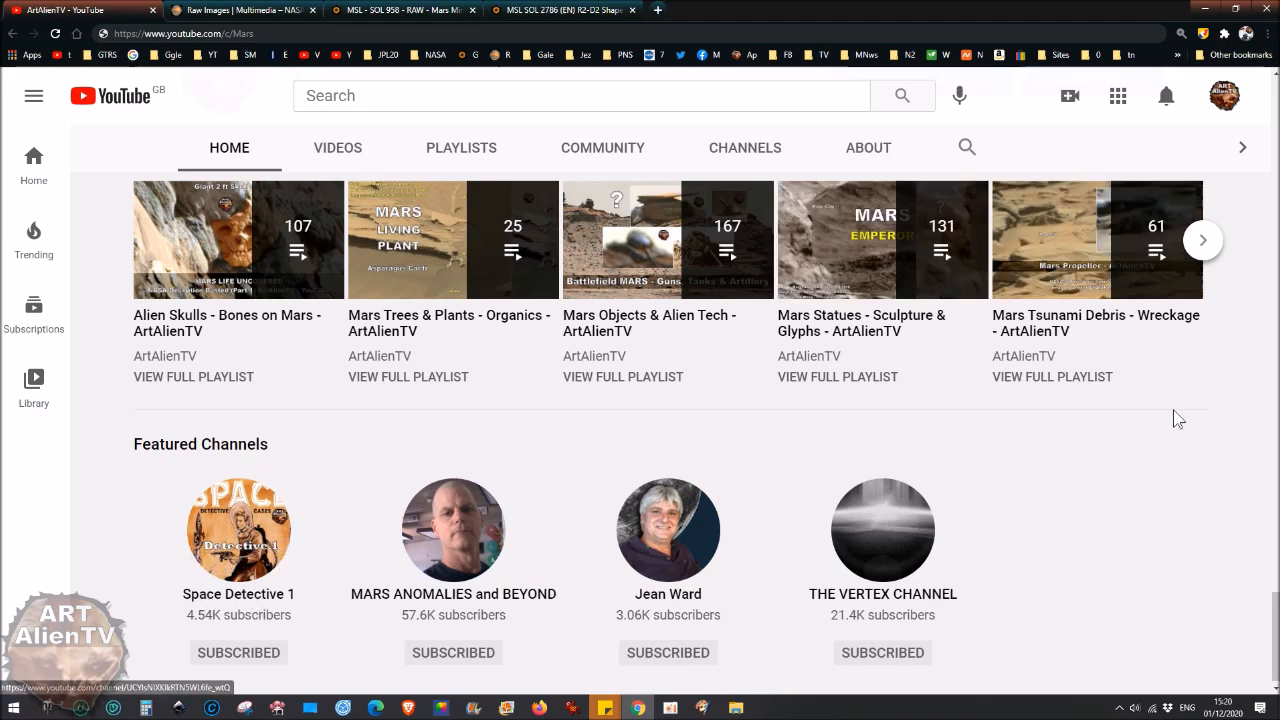
{"action": "scroll", "scroll_direction": "up", "scroll_amount": 3}
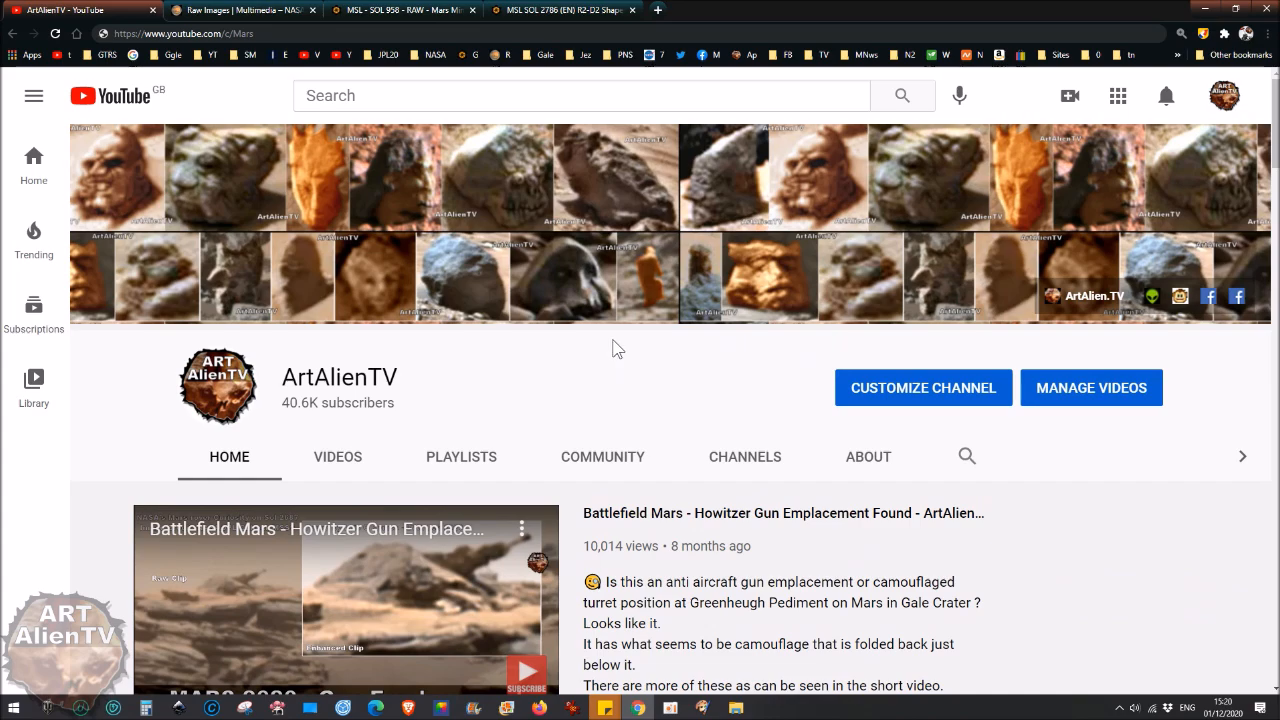
{"action": "mouse_move", "coordinate": [576, 366]}
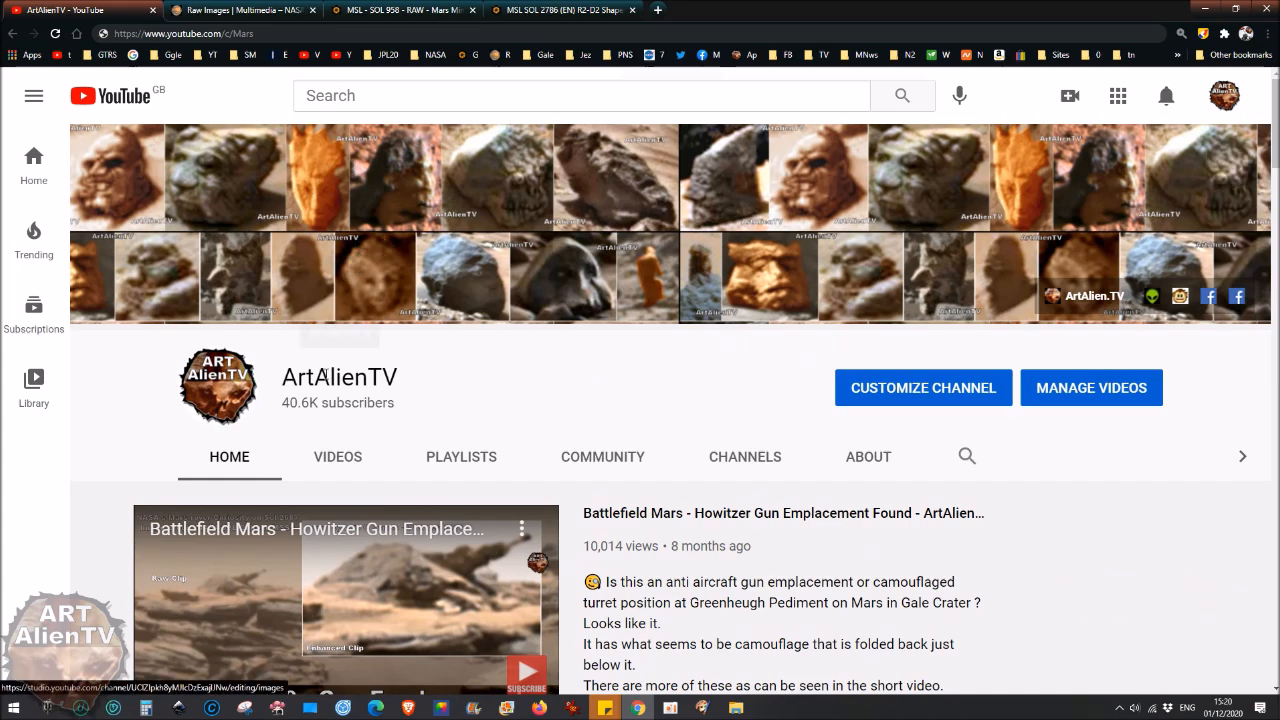
{"action": "left_click", "coordinate": [240, 10]}
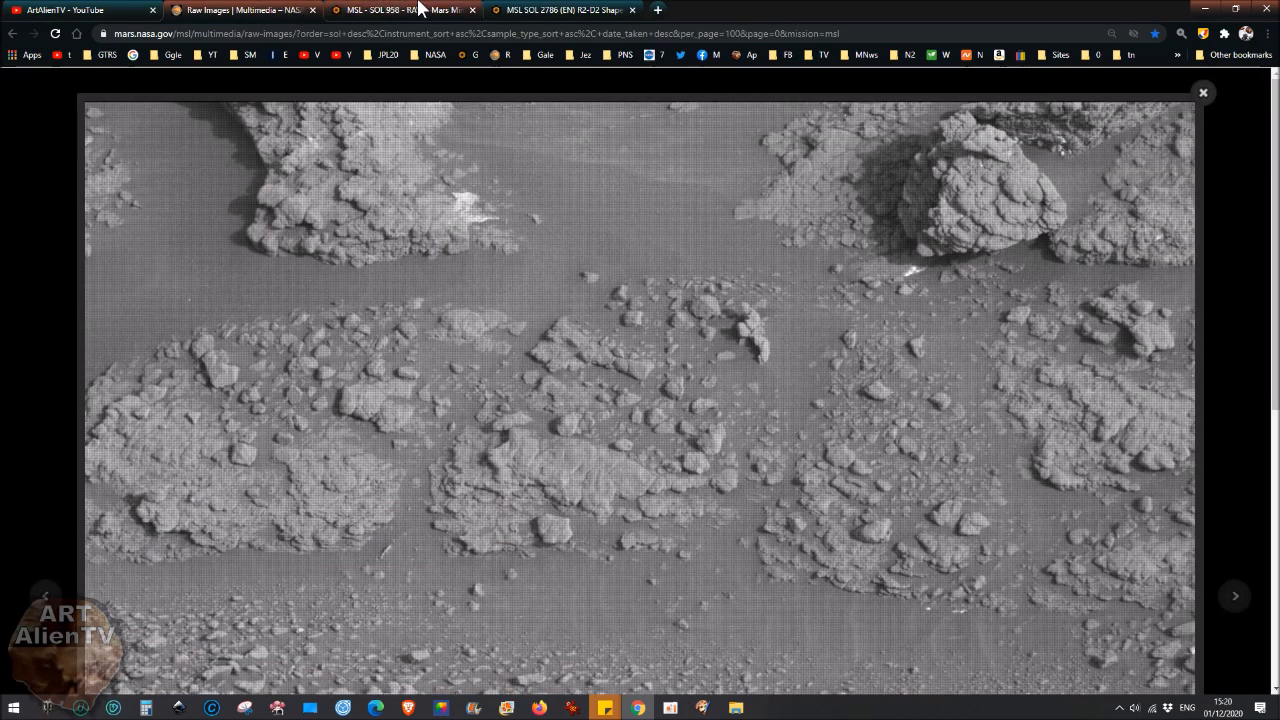
Show the R2-D2 Shaped Object panorama, then return to the Mars Mini Man panorama.
{"action": "left_click", "coordinate": [564, 10]}
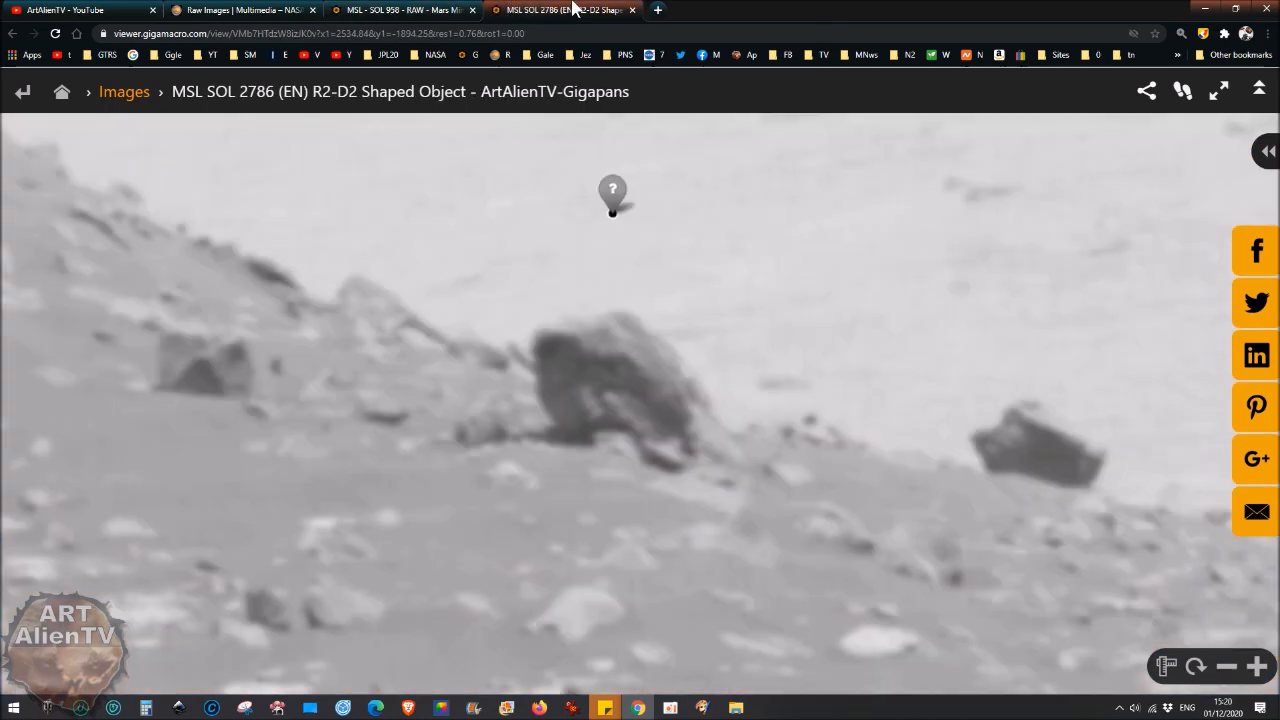
{"action": "mouse_move", "coordinate": [696, 414]}
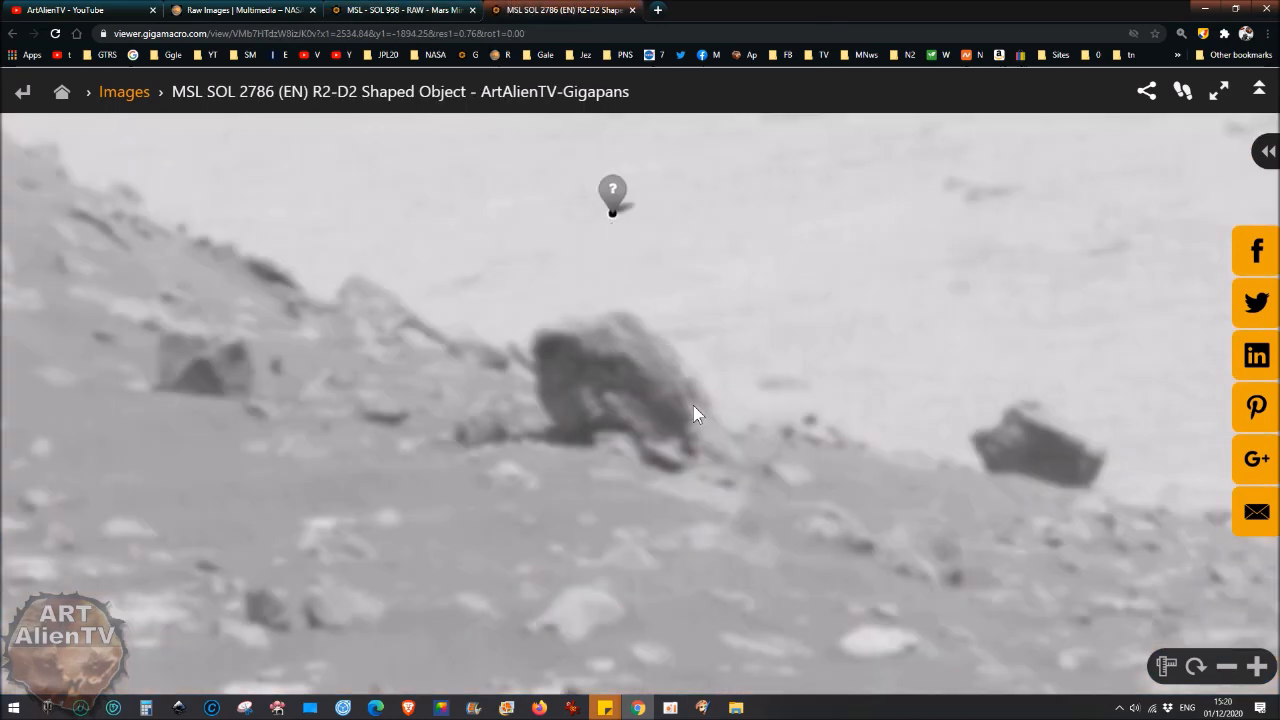
{"action": "mouse_move", "coordinate": [724, 374]}
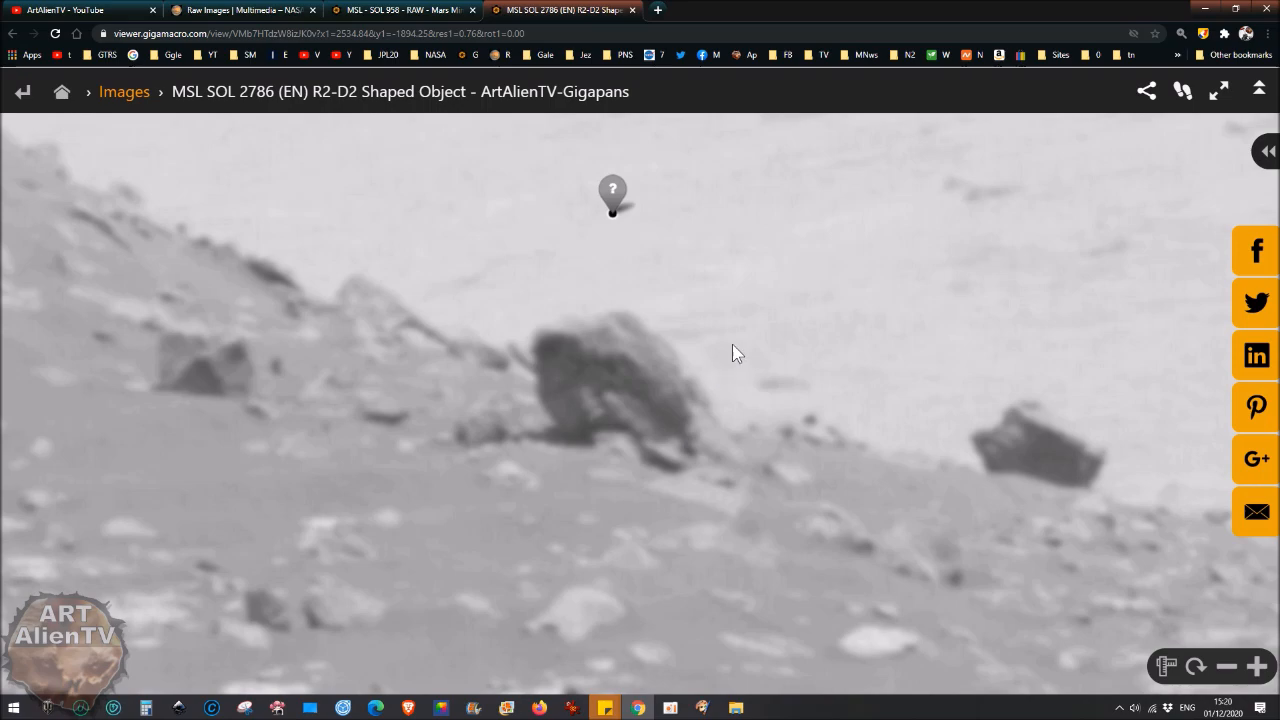
{"action": "mouse_move", "coordinate": [696, 372]}
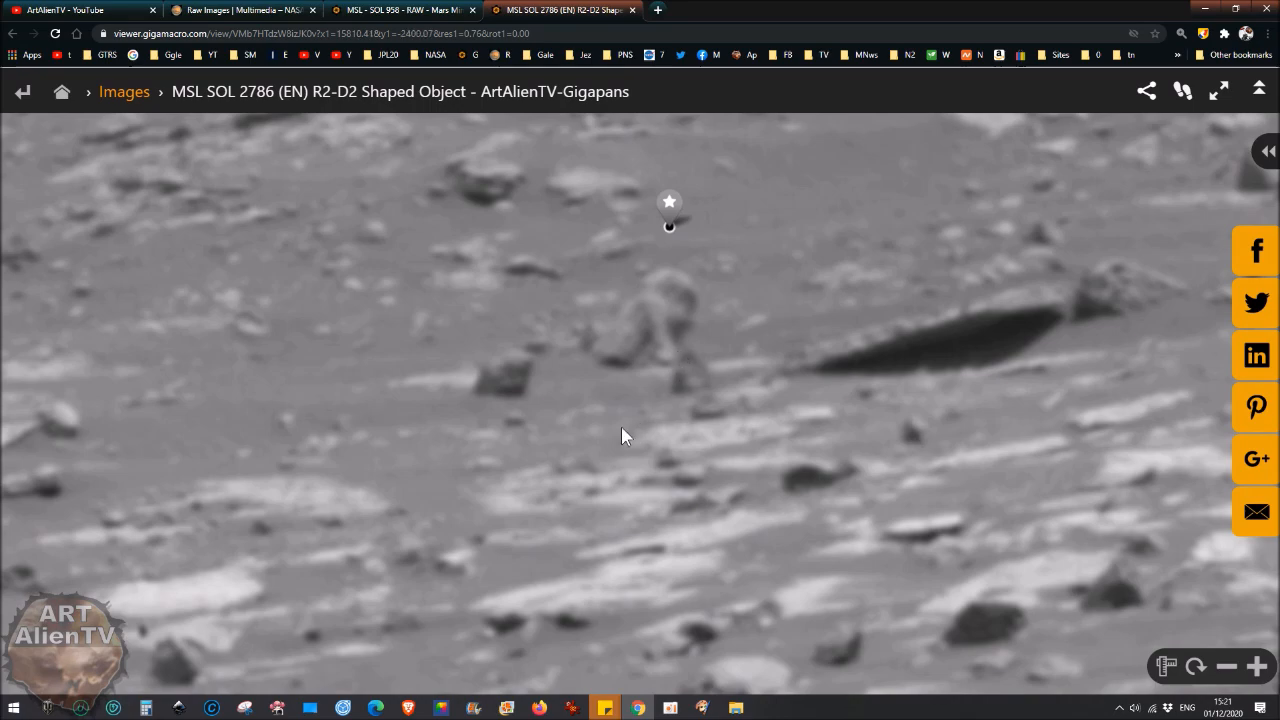
{"action": "mouse_move", "coordinate": [630, 360]}
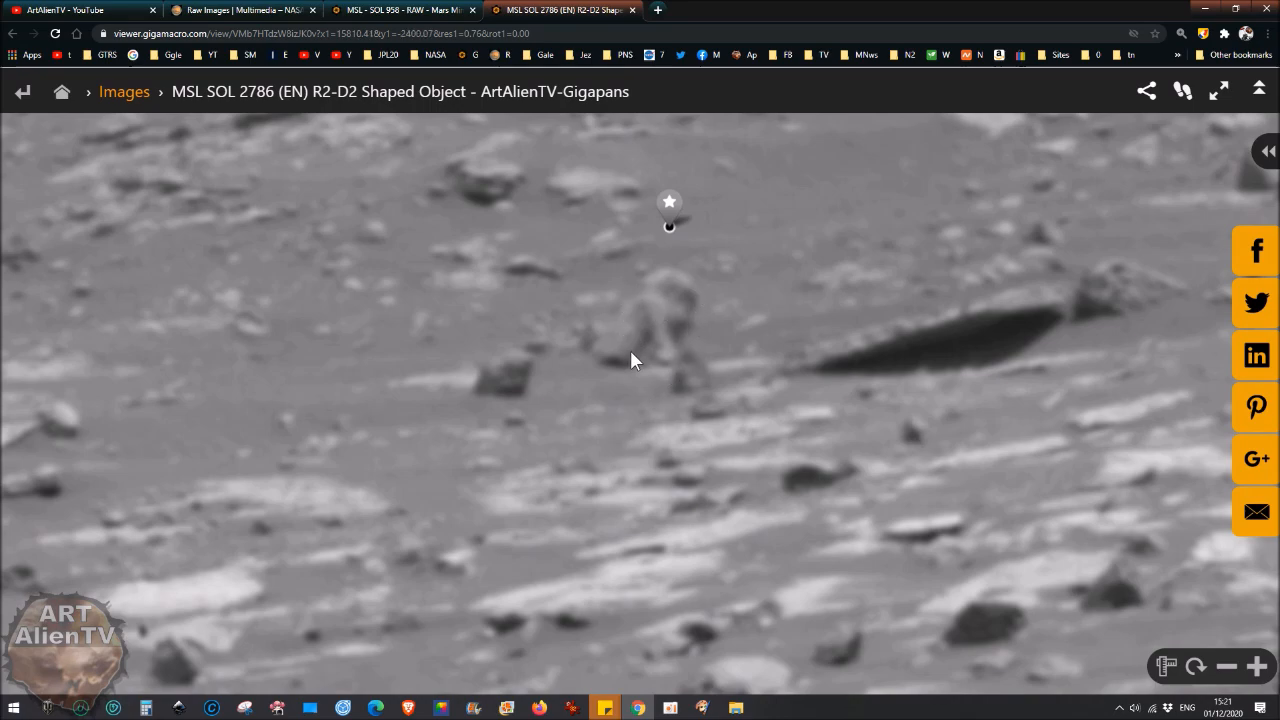
{"action": "mouse_move", "coordinate": [658, 368]}
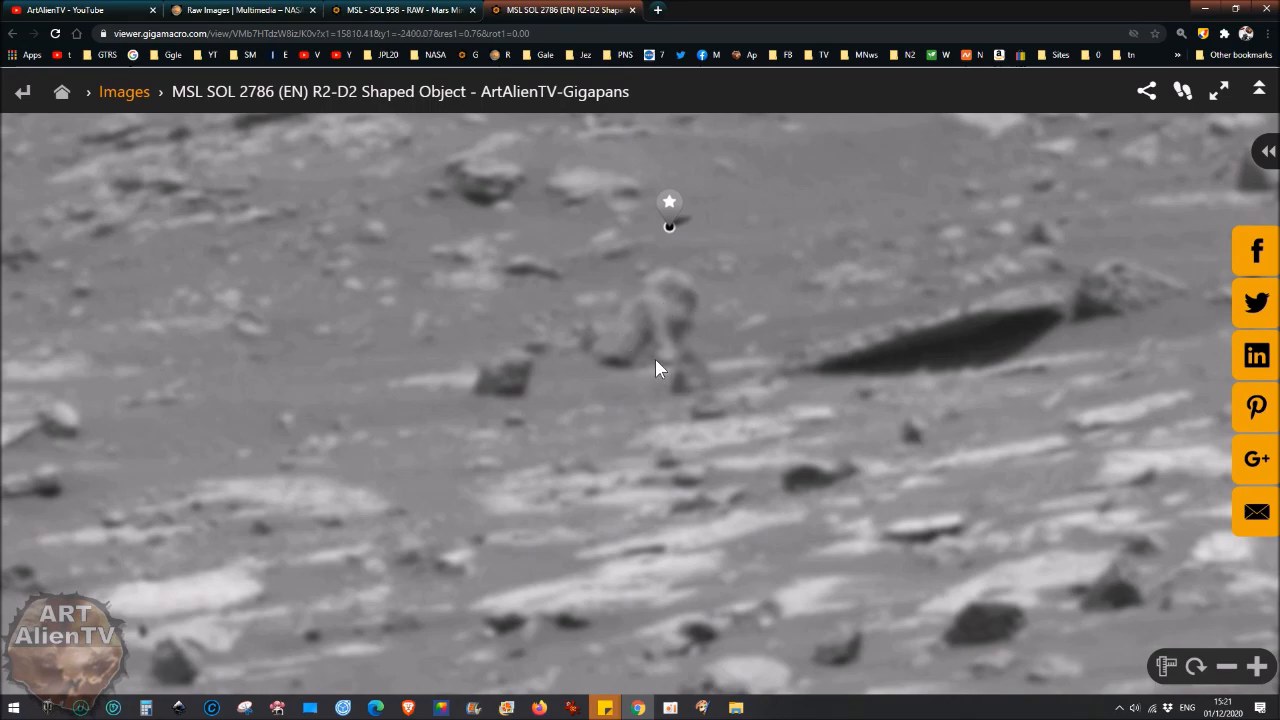
{"action": "mouse_move", "coordinate": [638, 348]}
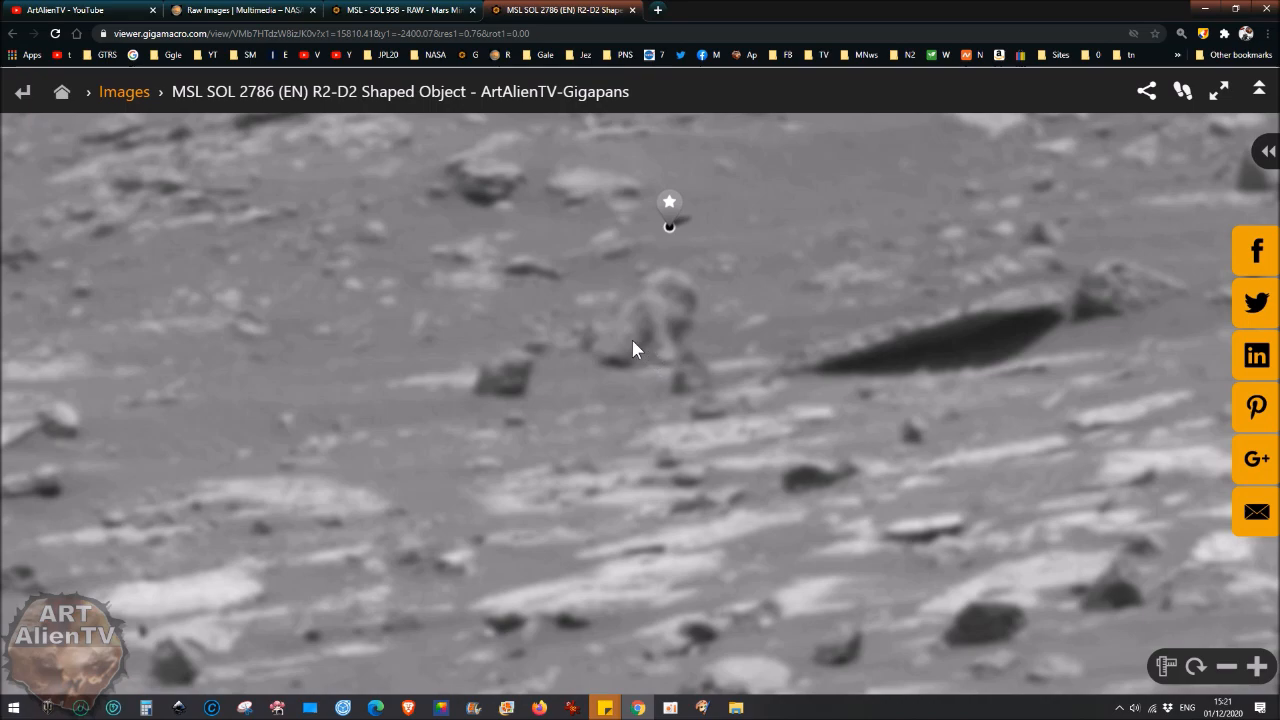
{"action": "mouse_move", "coordinate": [630, 324]}
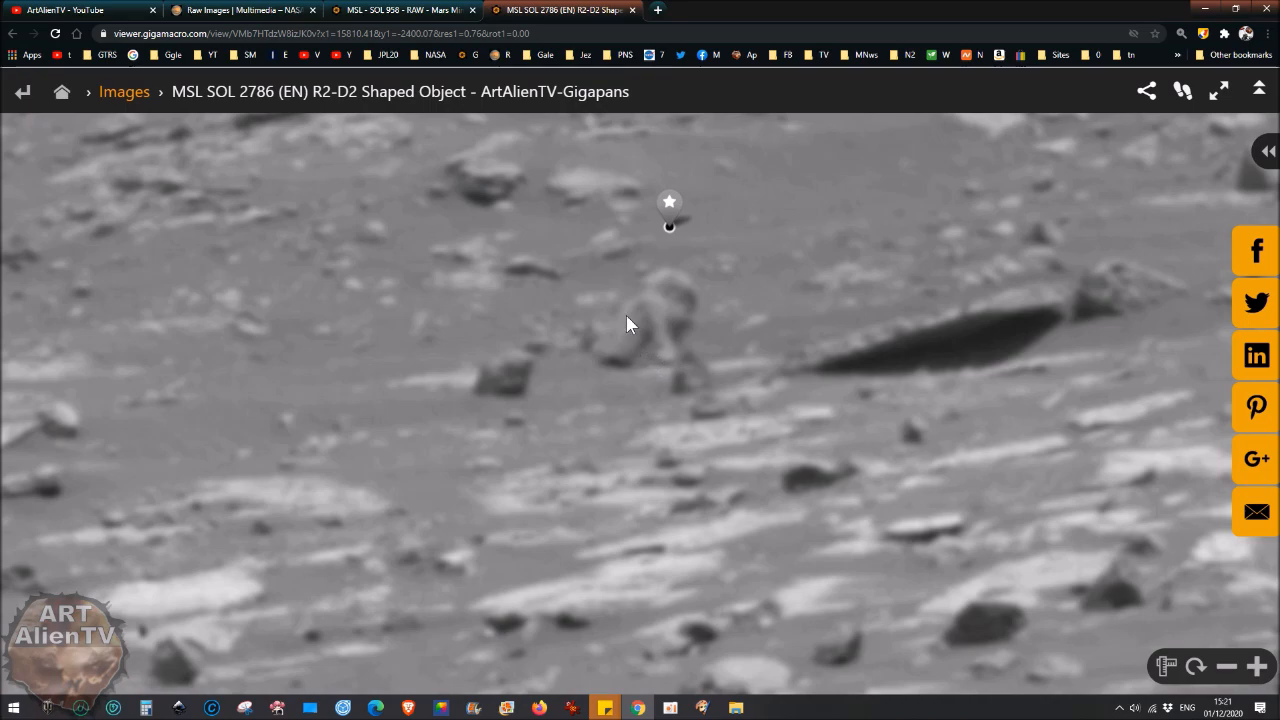
{"action": "left_click", "coordinate": [400, 8]}
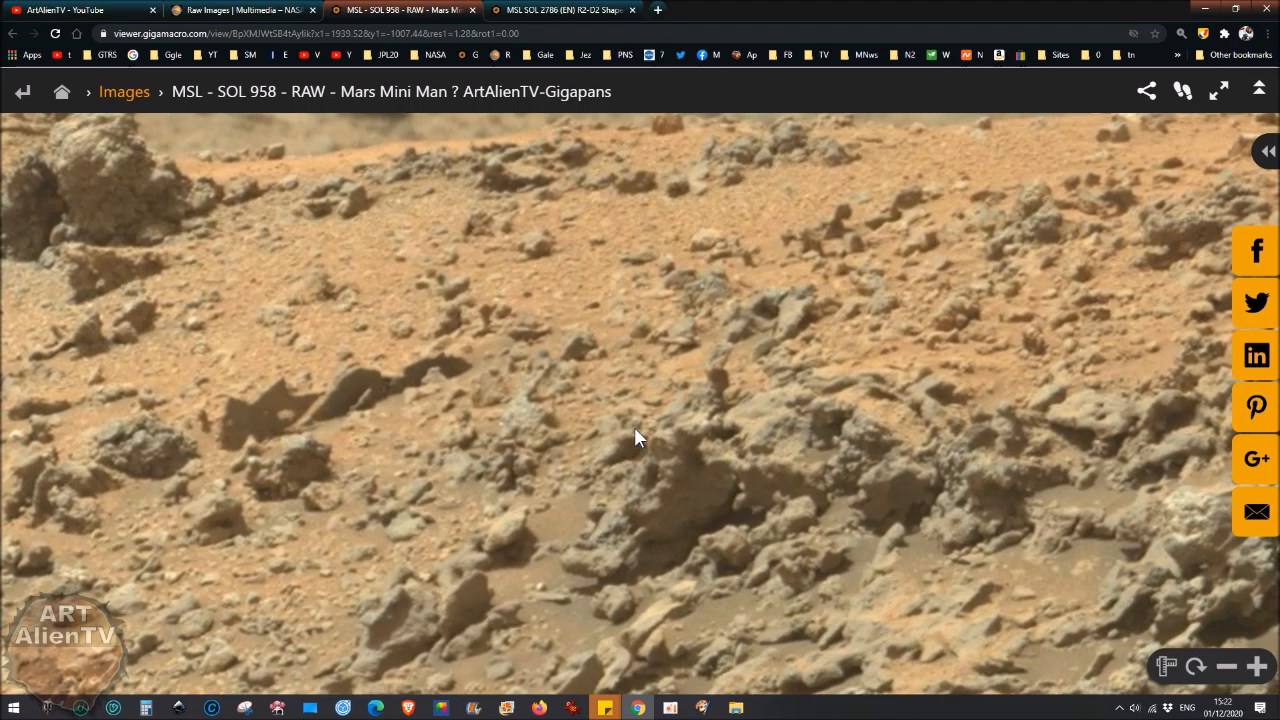
{"action": "mouse_move", "coordinate": [736, 480]}
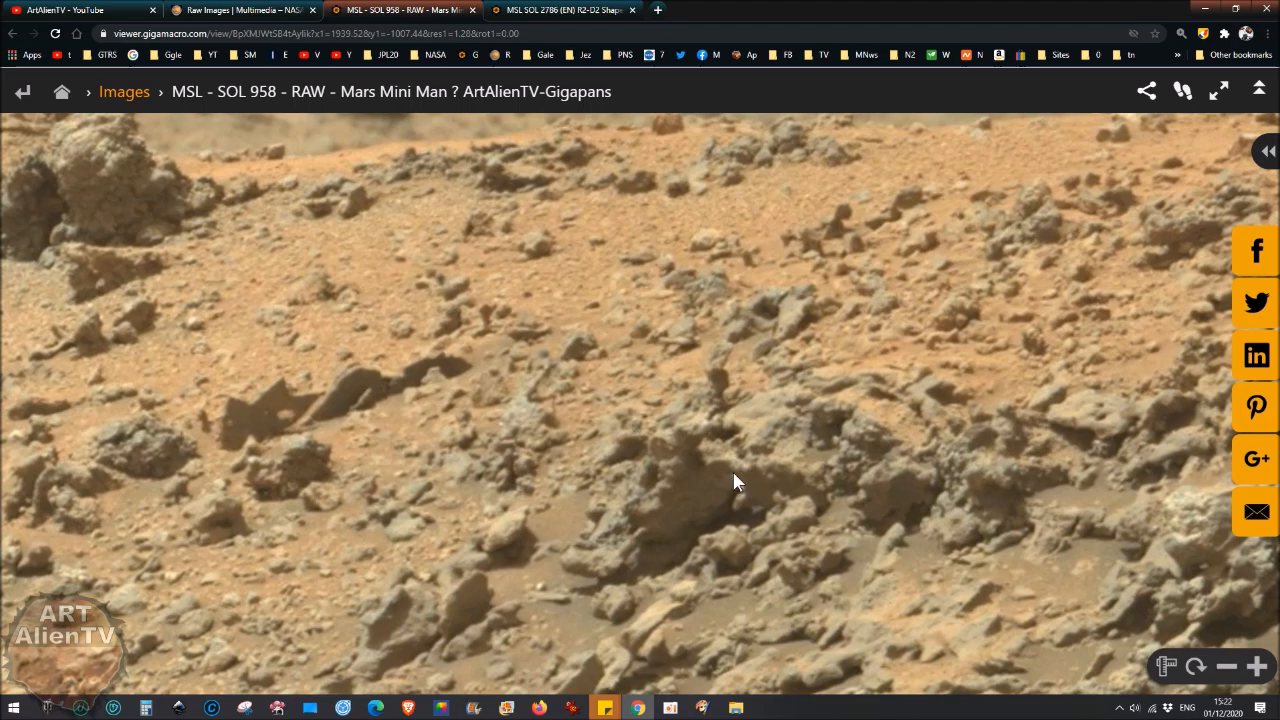
{"action": "mouse_move", "coordinate": [692, 456]}
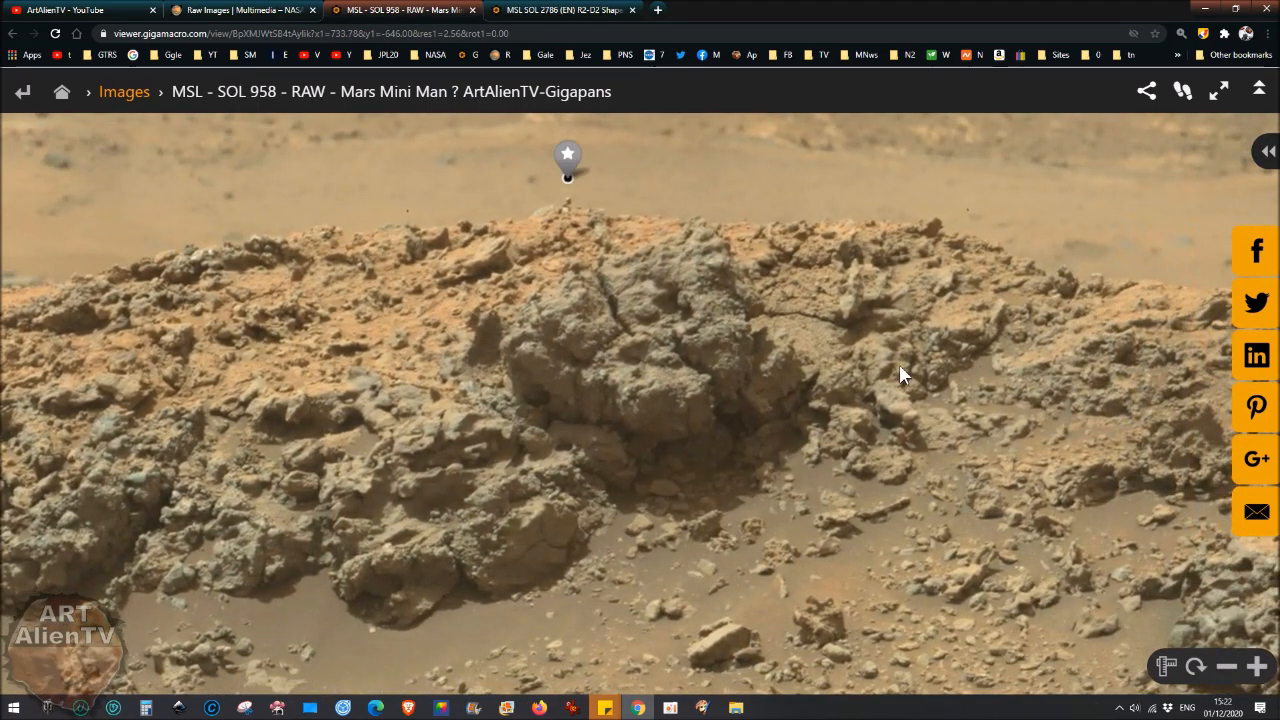
Pan the SOL 958 panorama toward the Mars Mini Man raw-versus-enhanced clip.
{"action": "left_click_drag", "start_coordinate": [900, 374], "coordinate": [644, 444]}
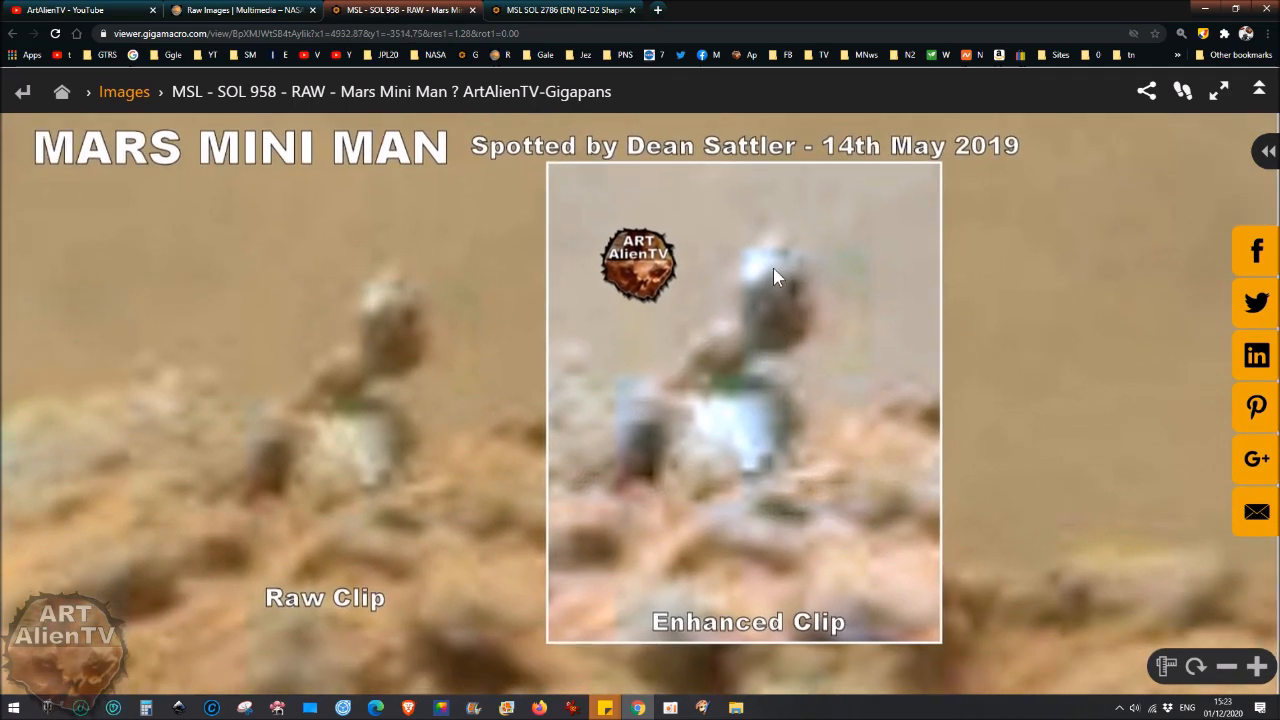
{"action": "mouse_move", "coordinate": [750, 374]}
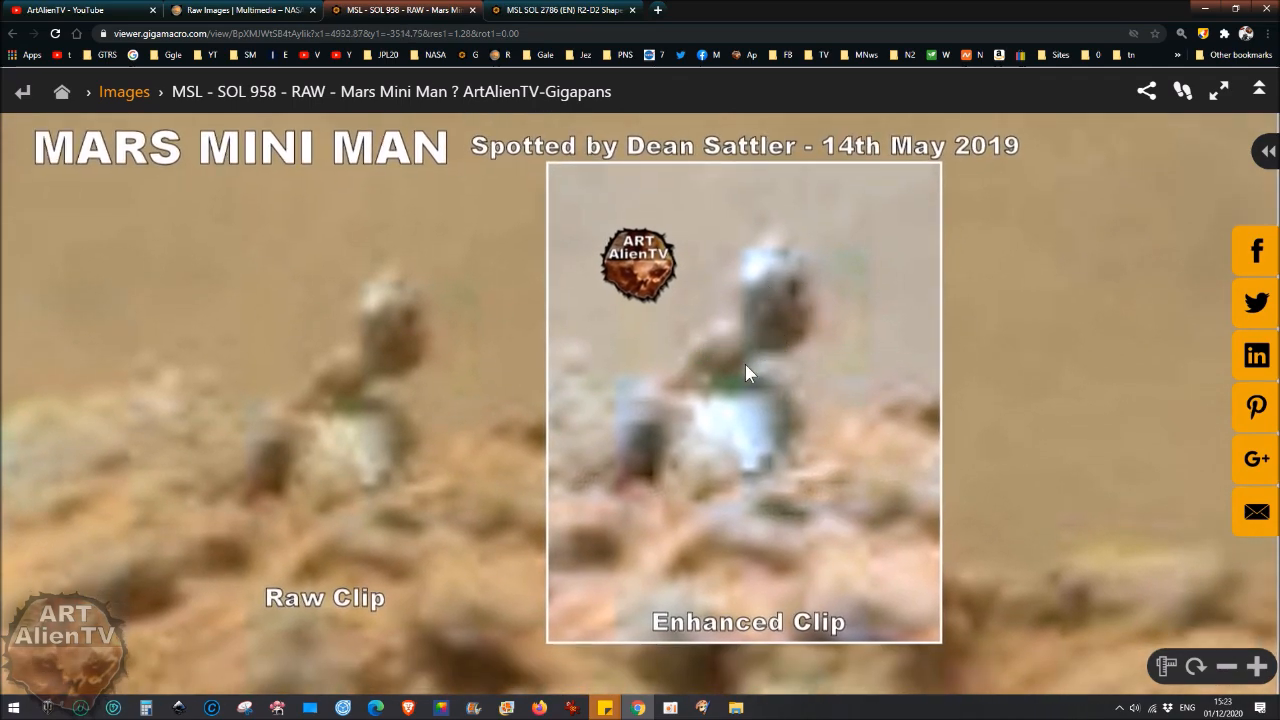
{"action": "mouse_move", "coordinate": [724, 556]}
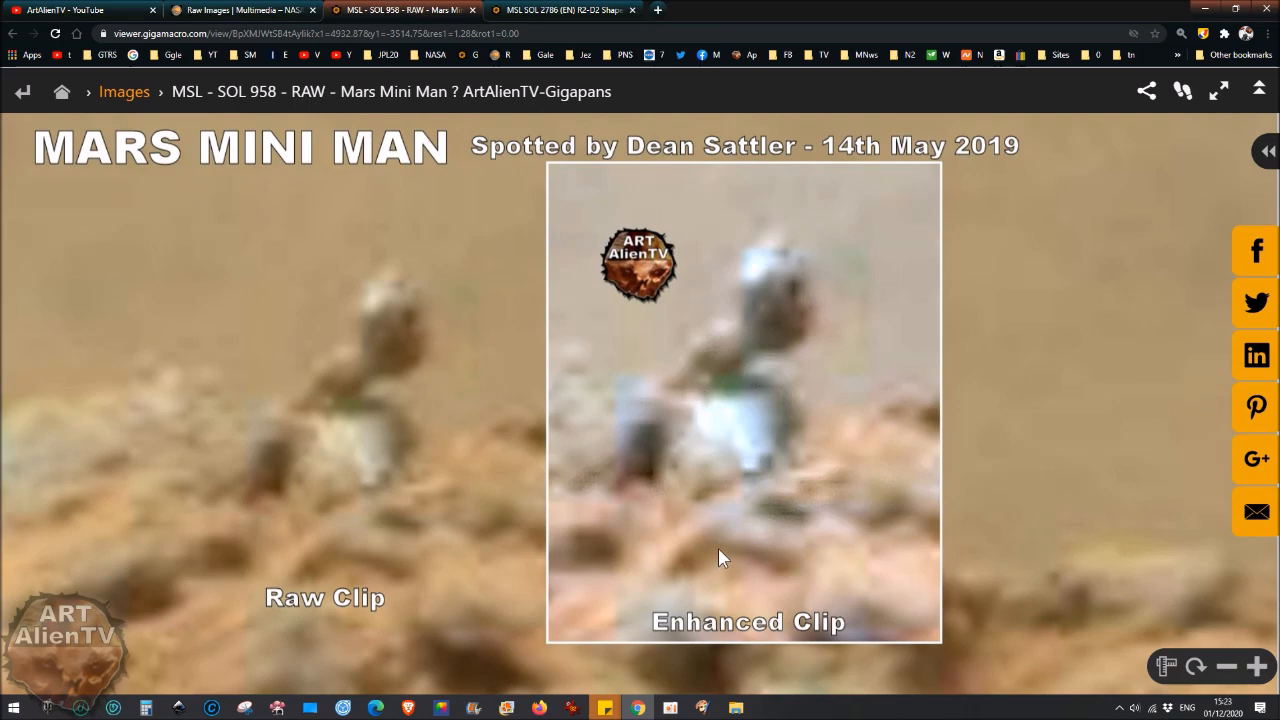
{"action": "mouse_move", "coordinate": [784, 468]}
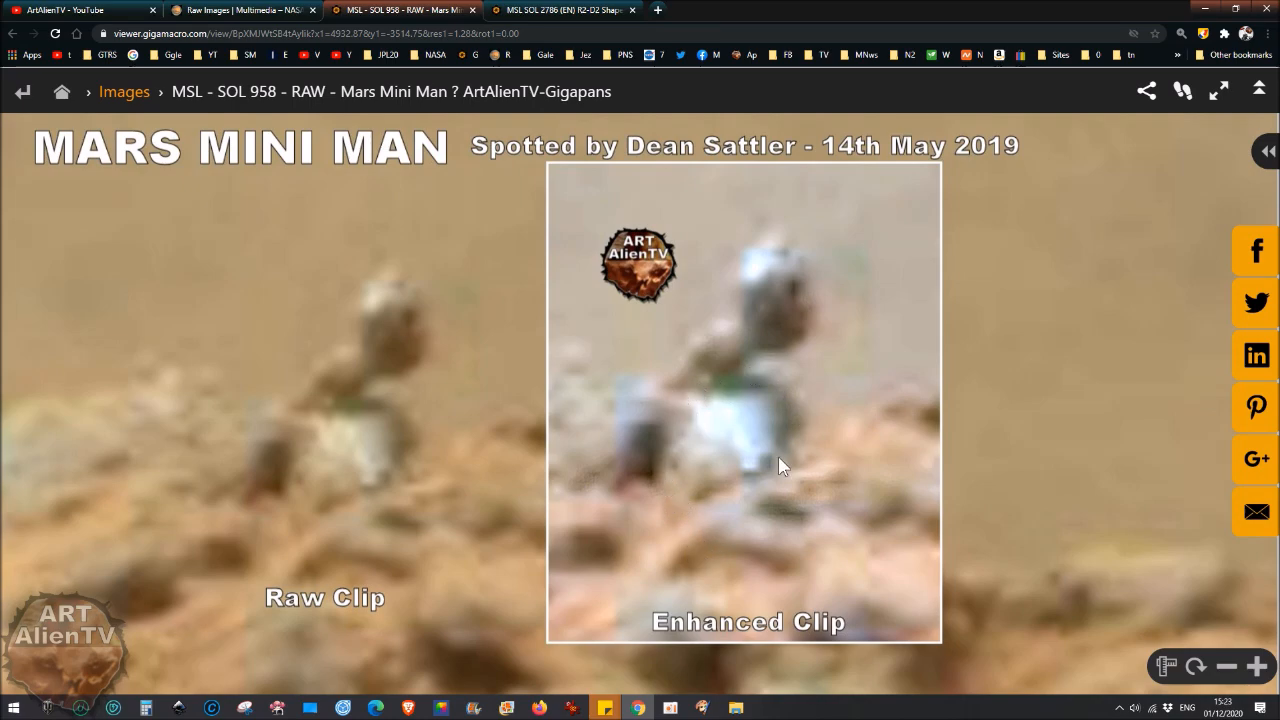
{"action": "mouse_move", "coordinate": [786, 430]}
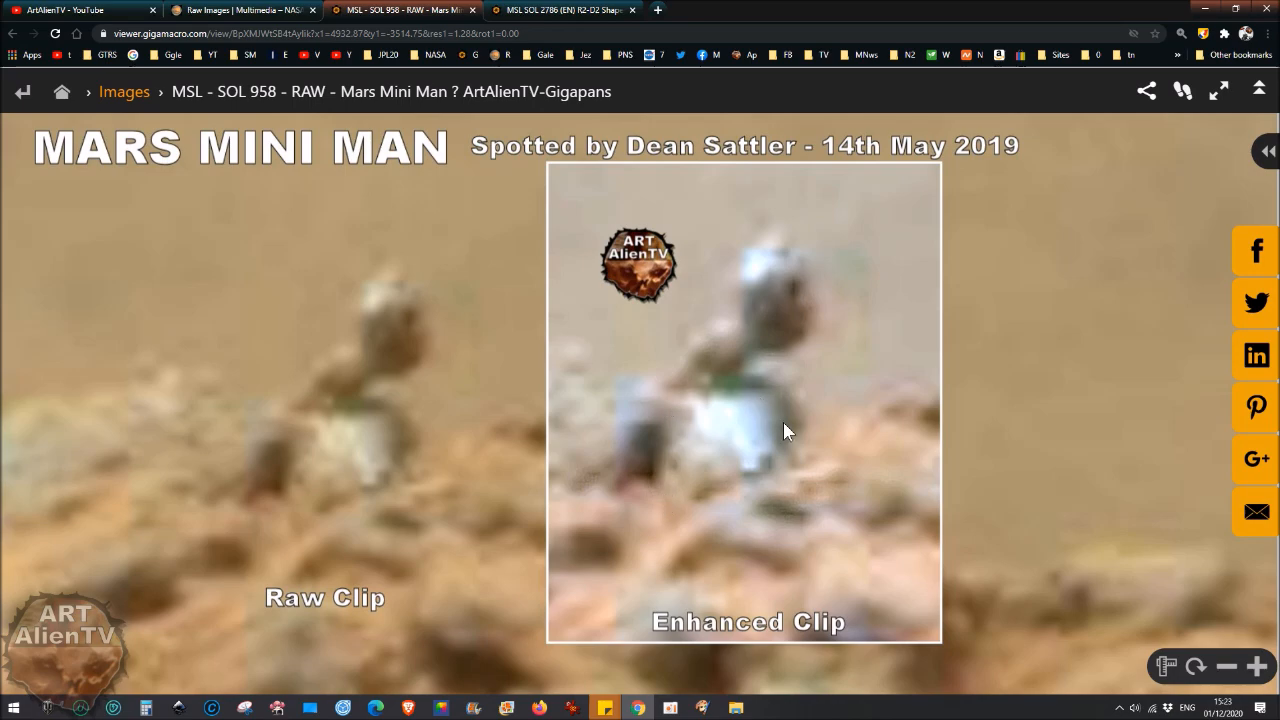
{"action": "mouse_move", "coordinate": [780, 390]}
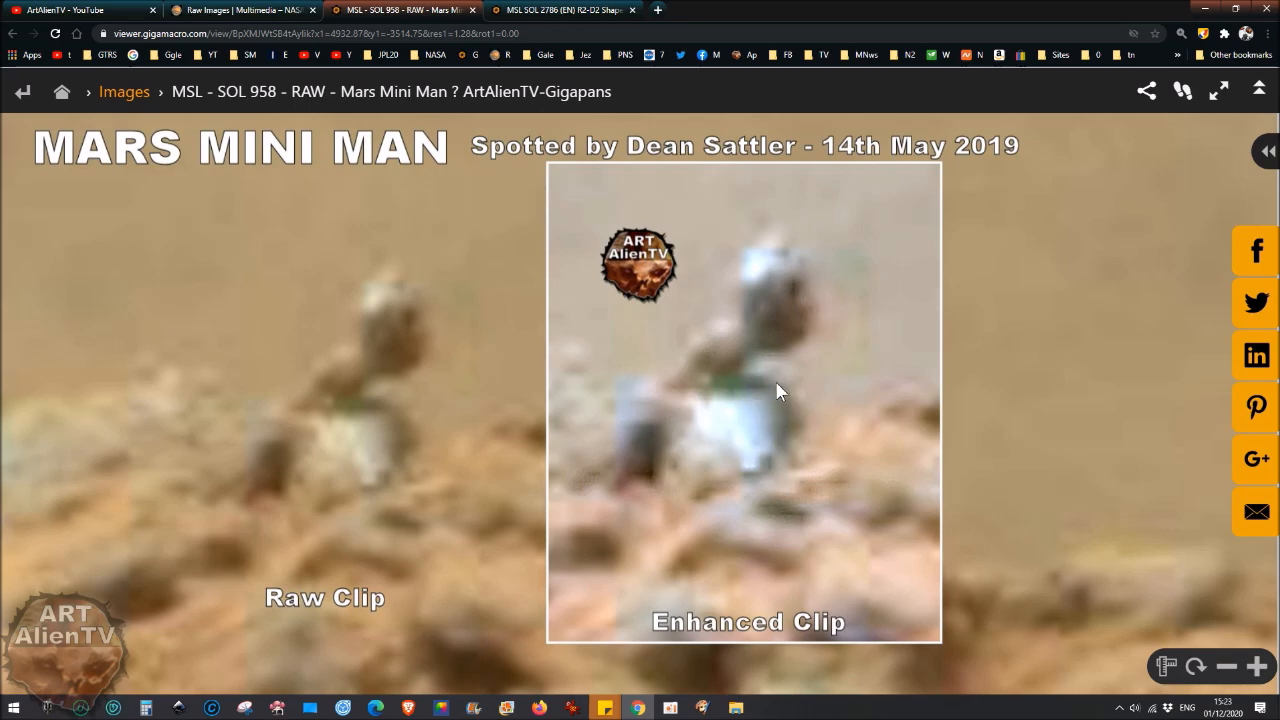
{"action": "mouse_move", "coordinate": [392, 412]}
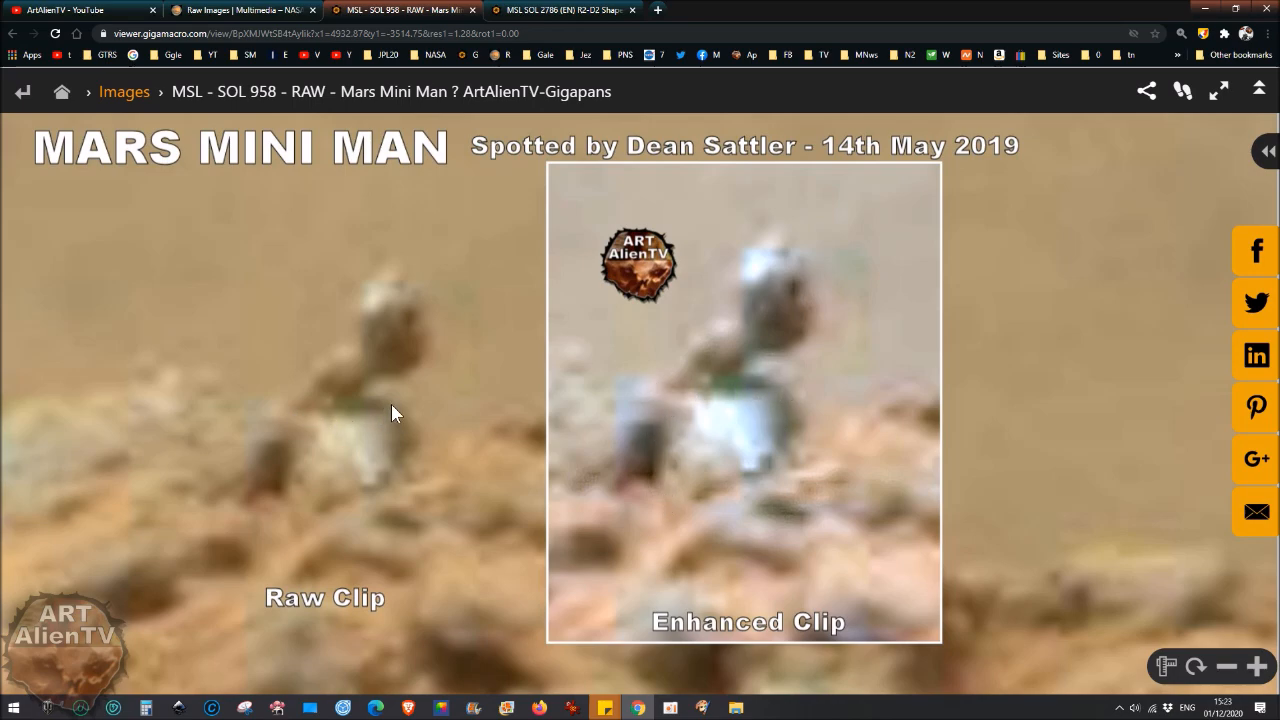
{"action": "mouse_move", "coordinate": [400, 476]}
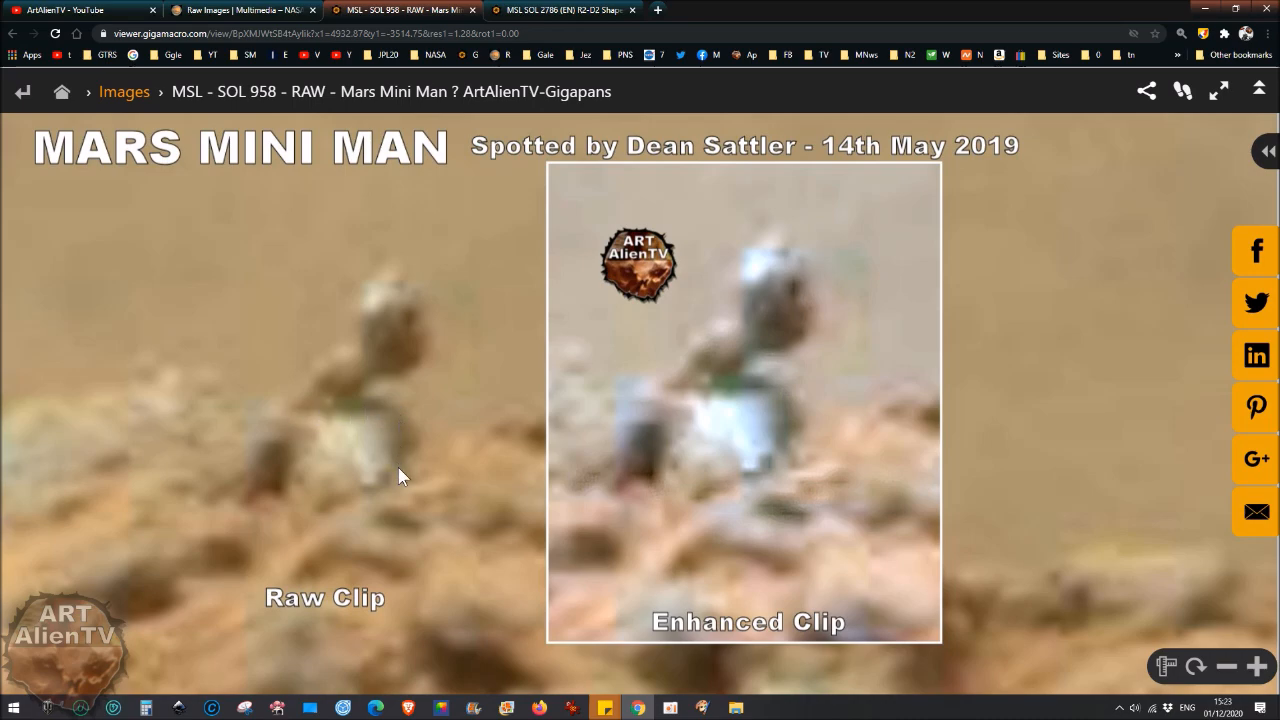
{"action": "mouse_move", "coordinate": [292, 420]}
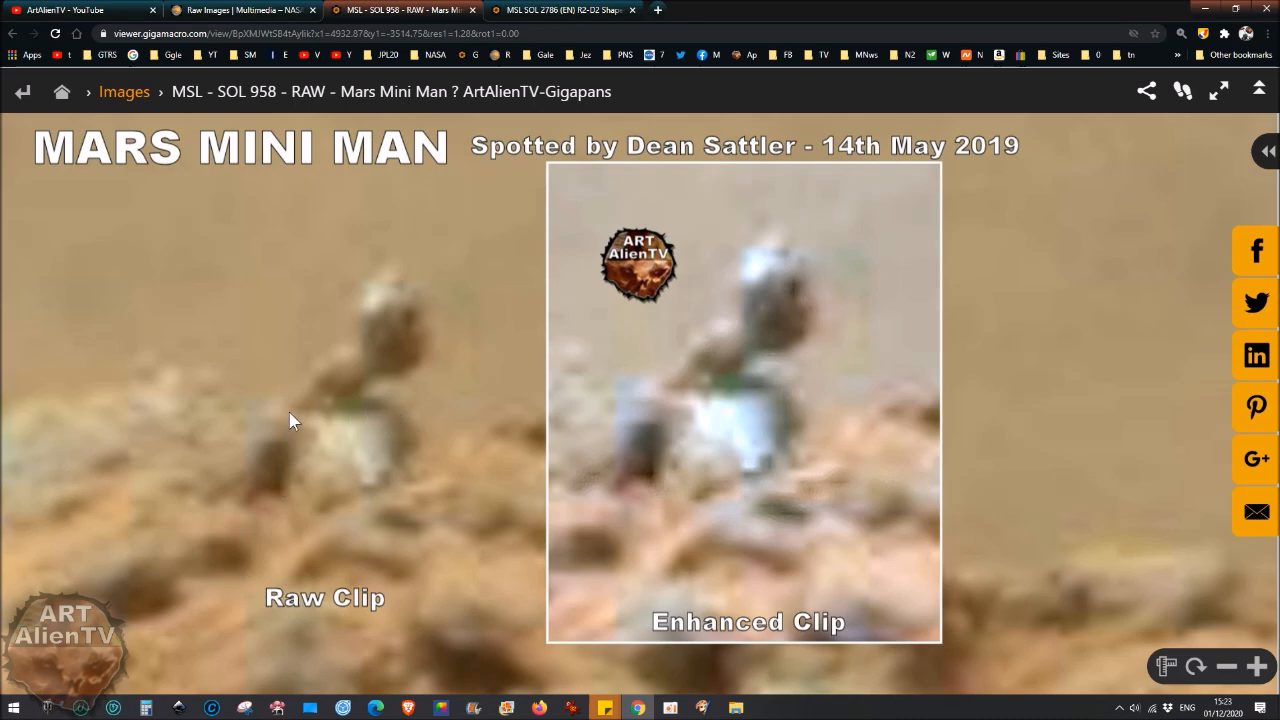
{"action": "mouse_move", "coordinate": [362, 418]}
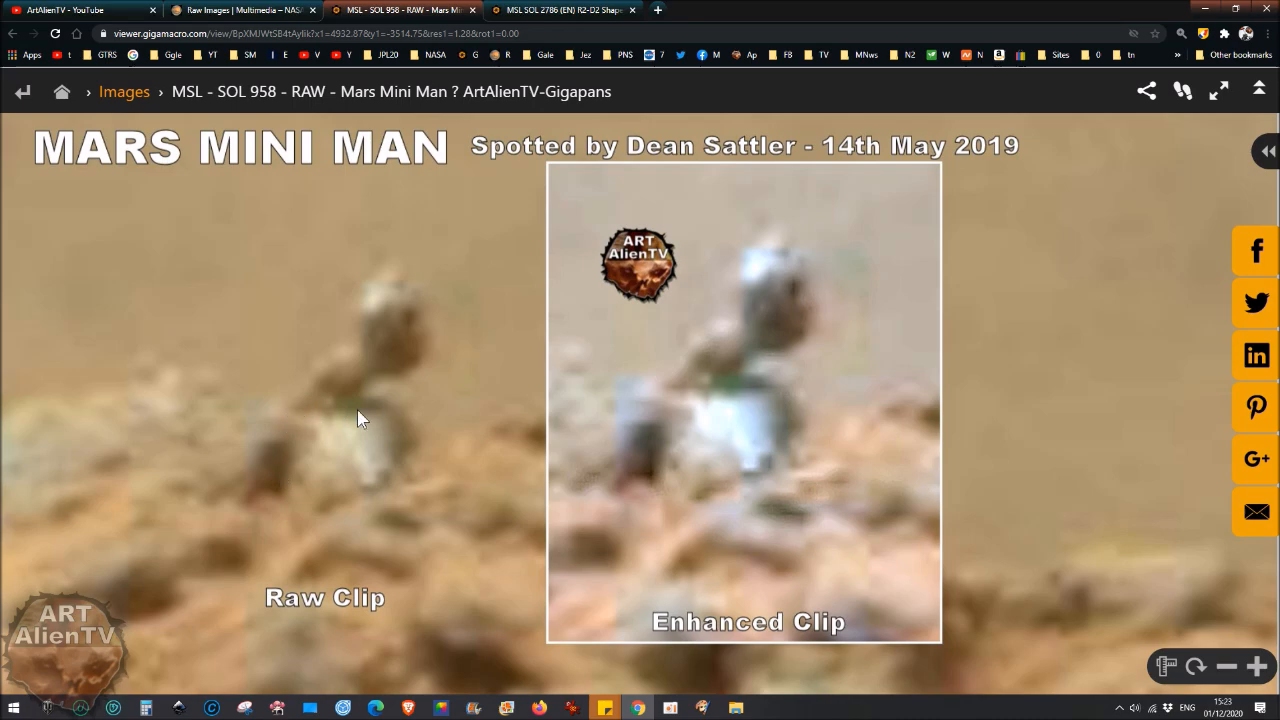
{"action": "mouse_move", "coordinate": [310, 430]}
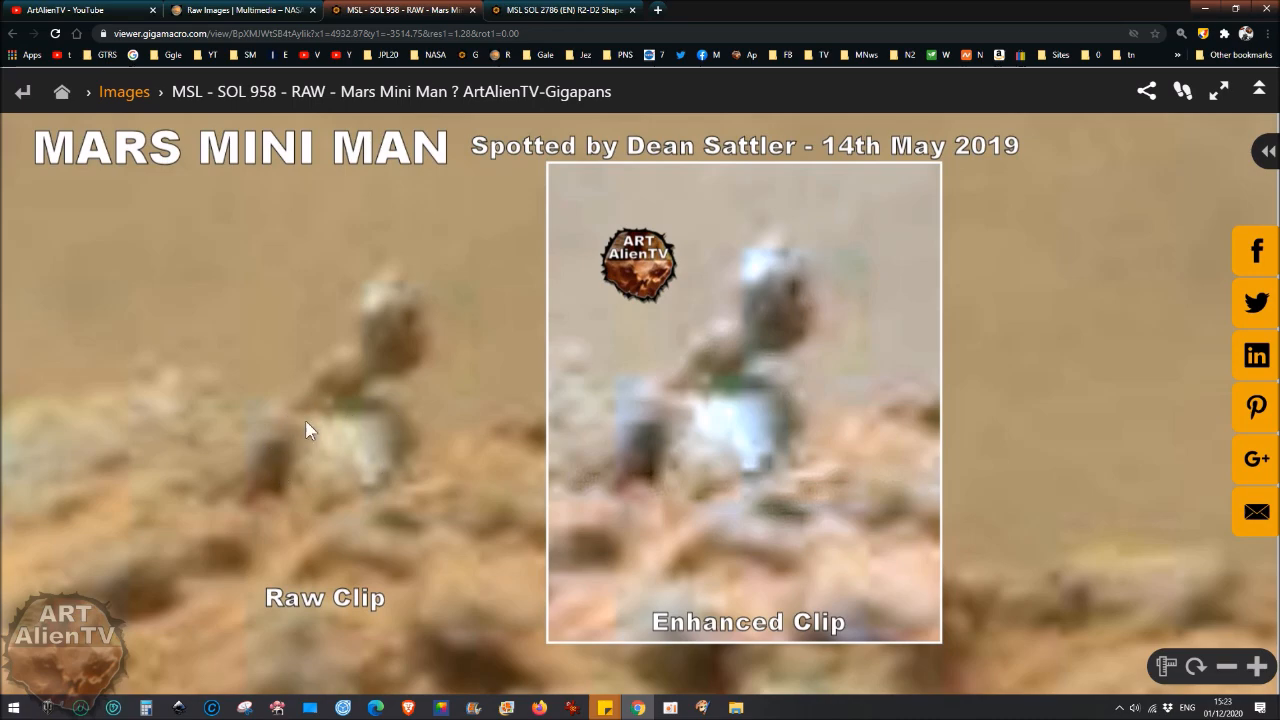
{"action": "mouse_move", "coordinate": [724, 386]}
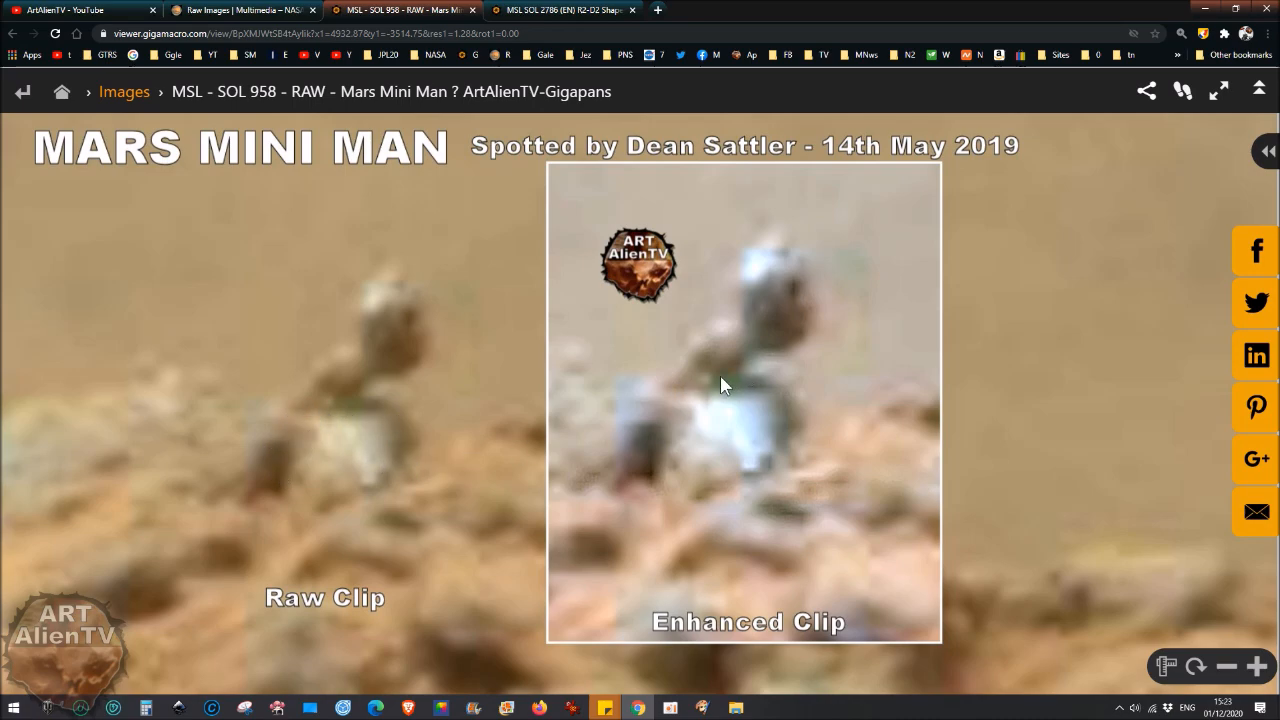
{"action": "mouse_move", "coordinate": [712, 392]}
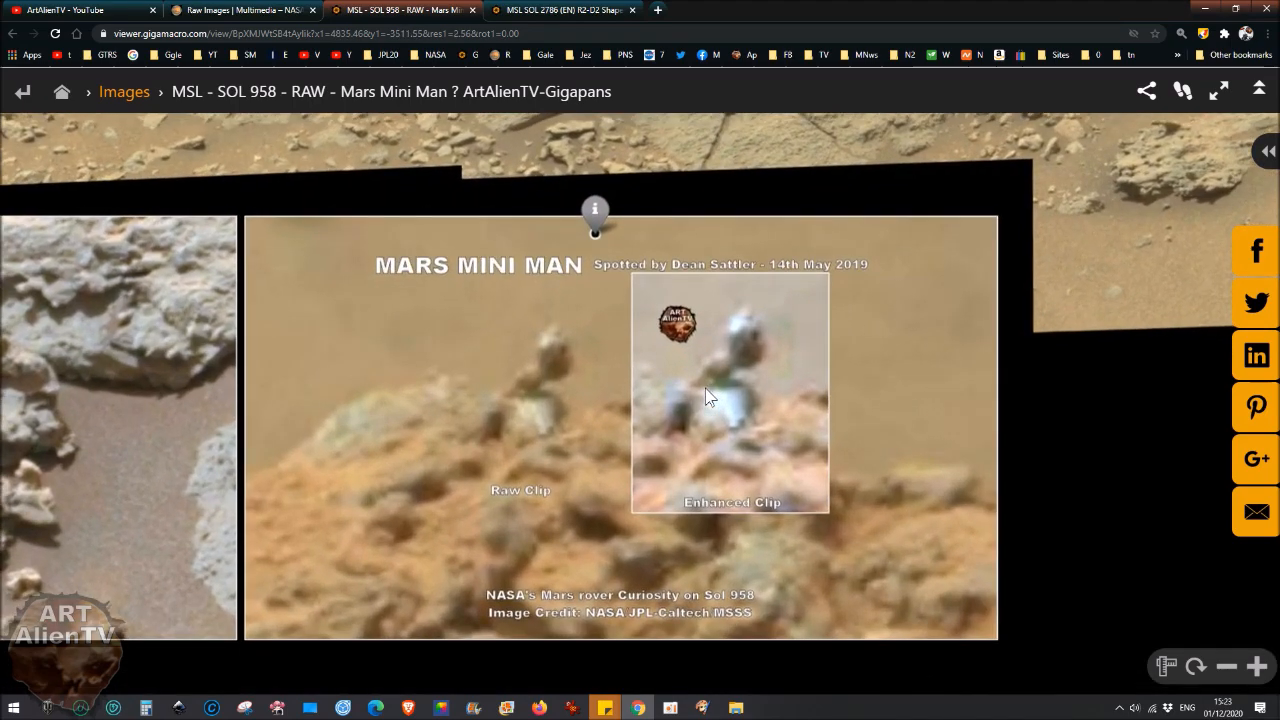
{"action": "mouse_move", "coordinate": [730, 448]}
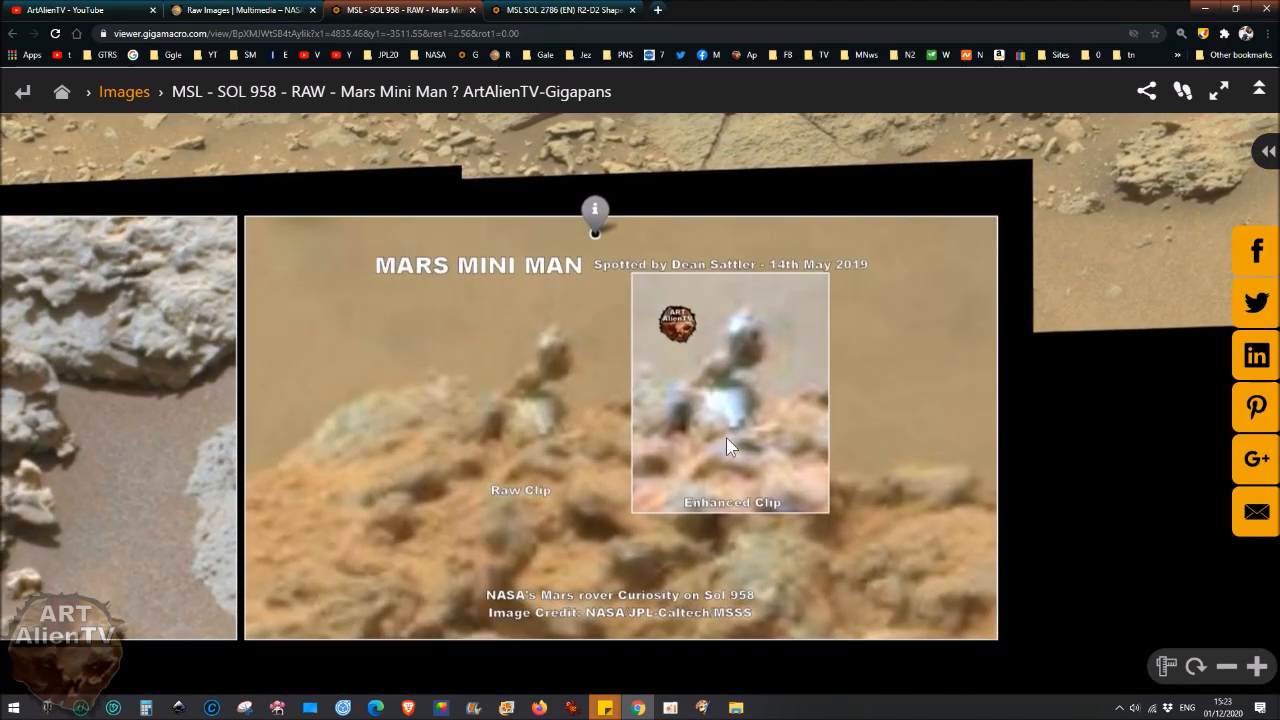
{"action": "mouse_move", "coordinate": [752, 368]}
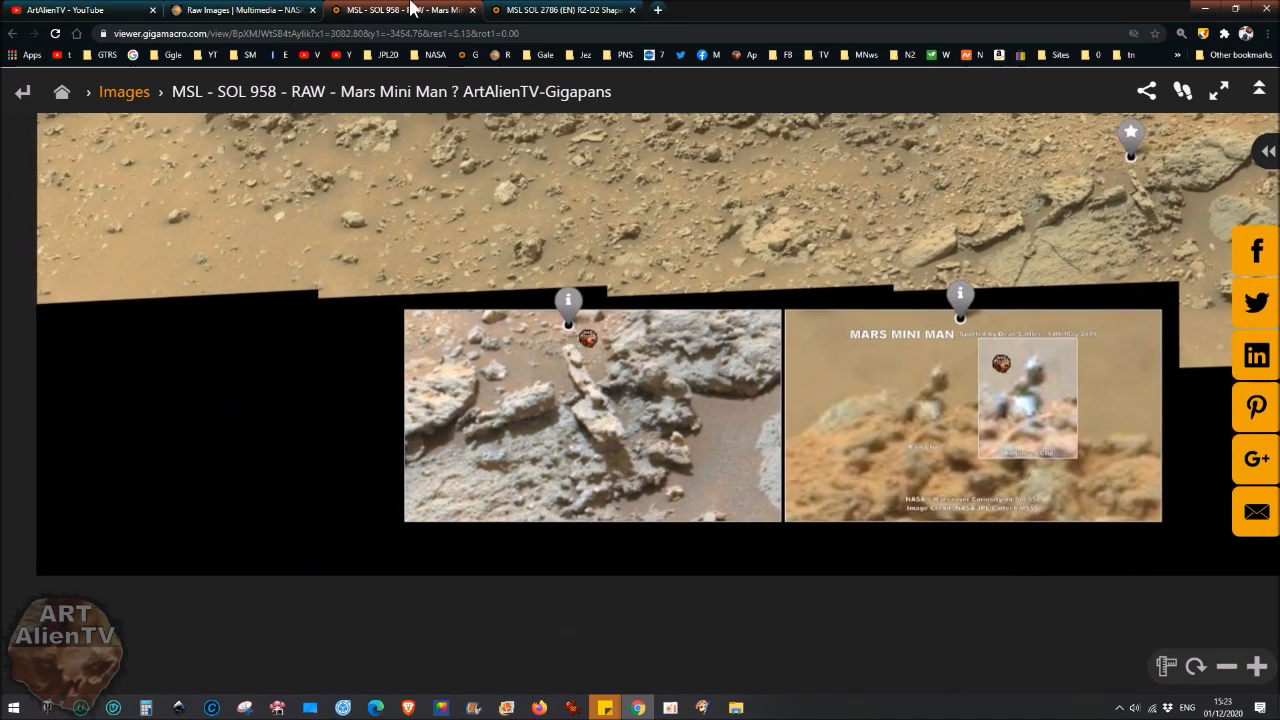
Return to the MSL SOL 2786 R2-D2 Shaped Object panorama after zooming out of the Mars Mini Man overlay.
{"action": "left_click", "coordinate": [564, 10]}
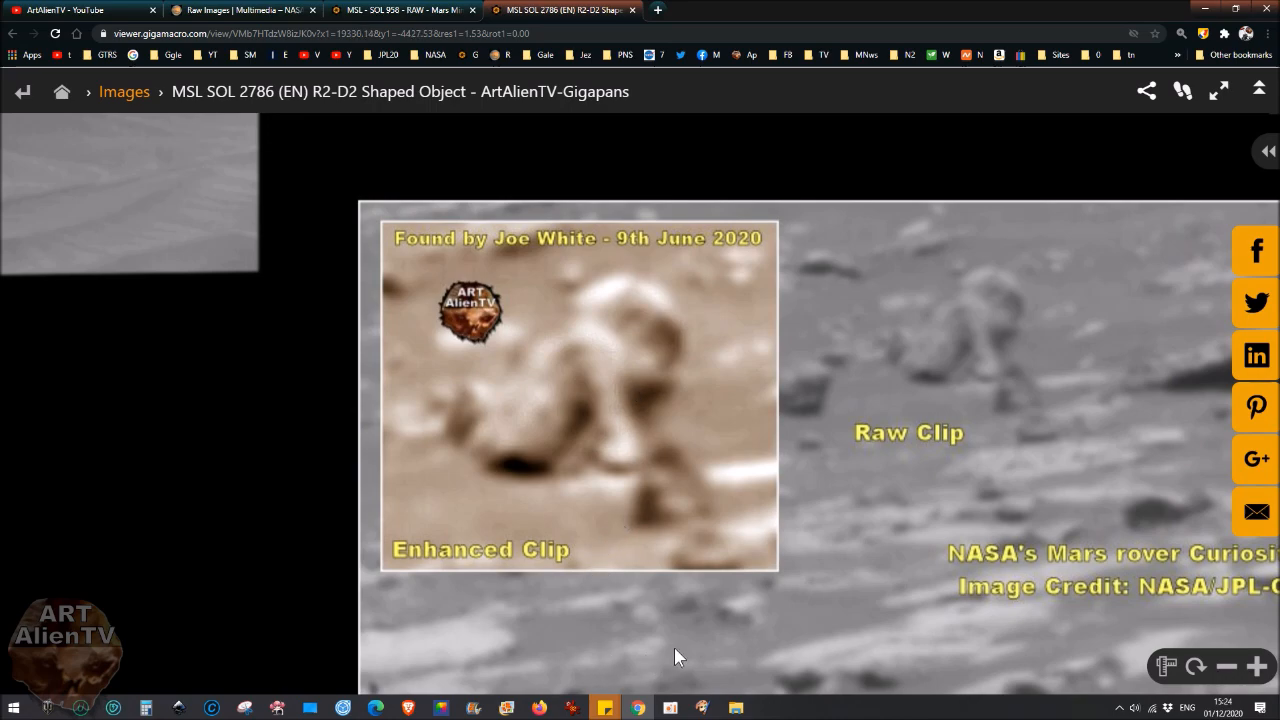
{"action": "mouse_move", "coordinate": [622, 422]}
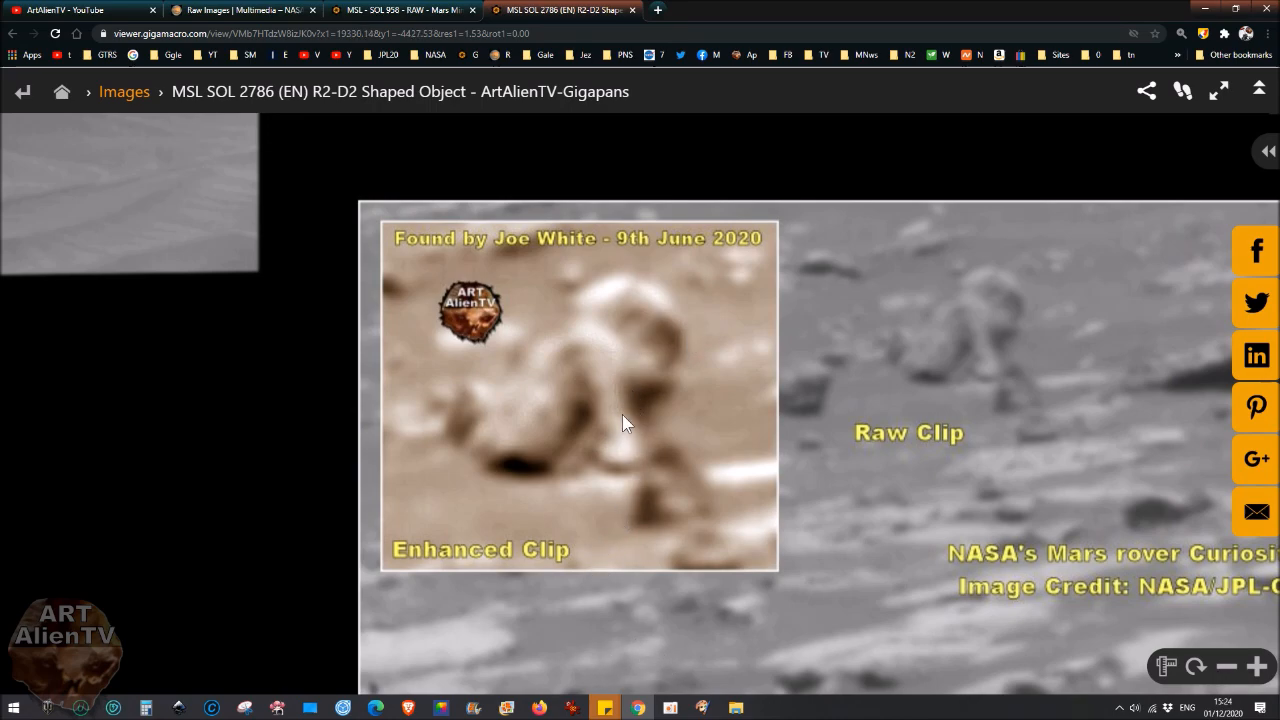